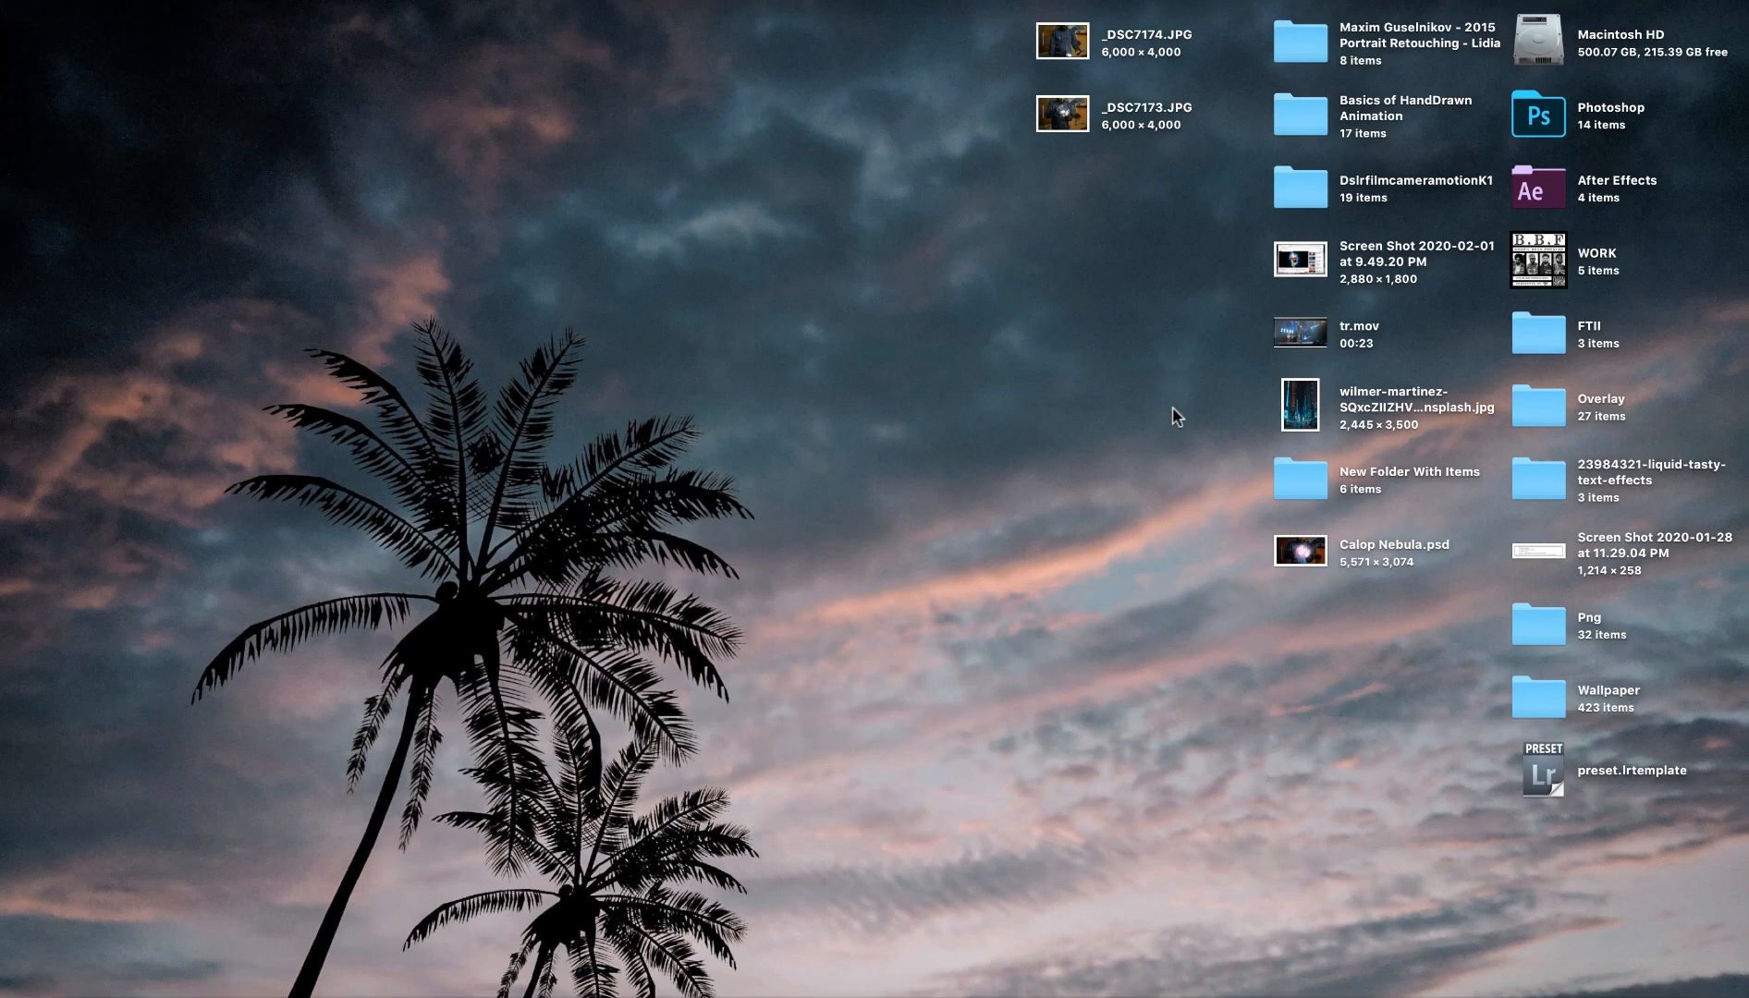
mouse_move(1000, 165)
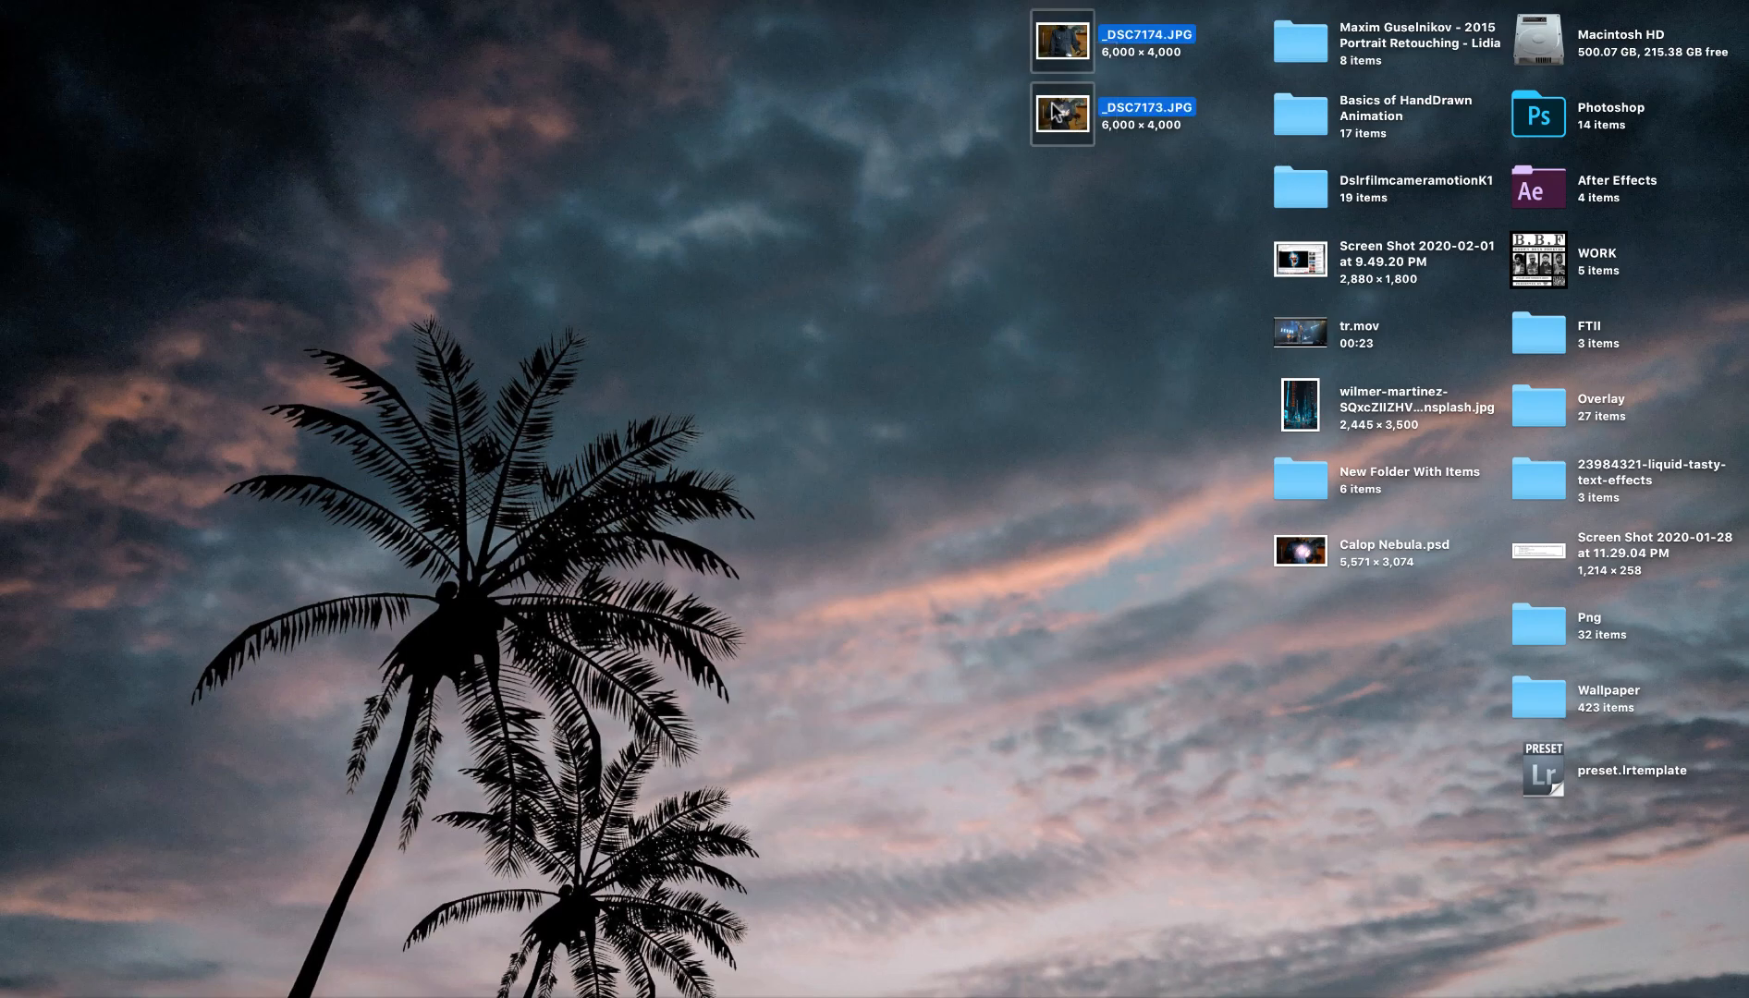
View the _DSC7173 lit-hands photo in Preview and mark a rectangle around the glowing hands.
double_click(1061, 41)
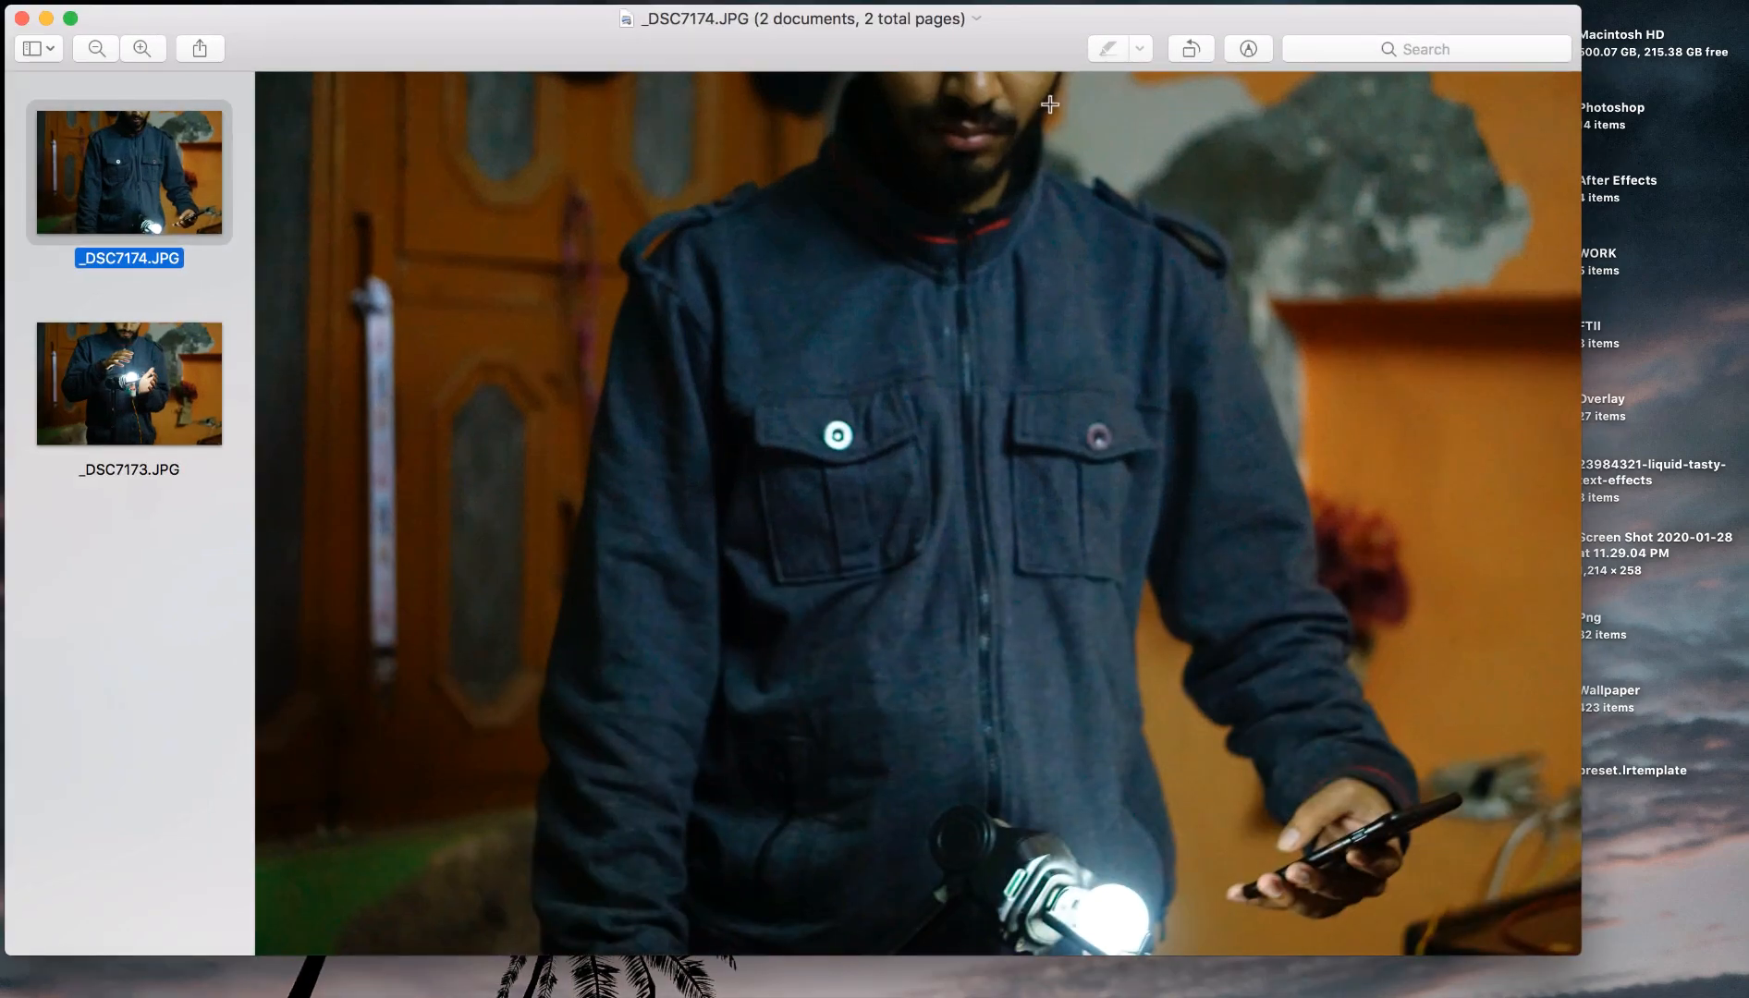
mouse_move(52, 380)
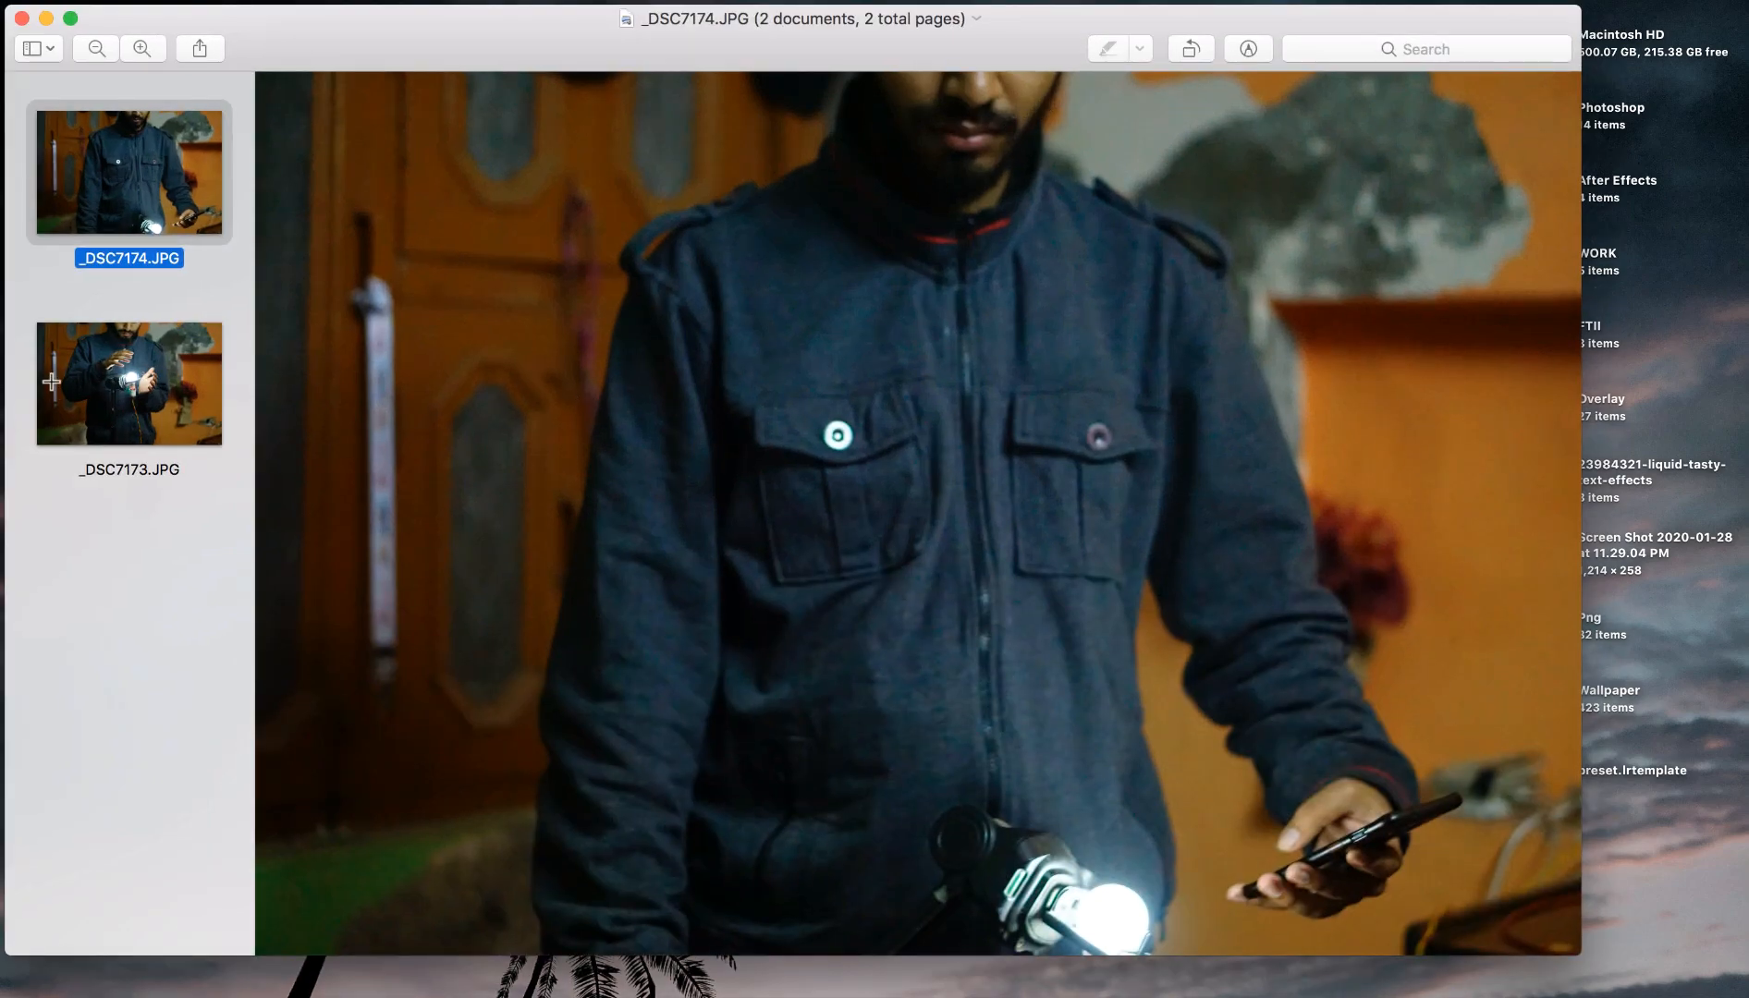
left_click(127, 382)
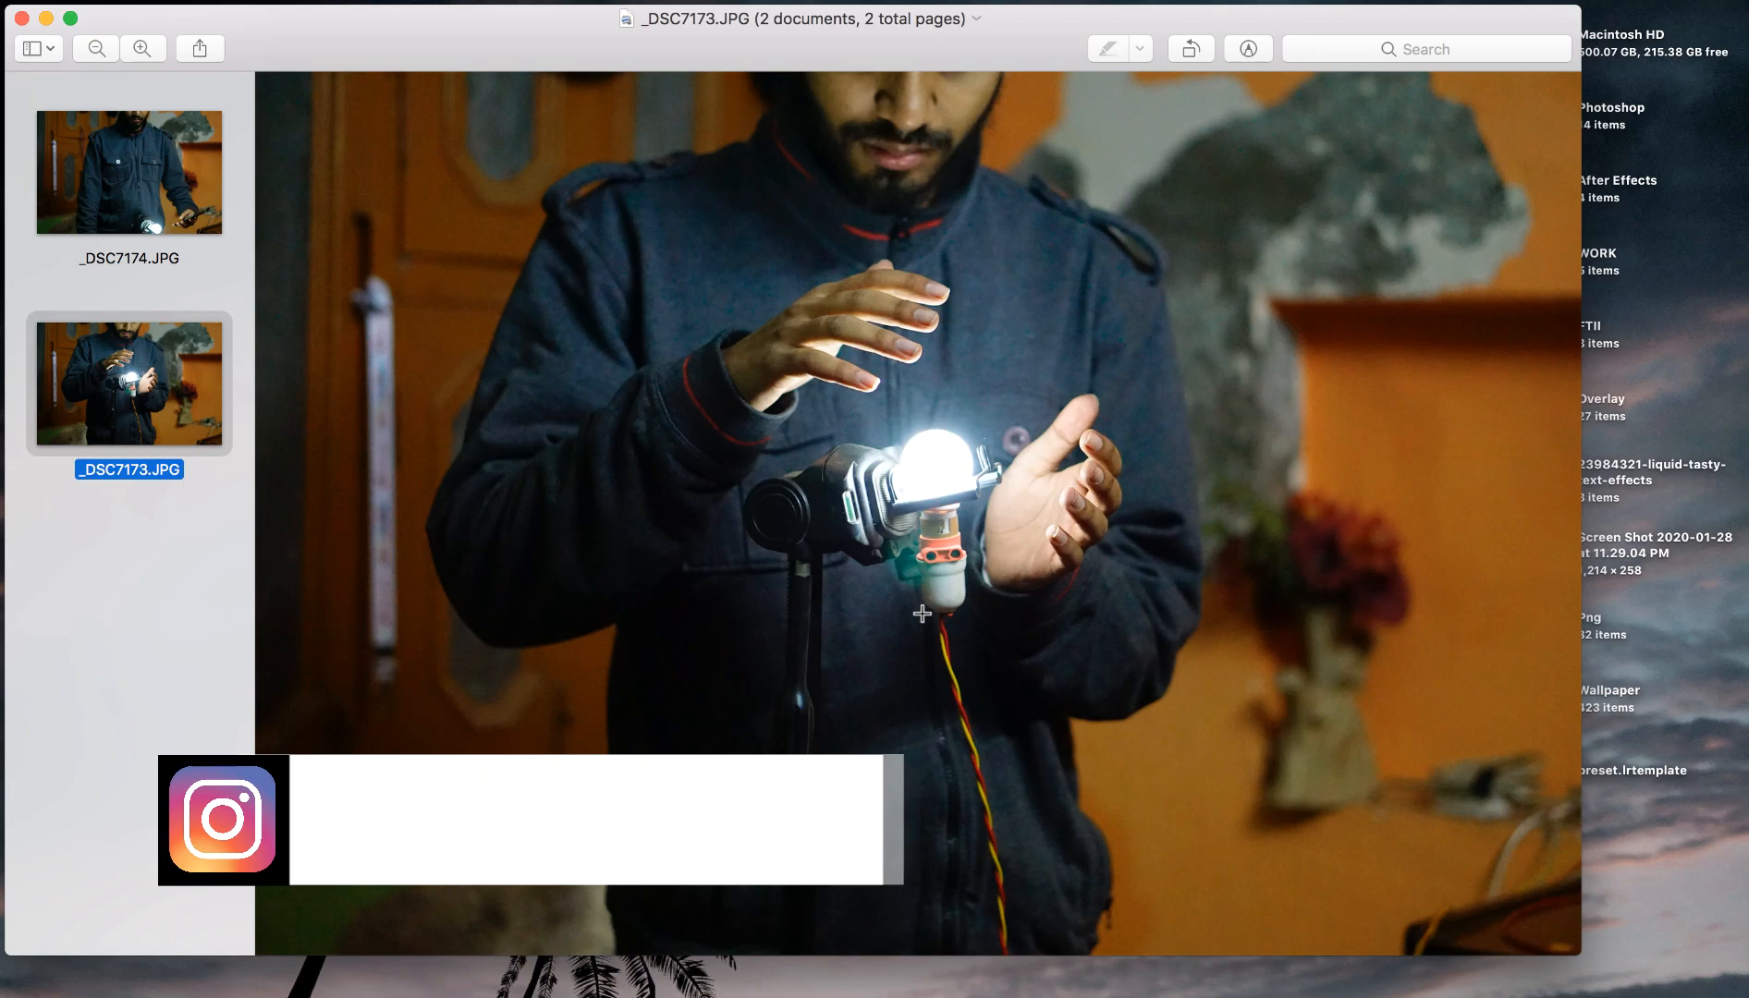
type("SAARVENDRA")
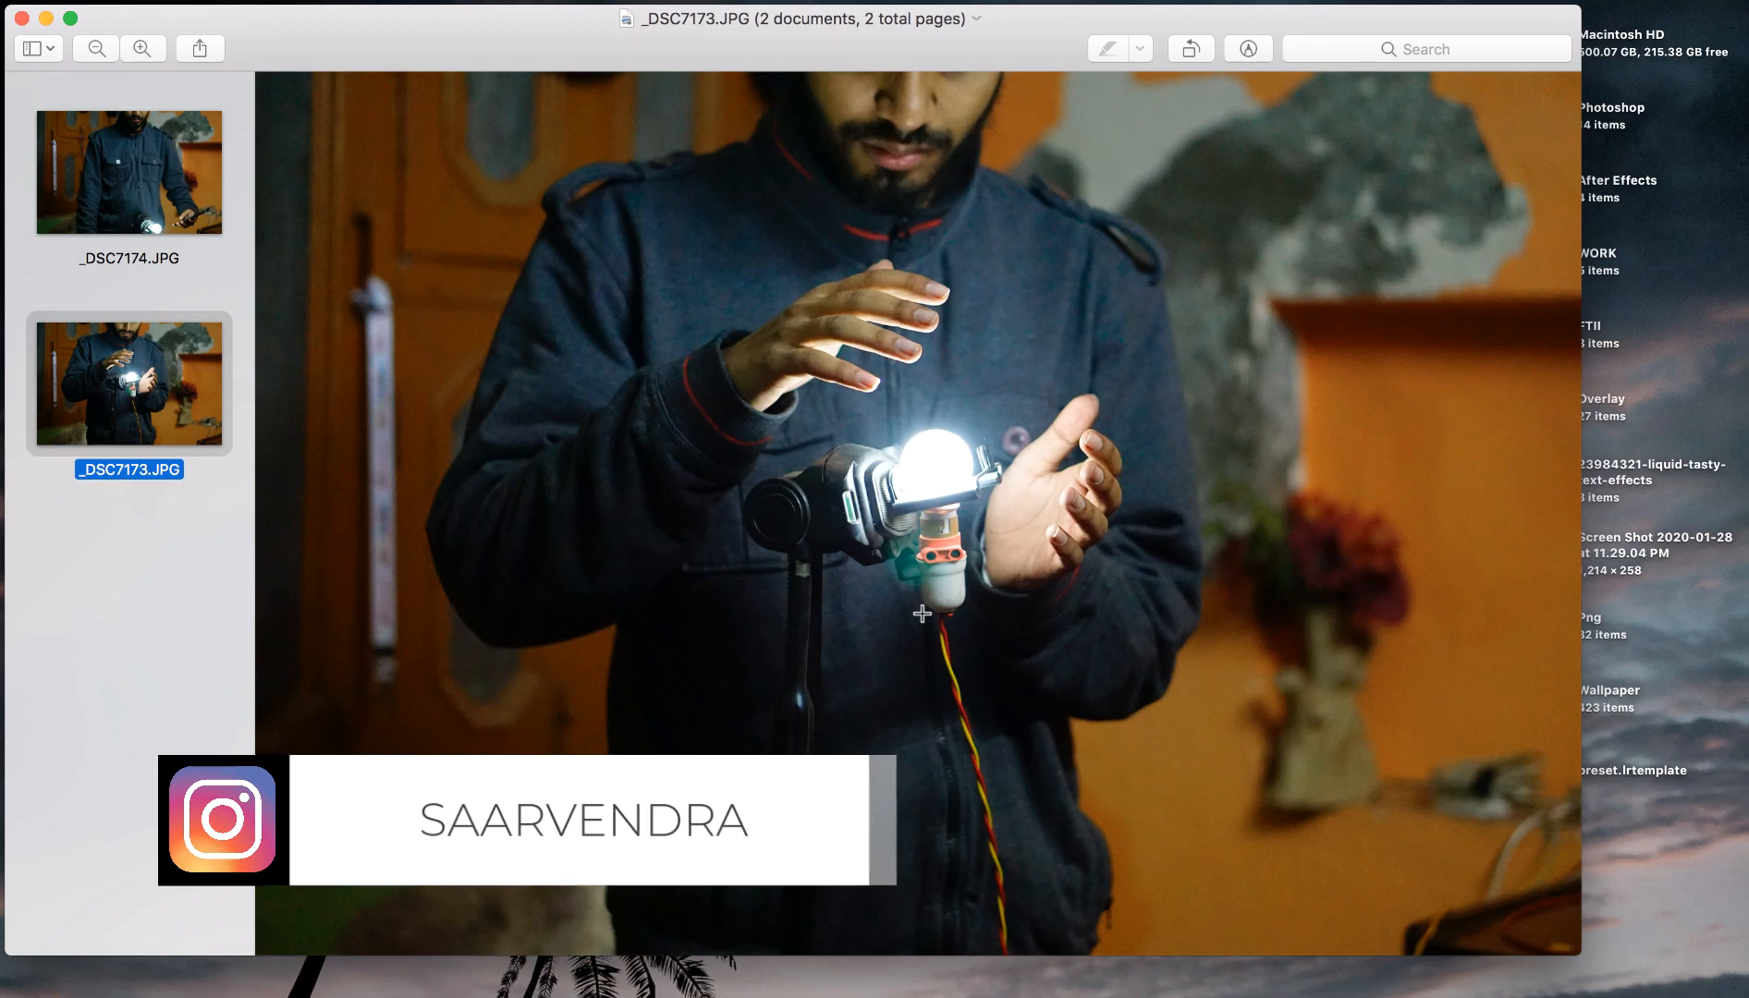
mouse_move(884, 471)
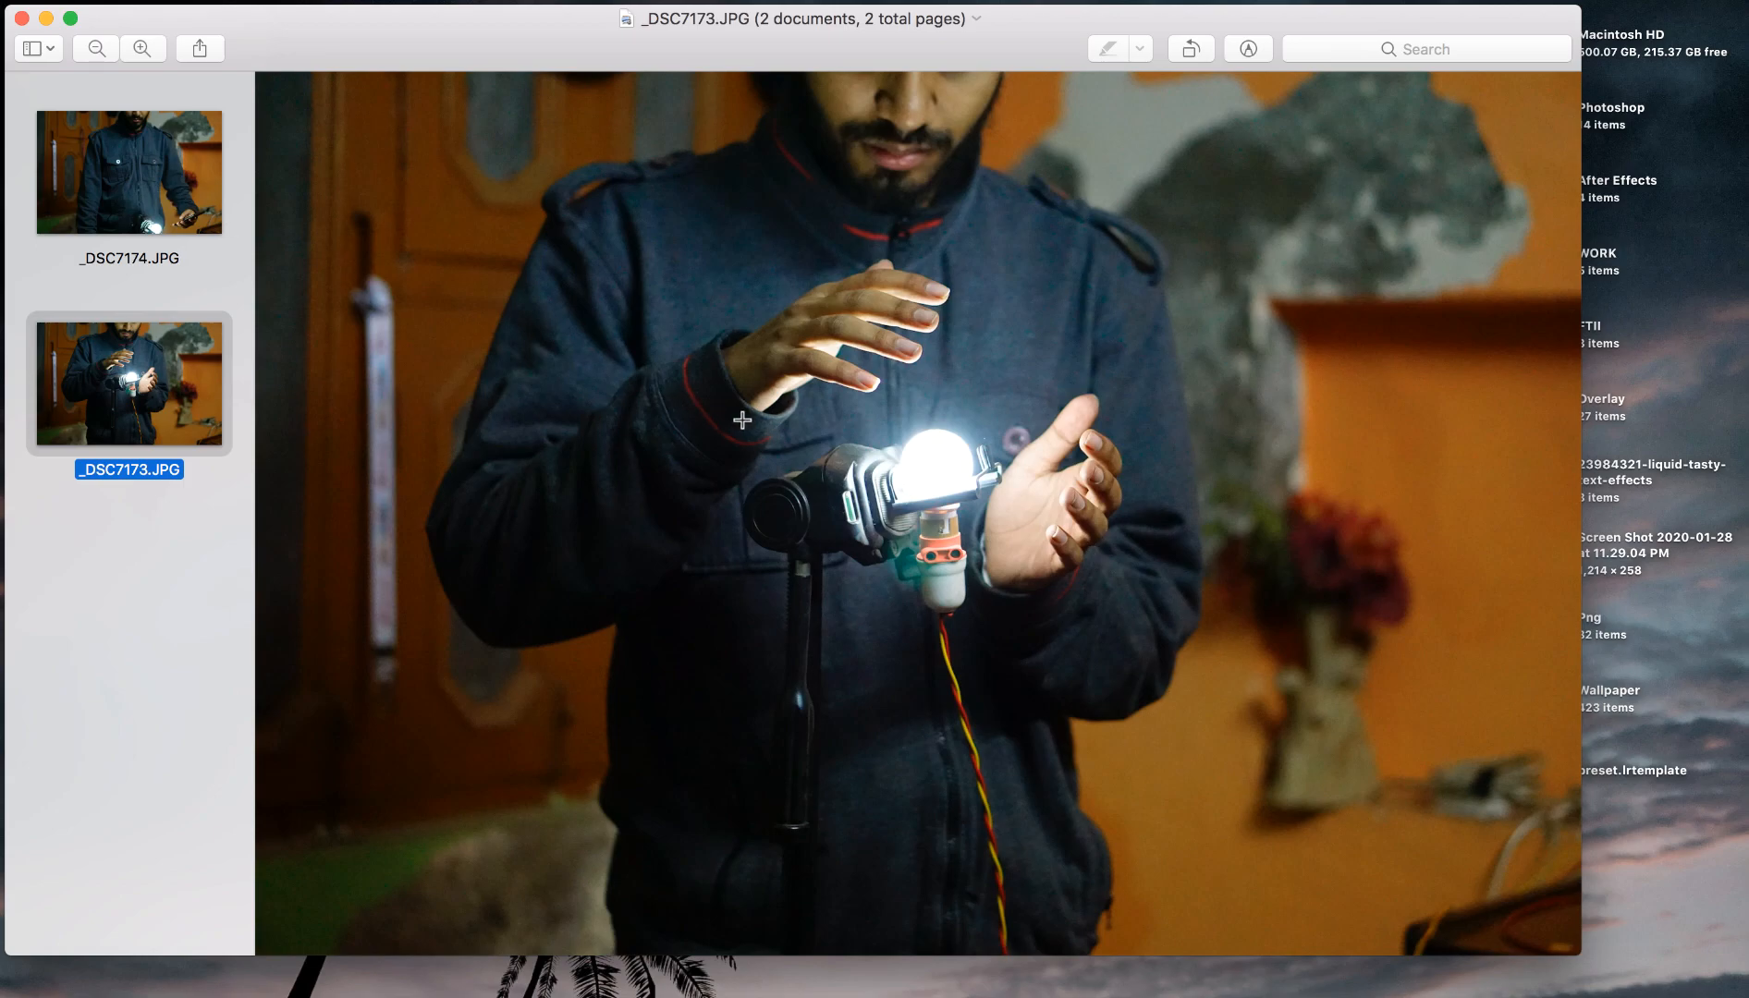
left_click_drag(739, 420, 1019, 865)
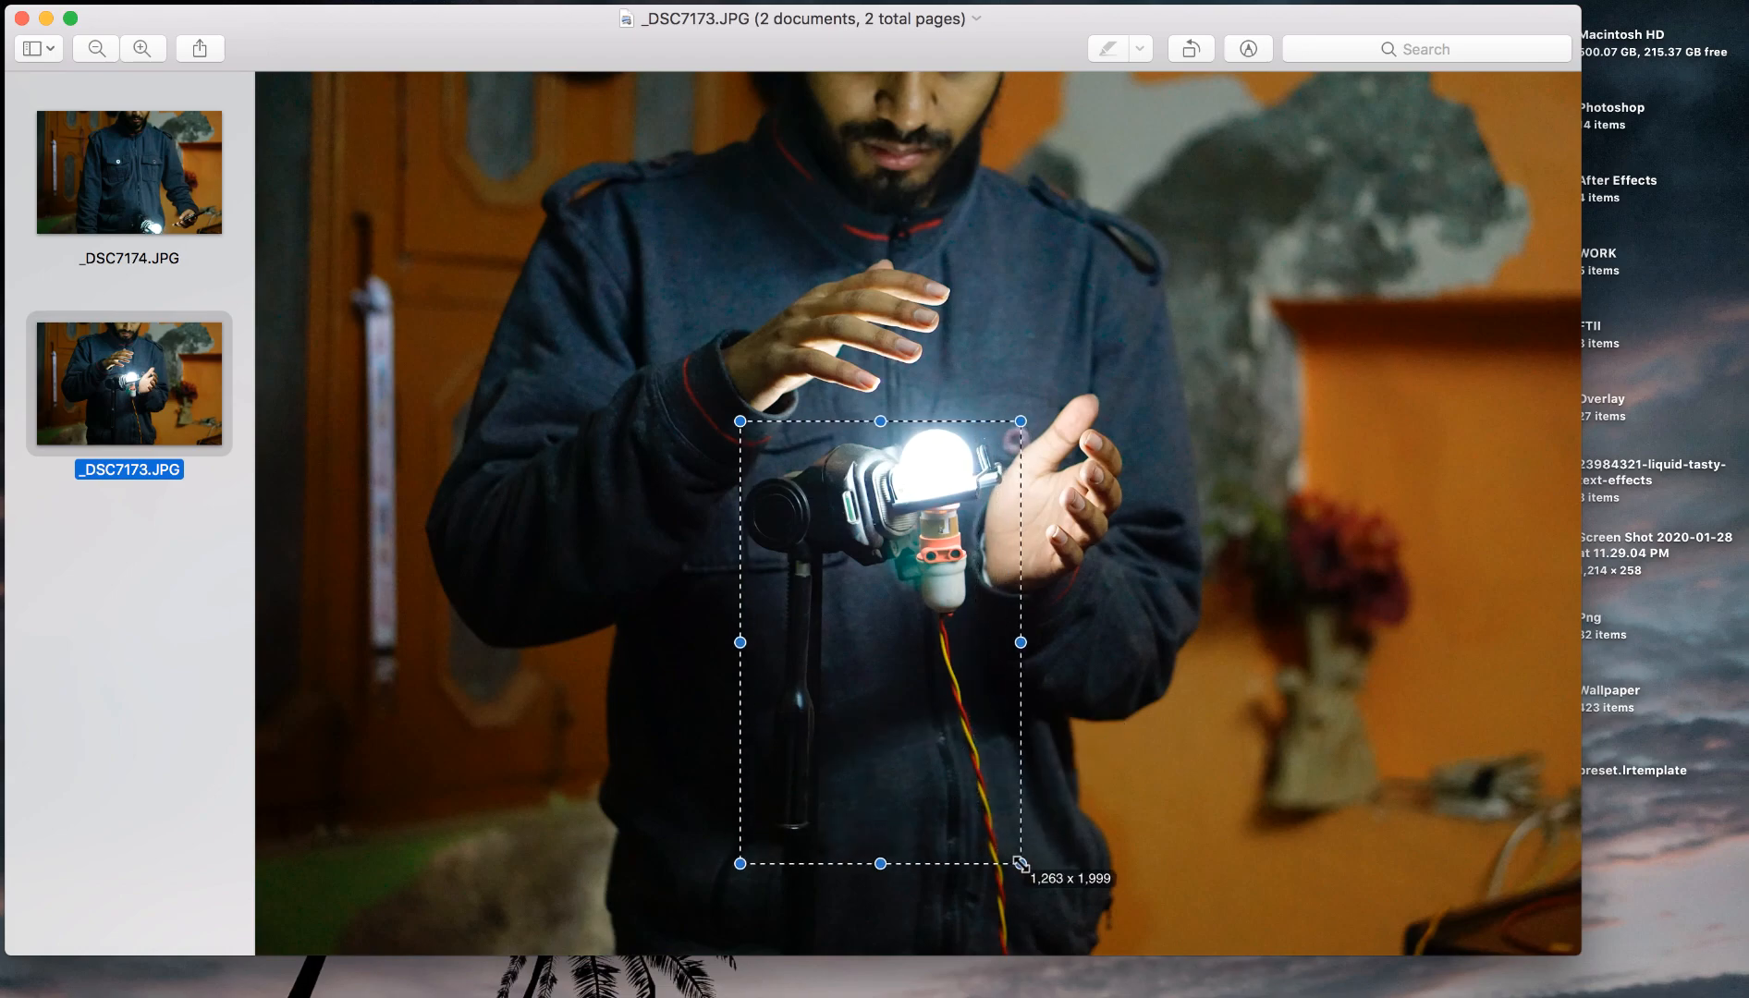
Compare with the _DSC7174 phone shot, marking the jacket front, then return to the lit-hands photo.
left_click(128, 171)
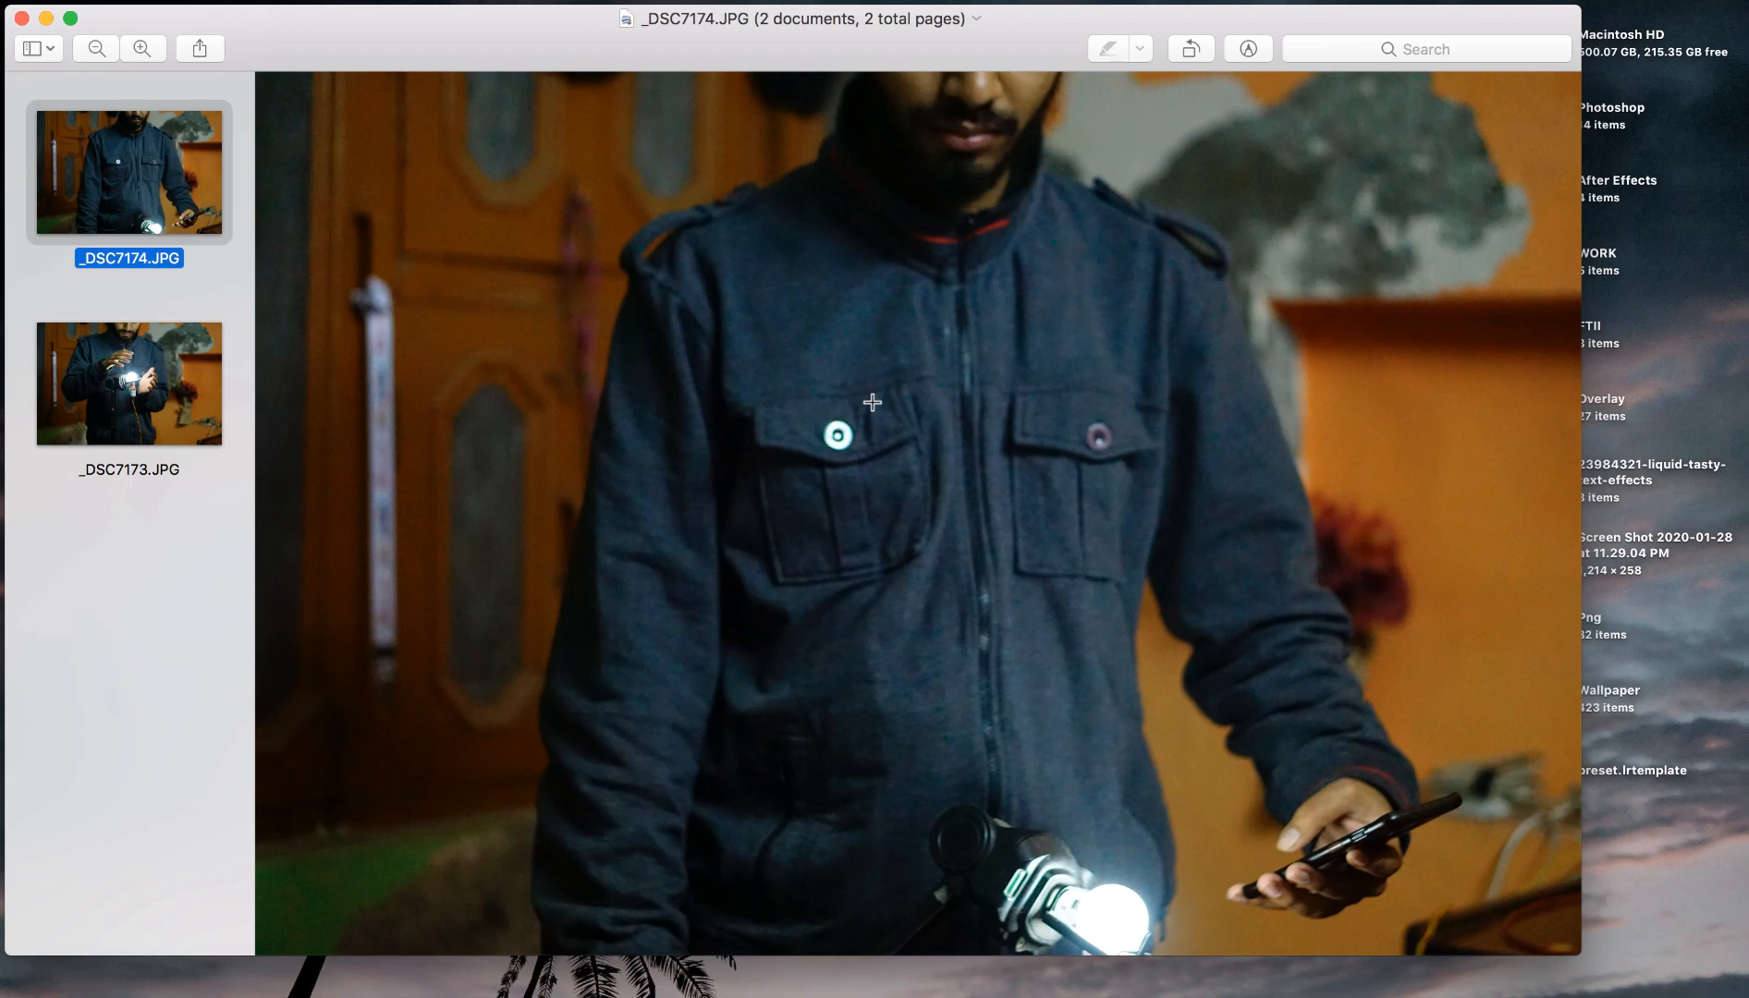
left_click_drag(873, 403, 1096, 844)
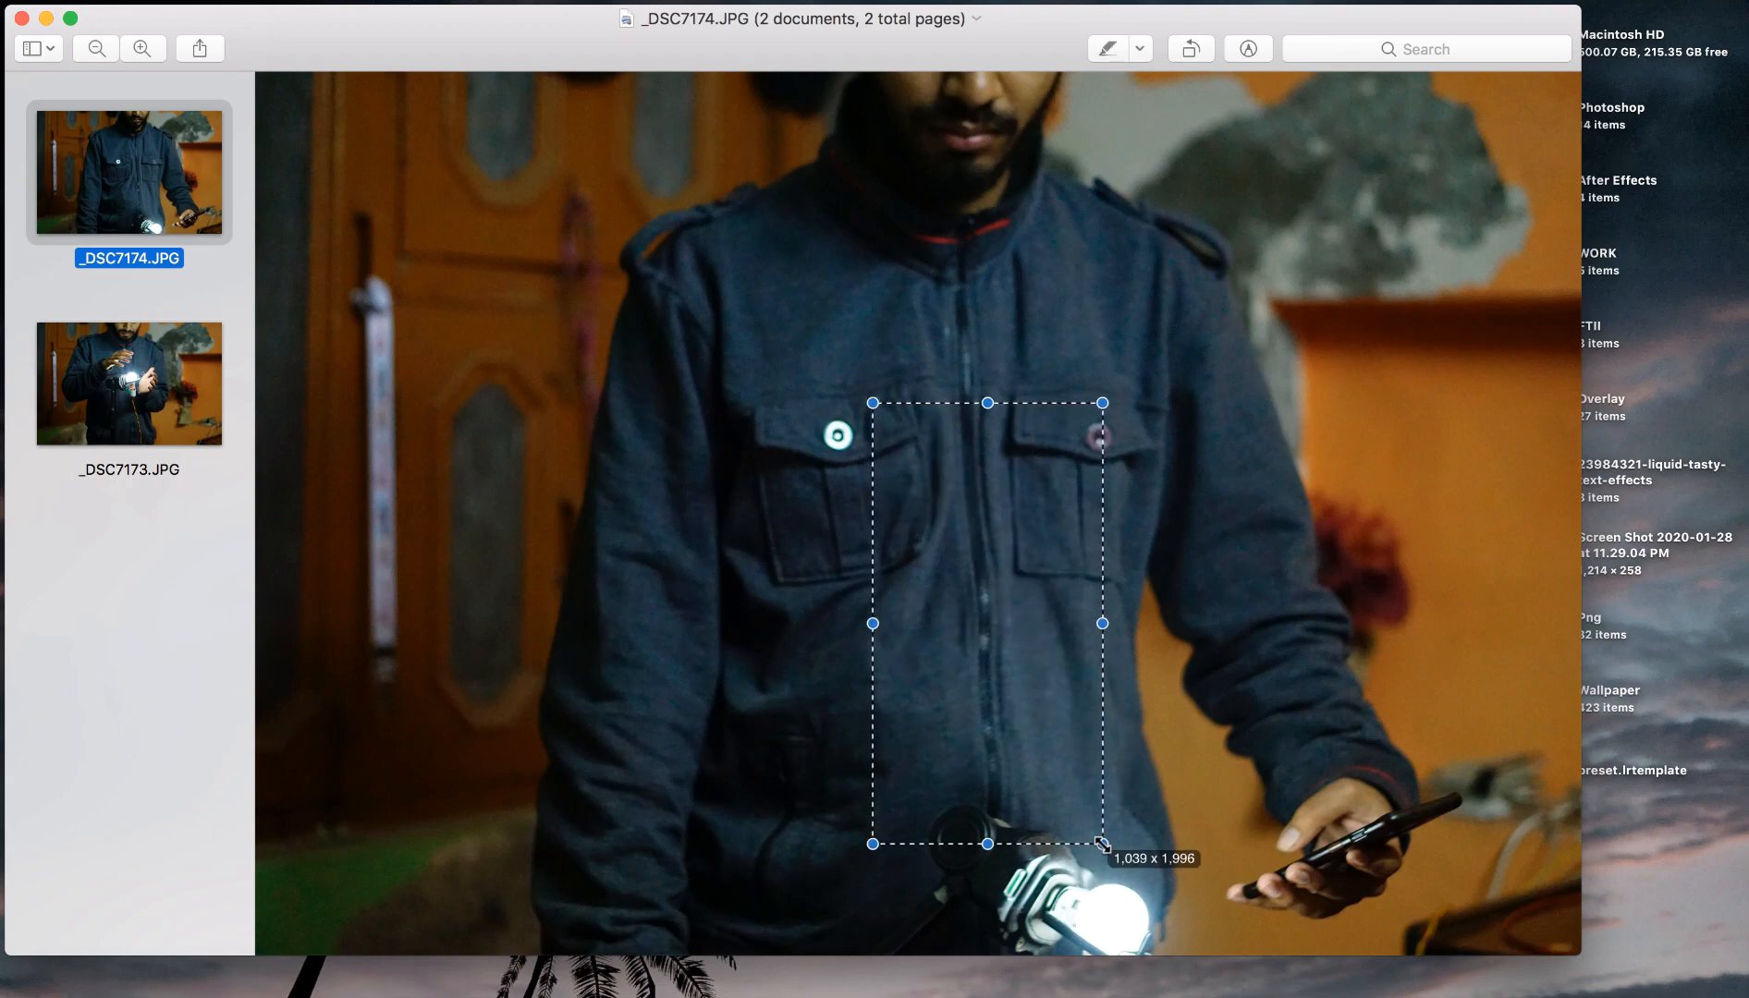
left_click(127, 382)
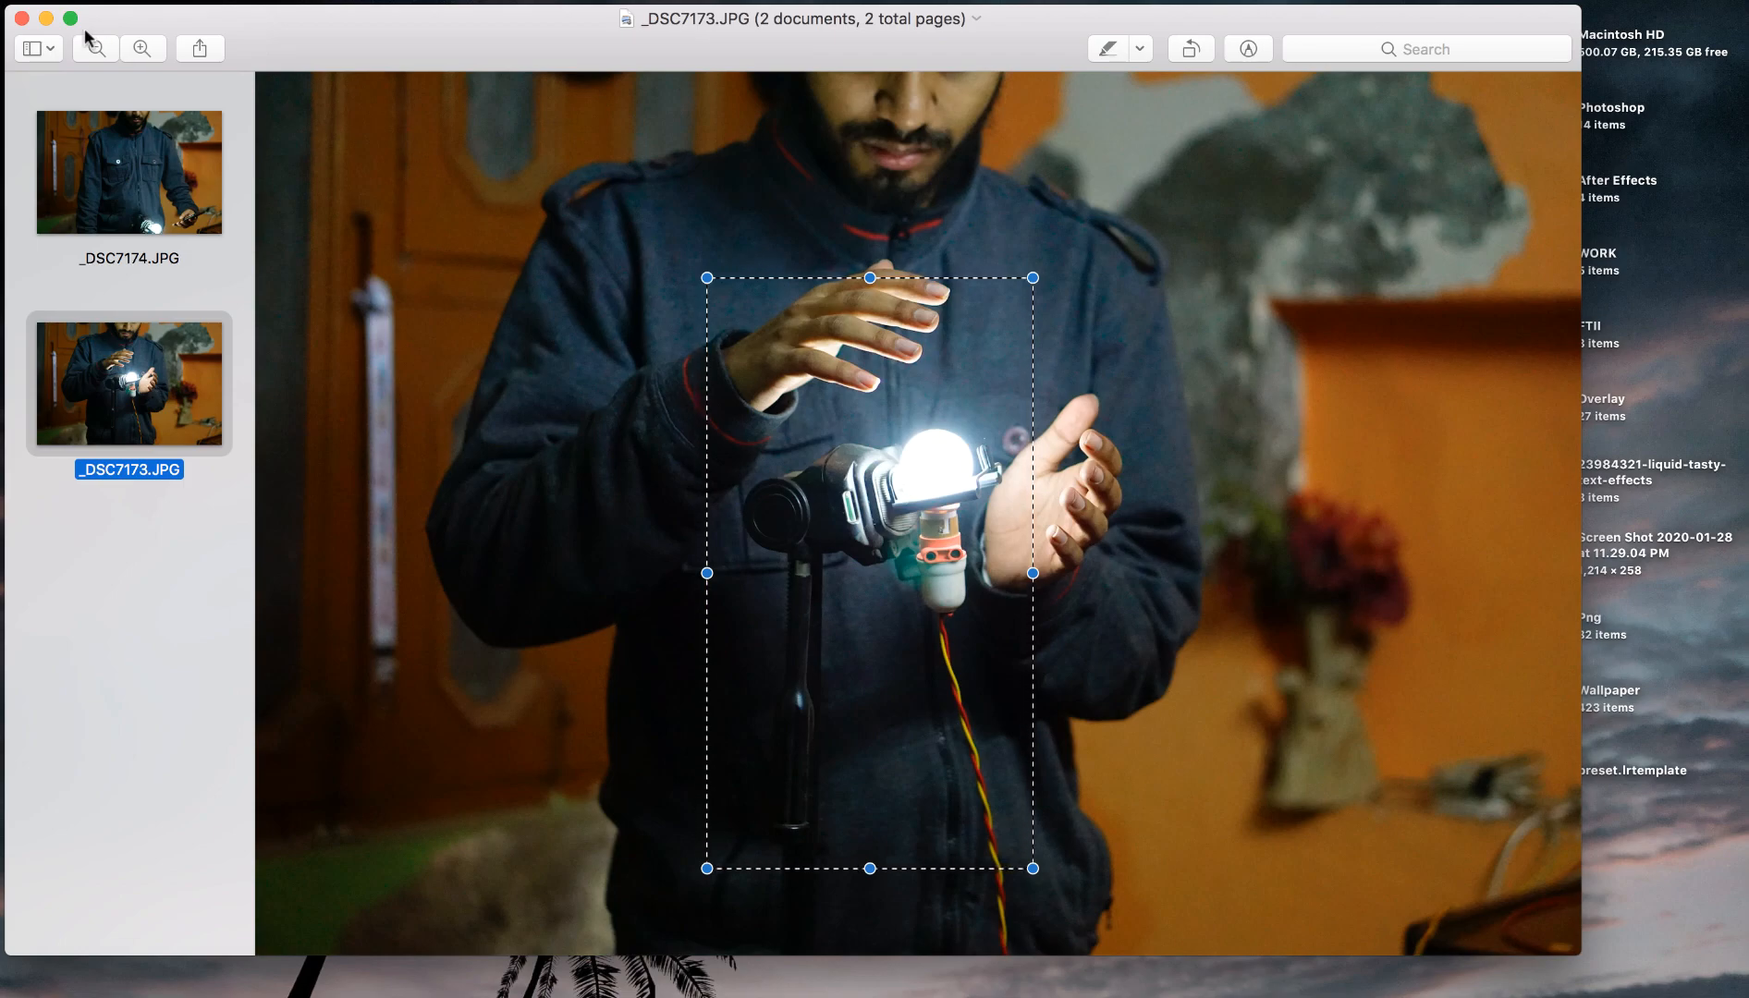
left_click(61, 7)
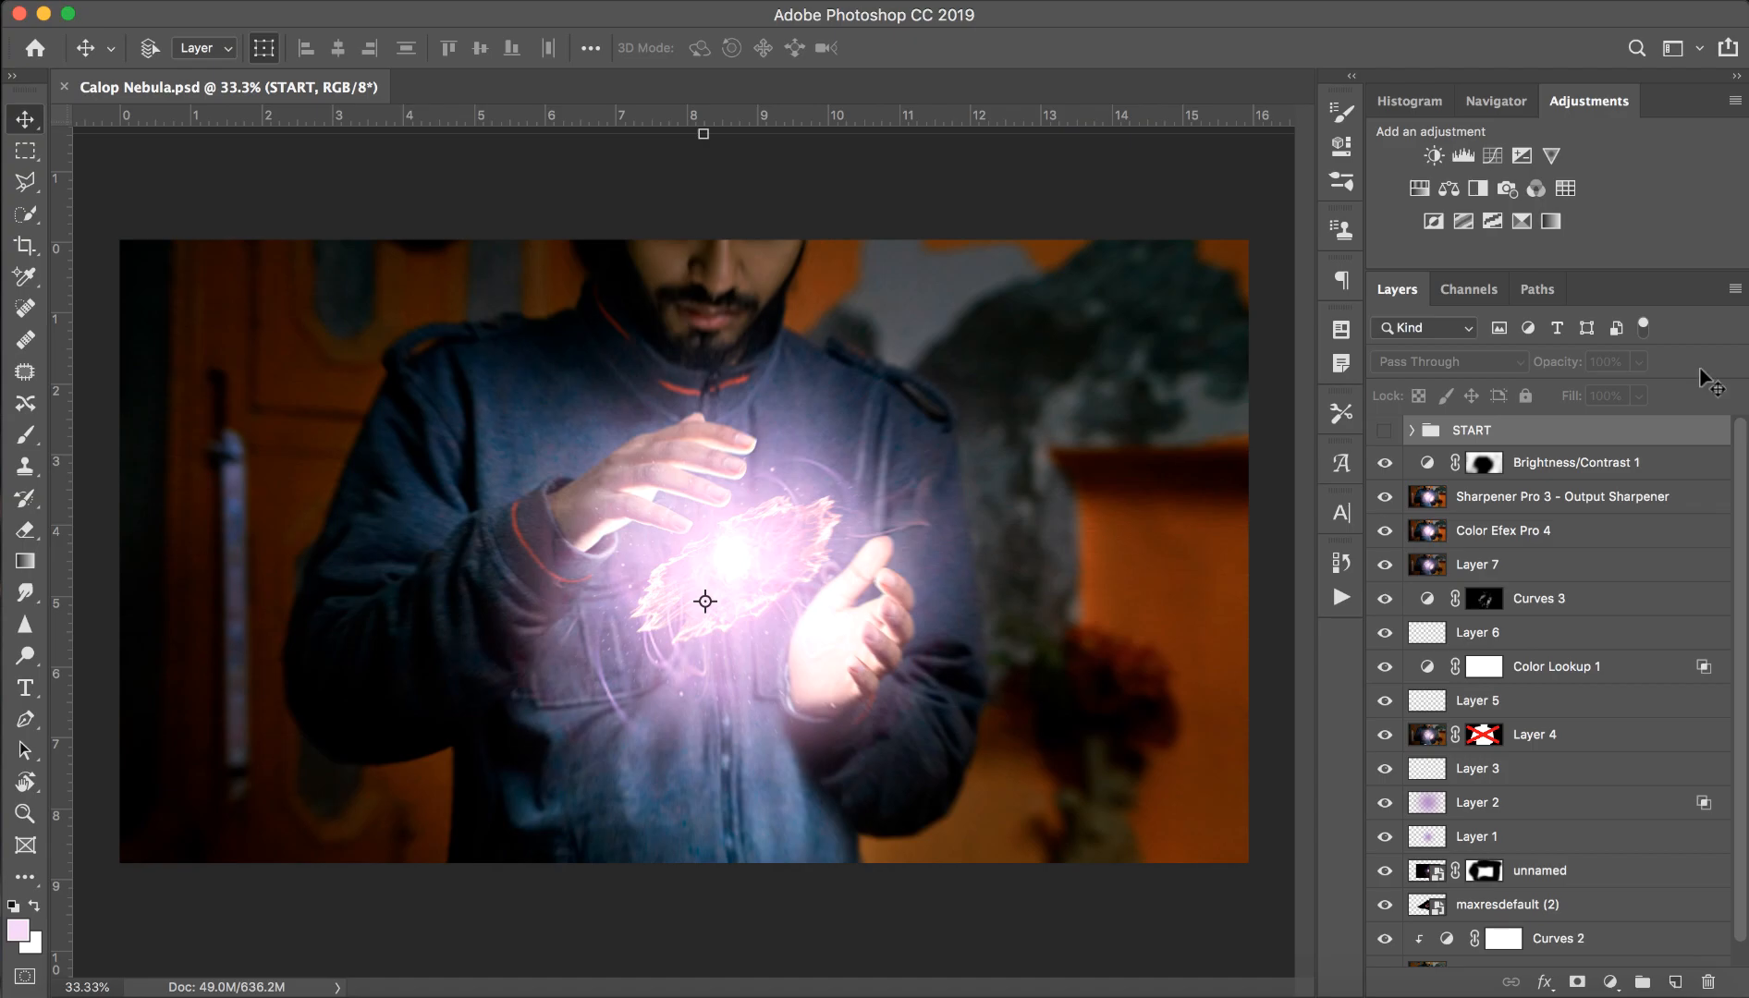
left_click(24, 435)
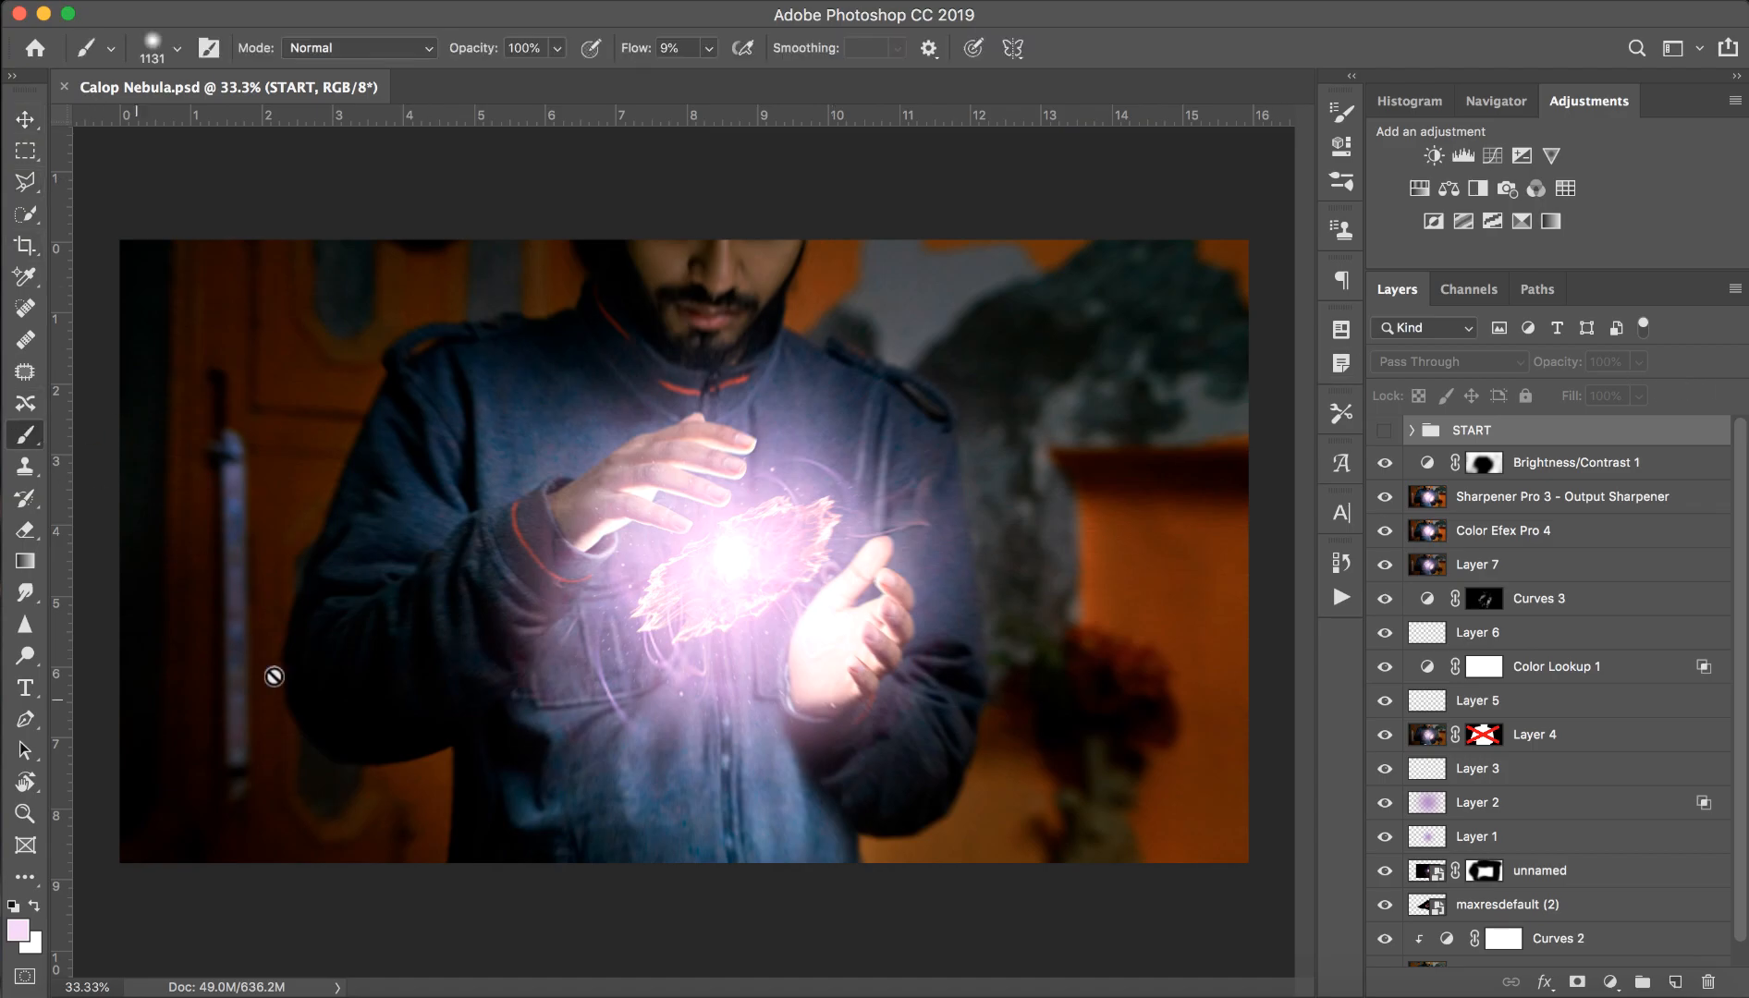
mouse_move(594, 806)
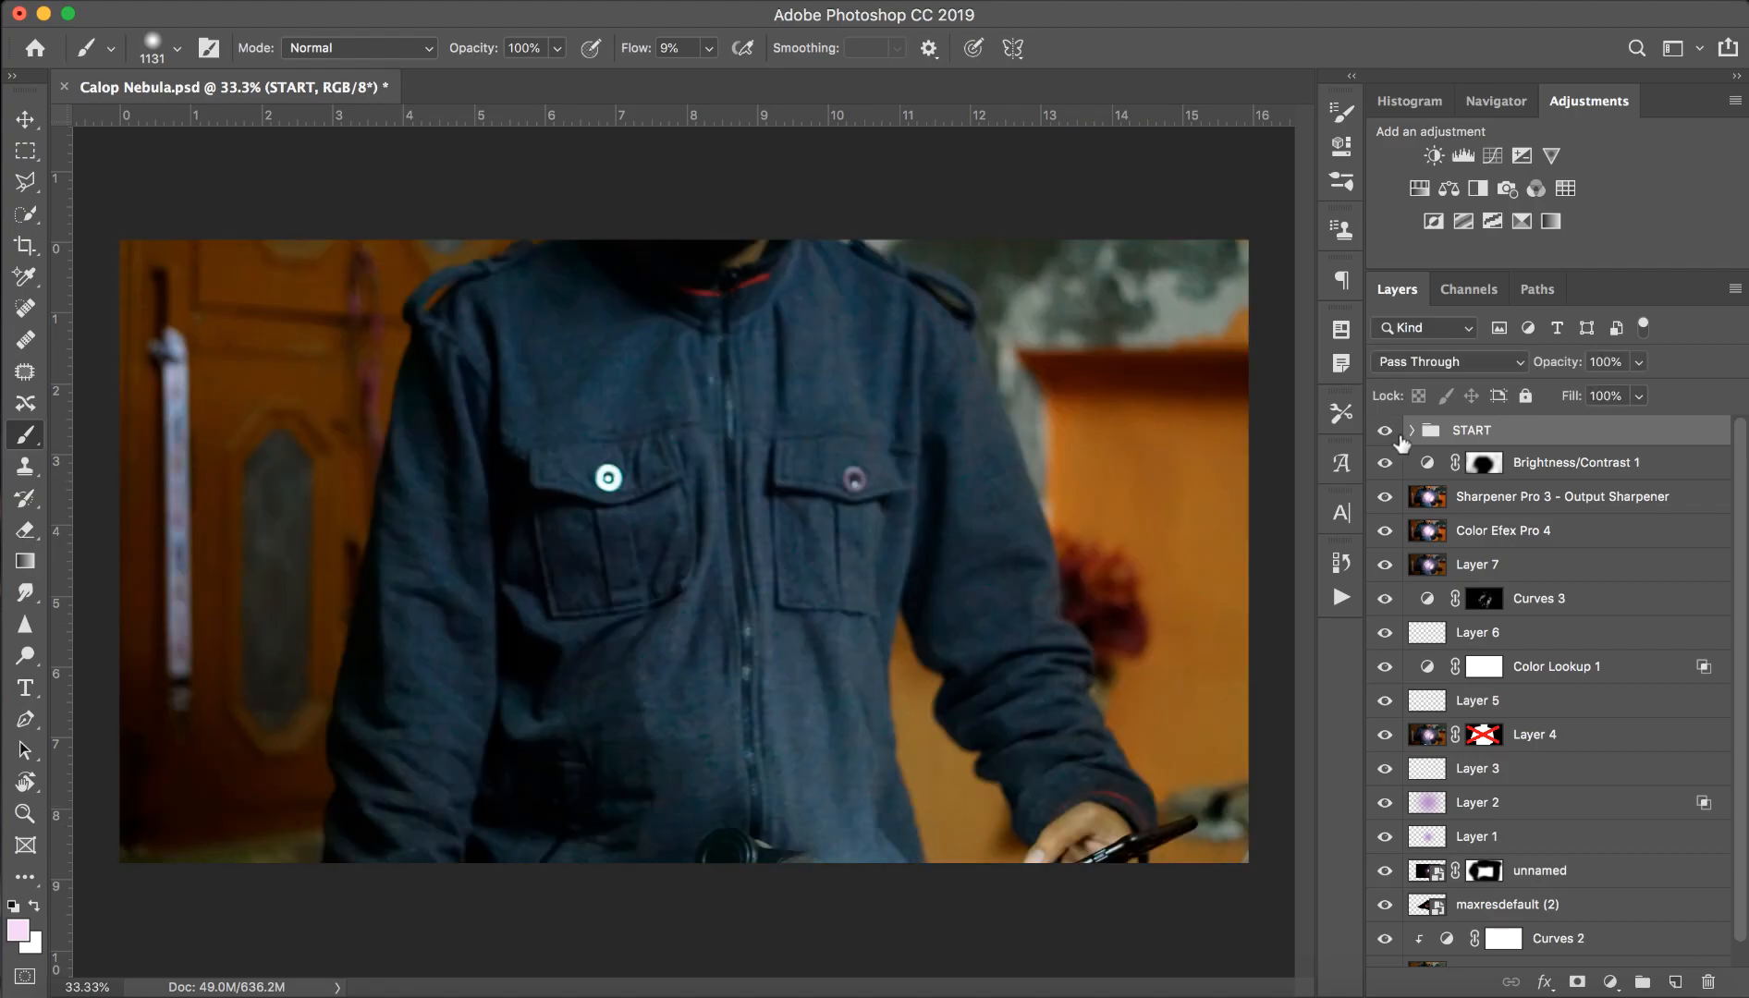
left_click(1411, 429)
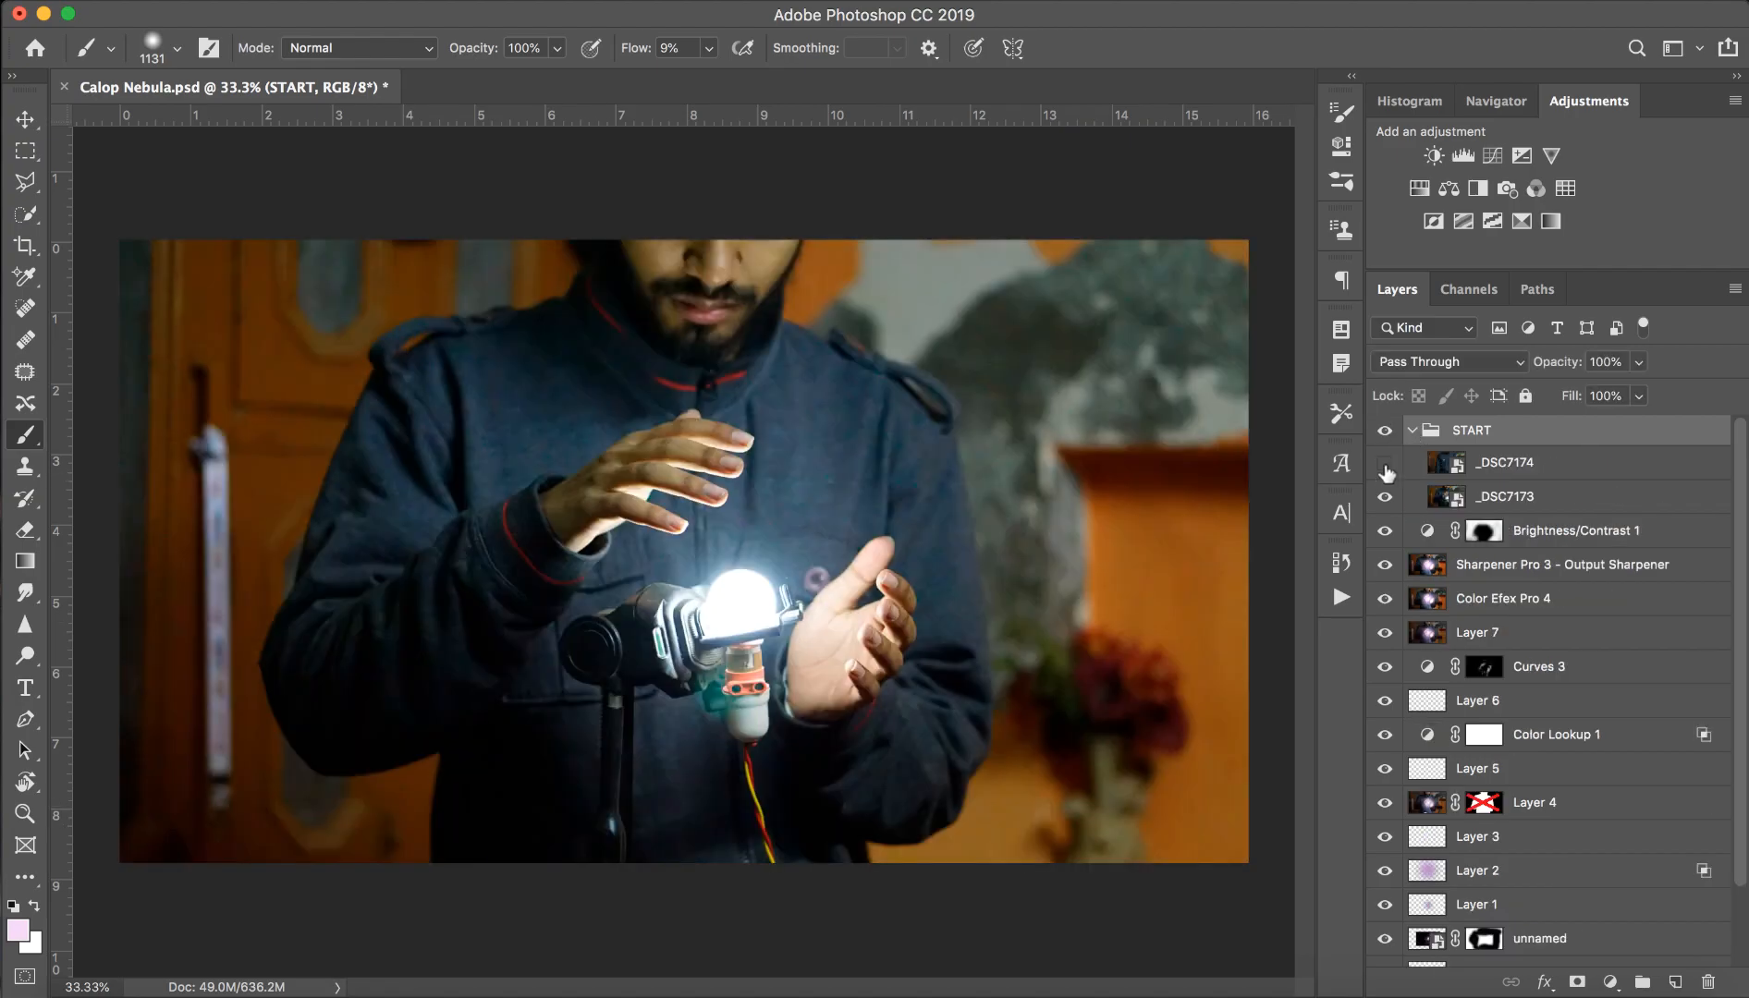
left_click(1383, 463)
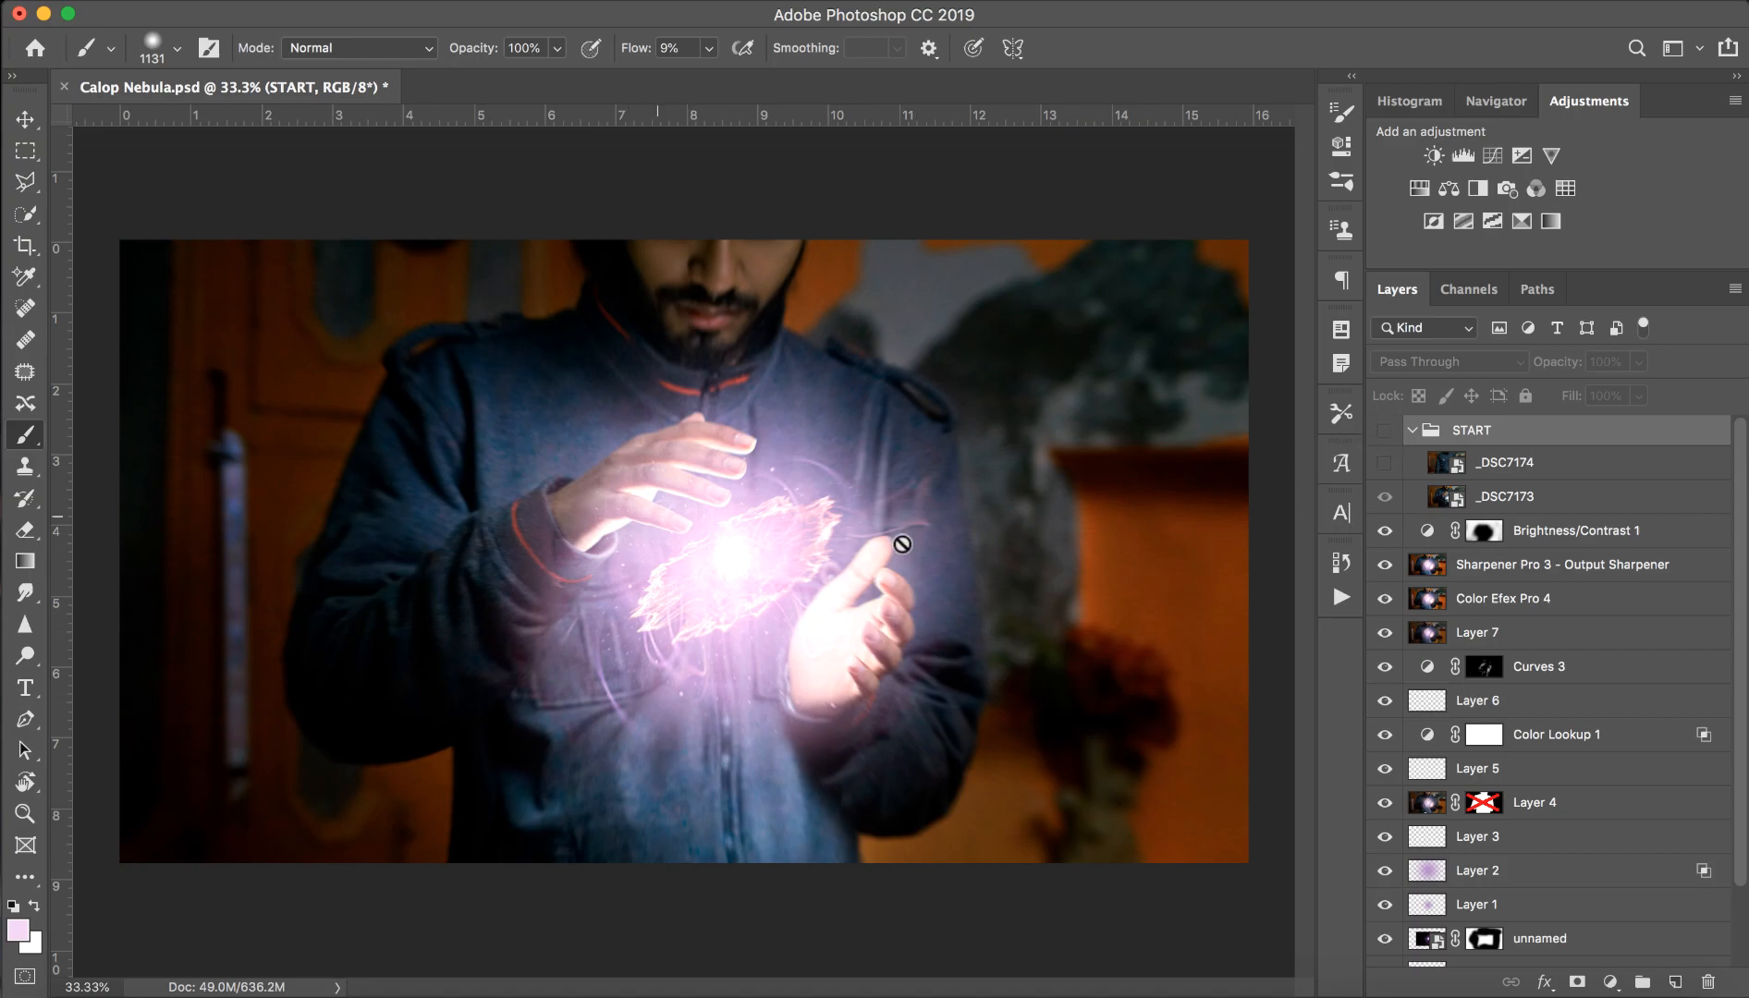
mouse_move(723, 584)
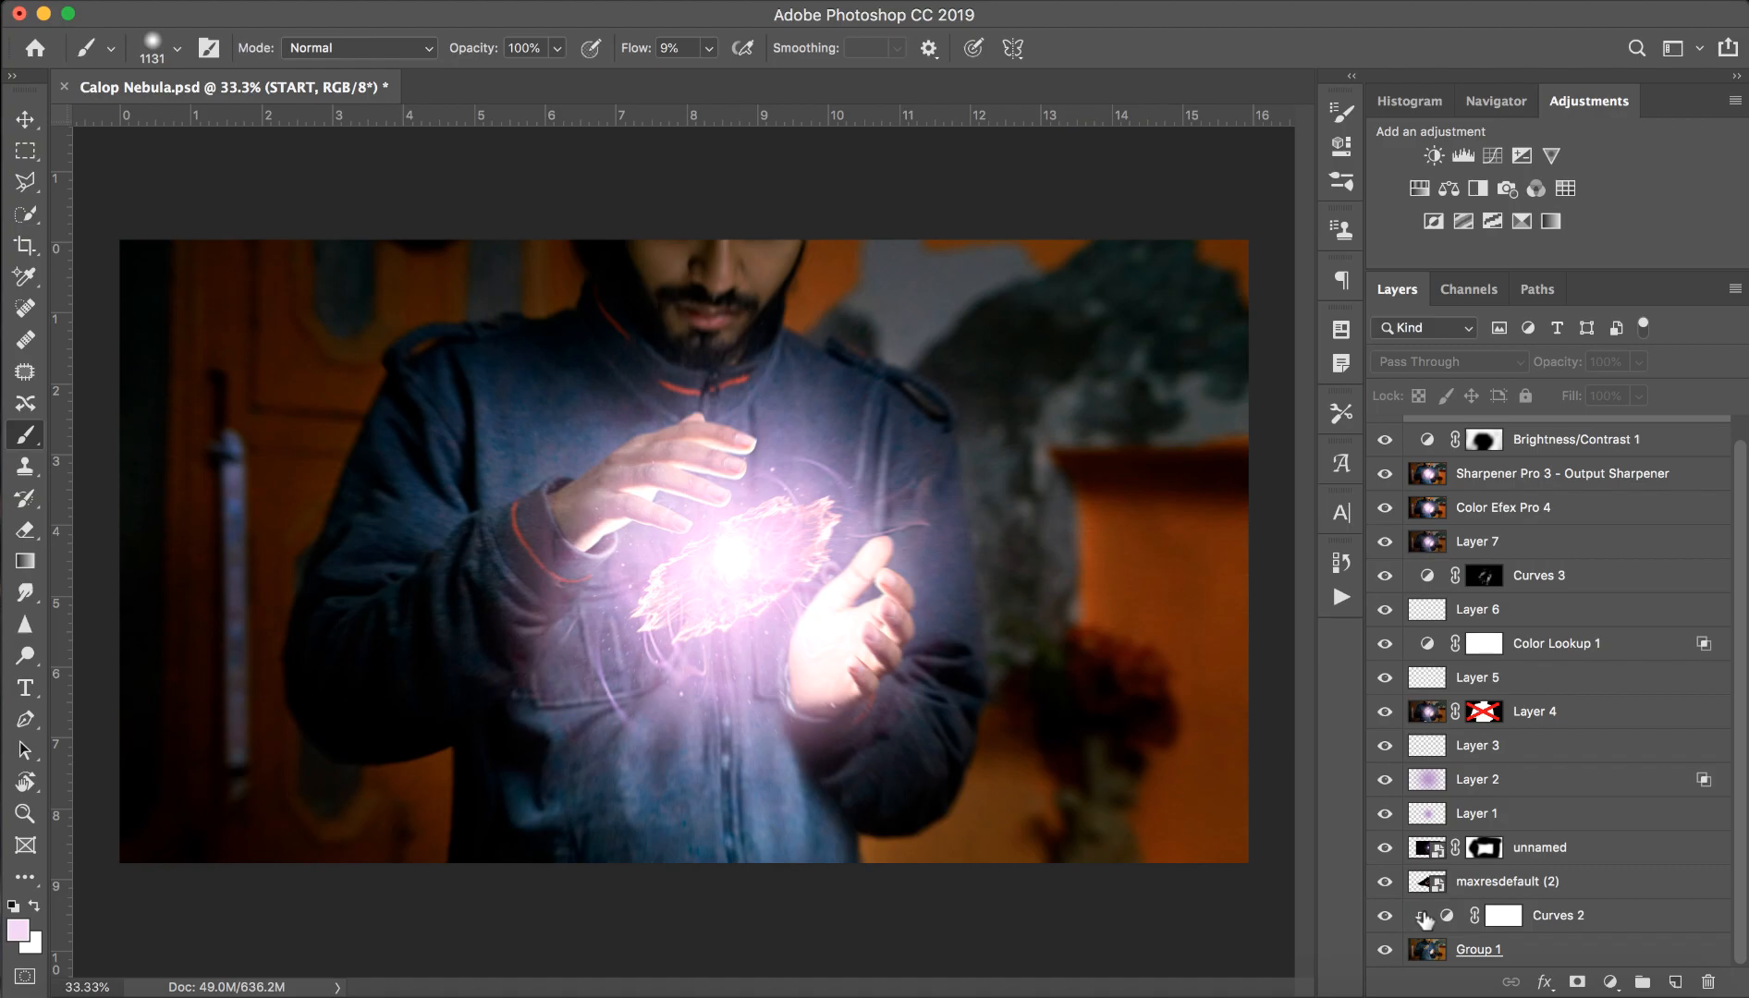
Solo Group 1, then hide and restore the Curves 2 darkening to compare against the undarkened photo.
left_click(1383, 948)
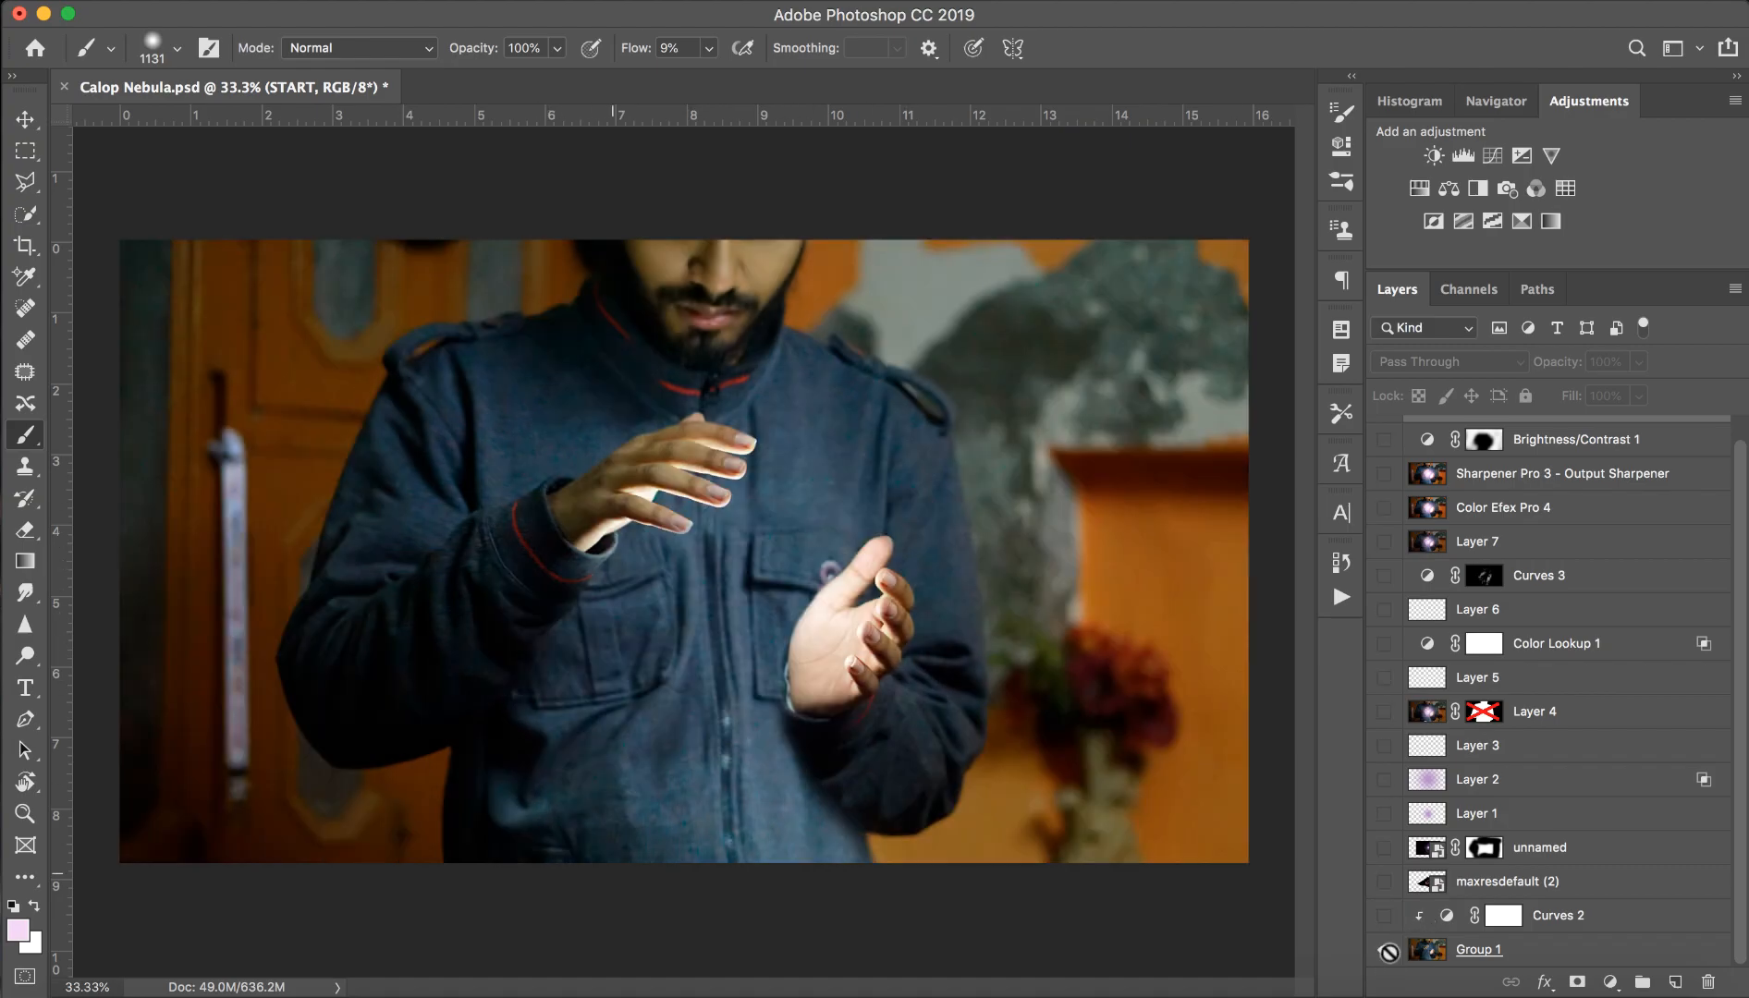
left_click(1385, 949)
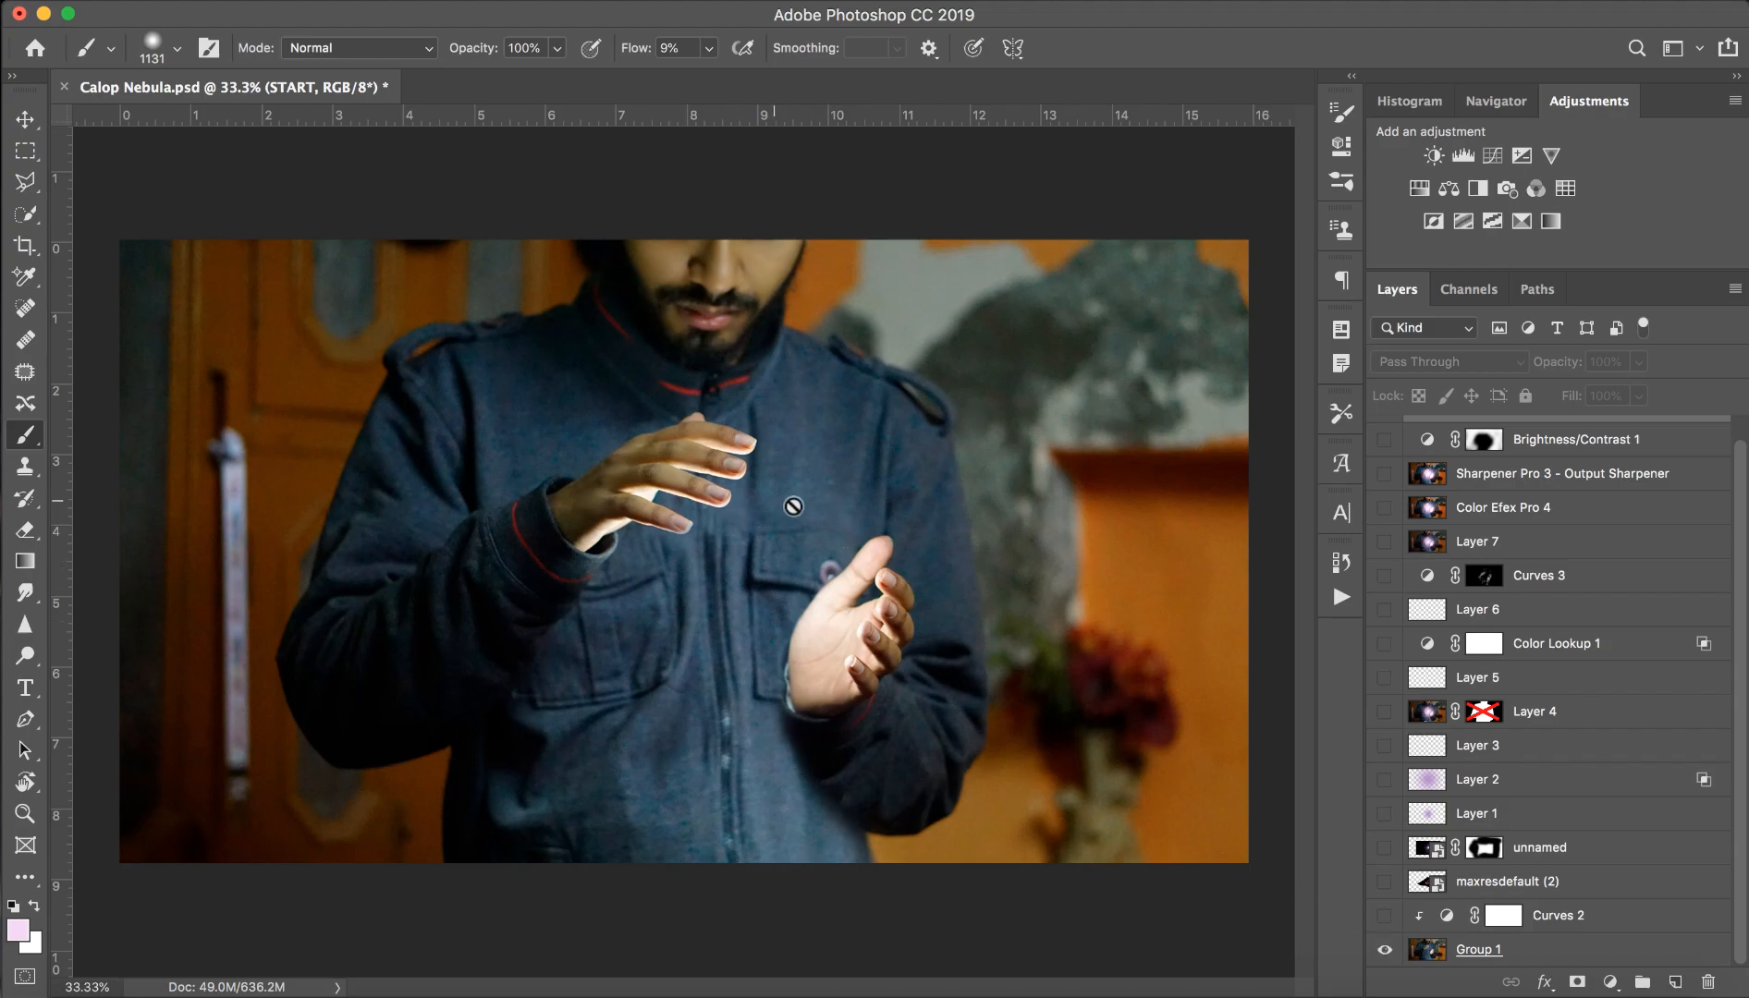
mouse_move(760, 589)
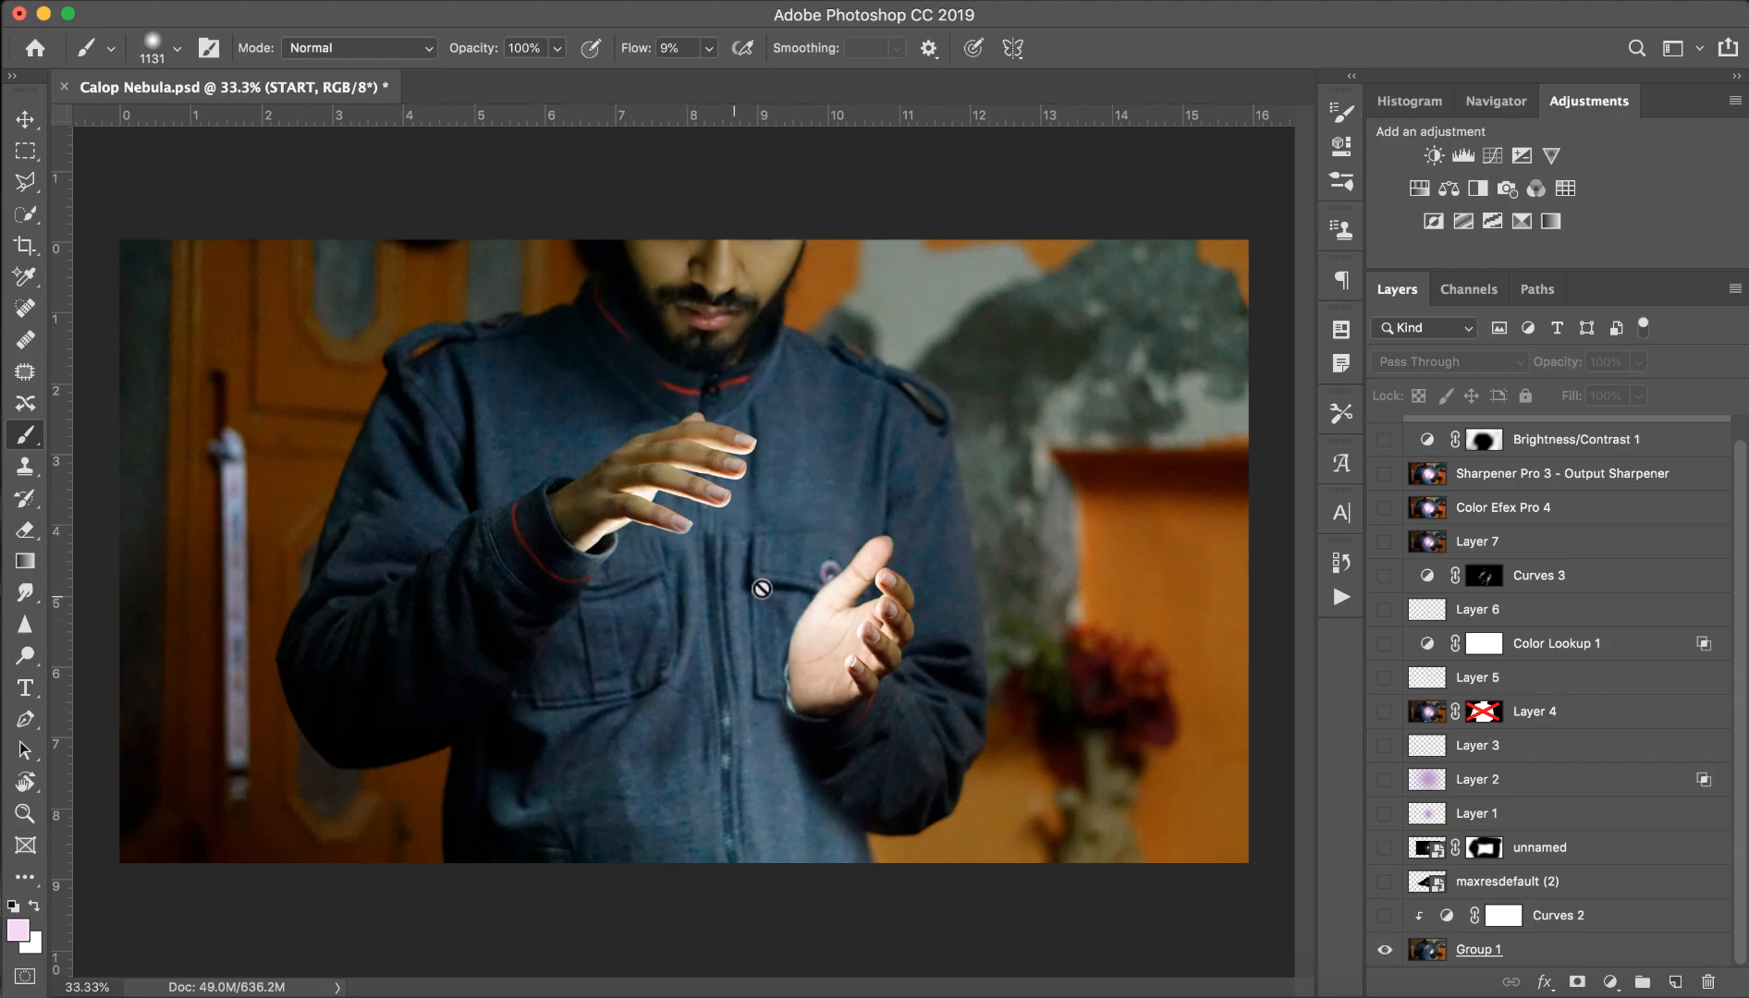
mouse_move(827, 667)
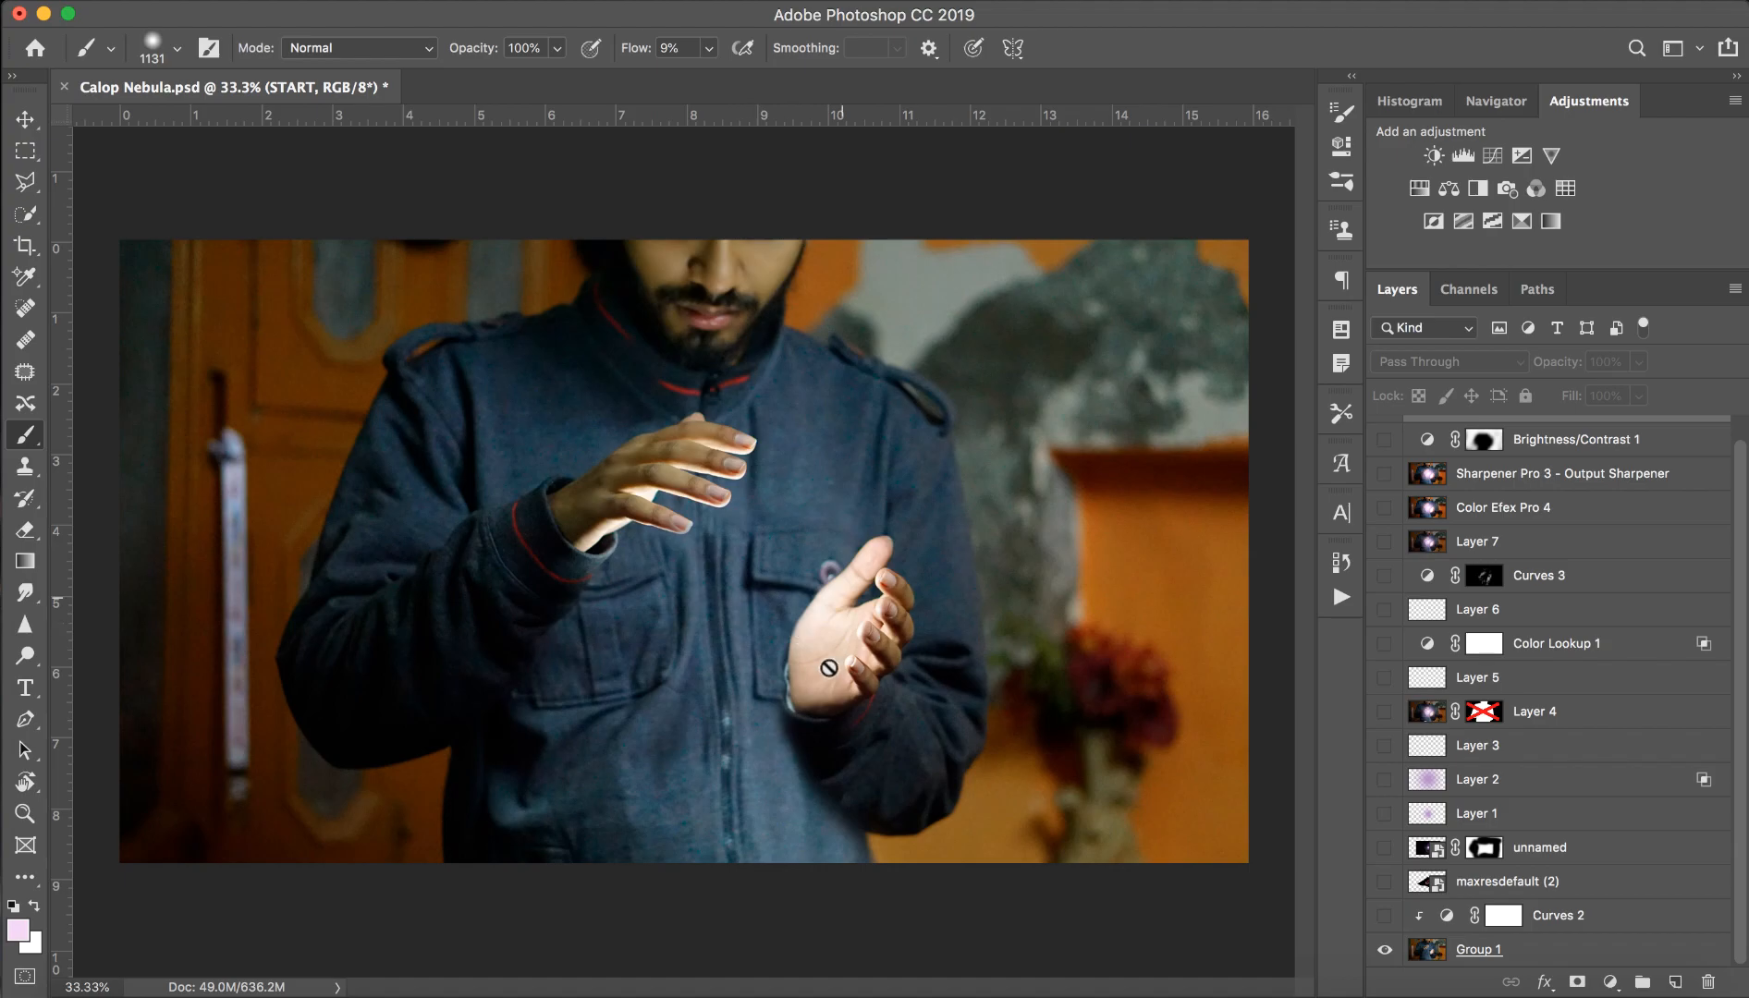
mouse_move(840, 684)
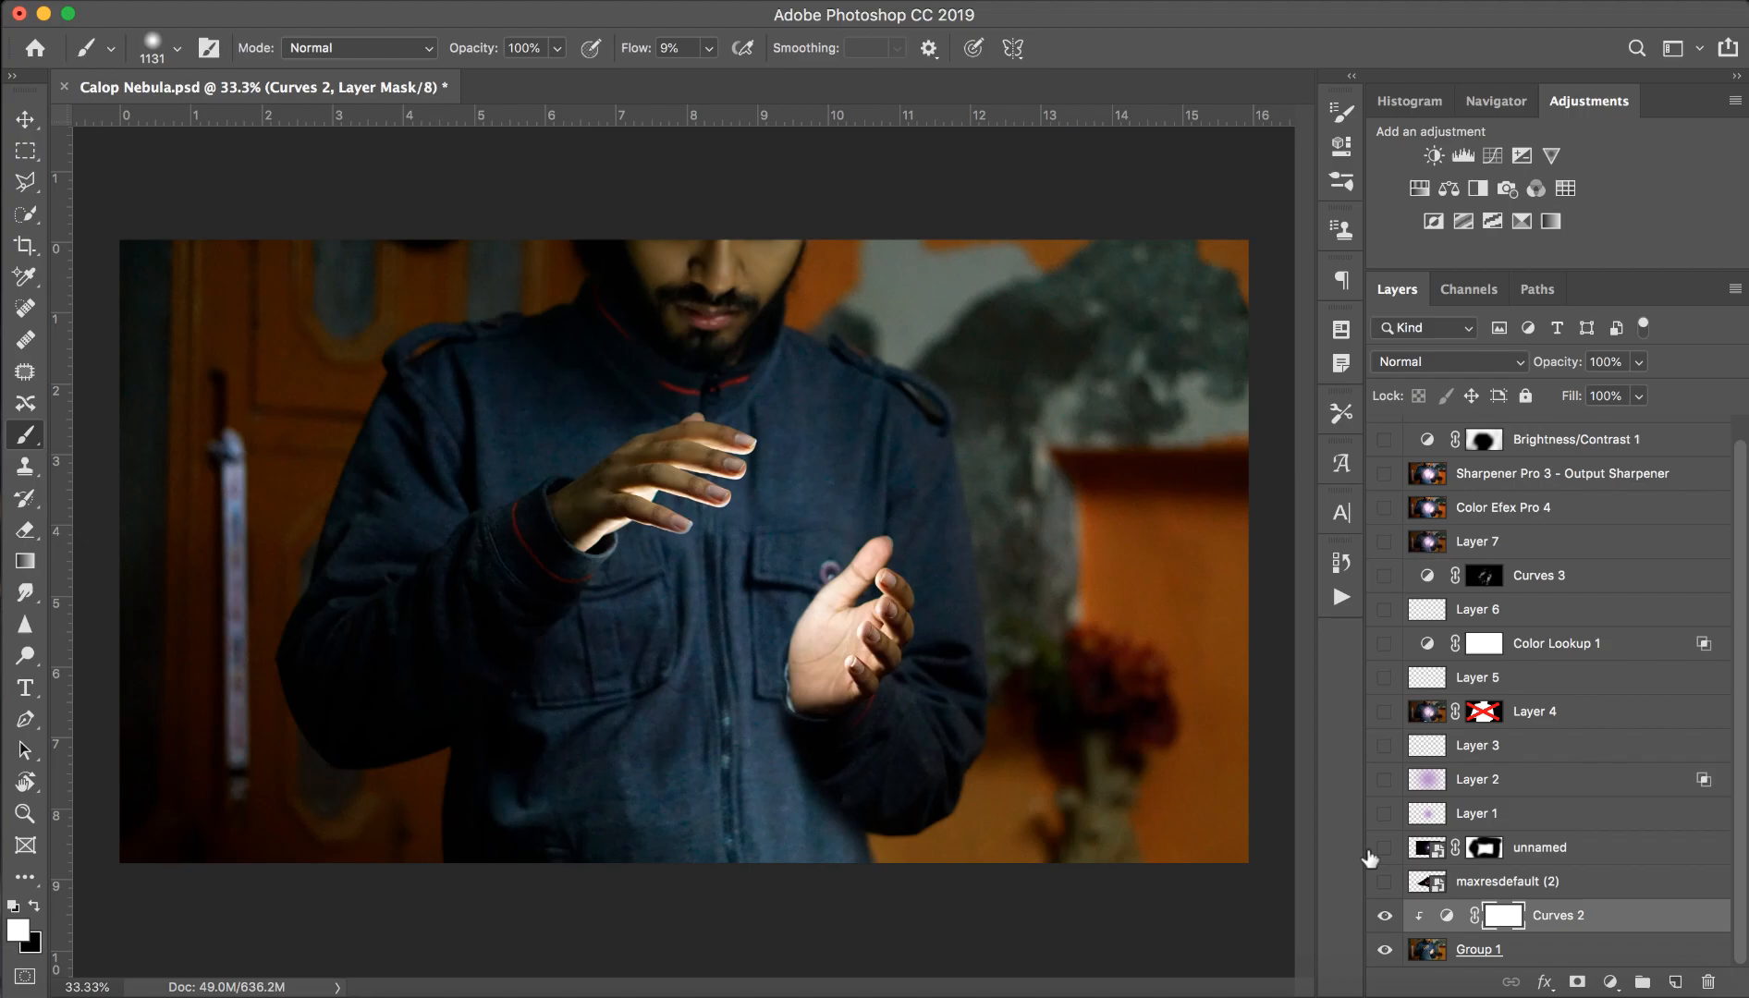
mouse_move(1385, 915)
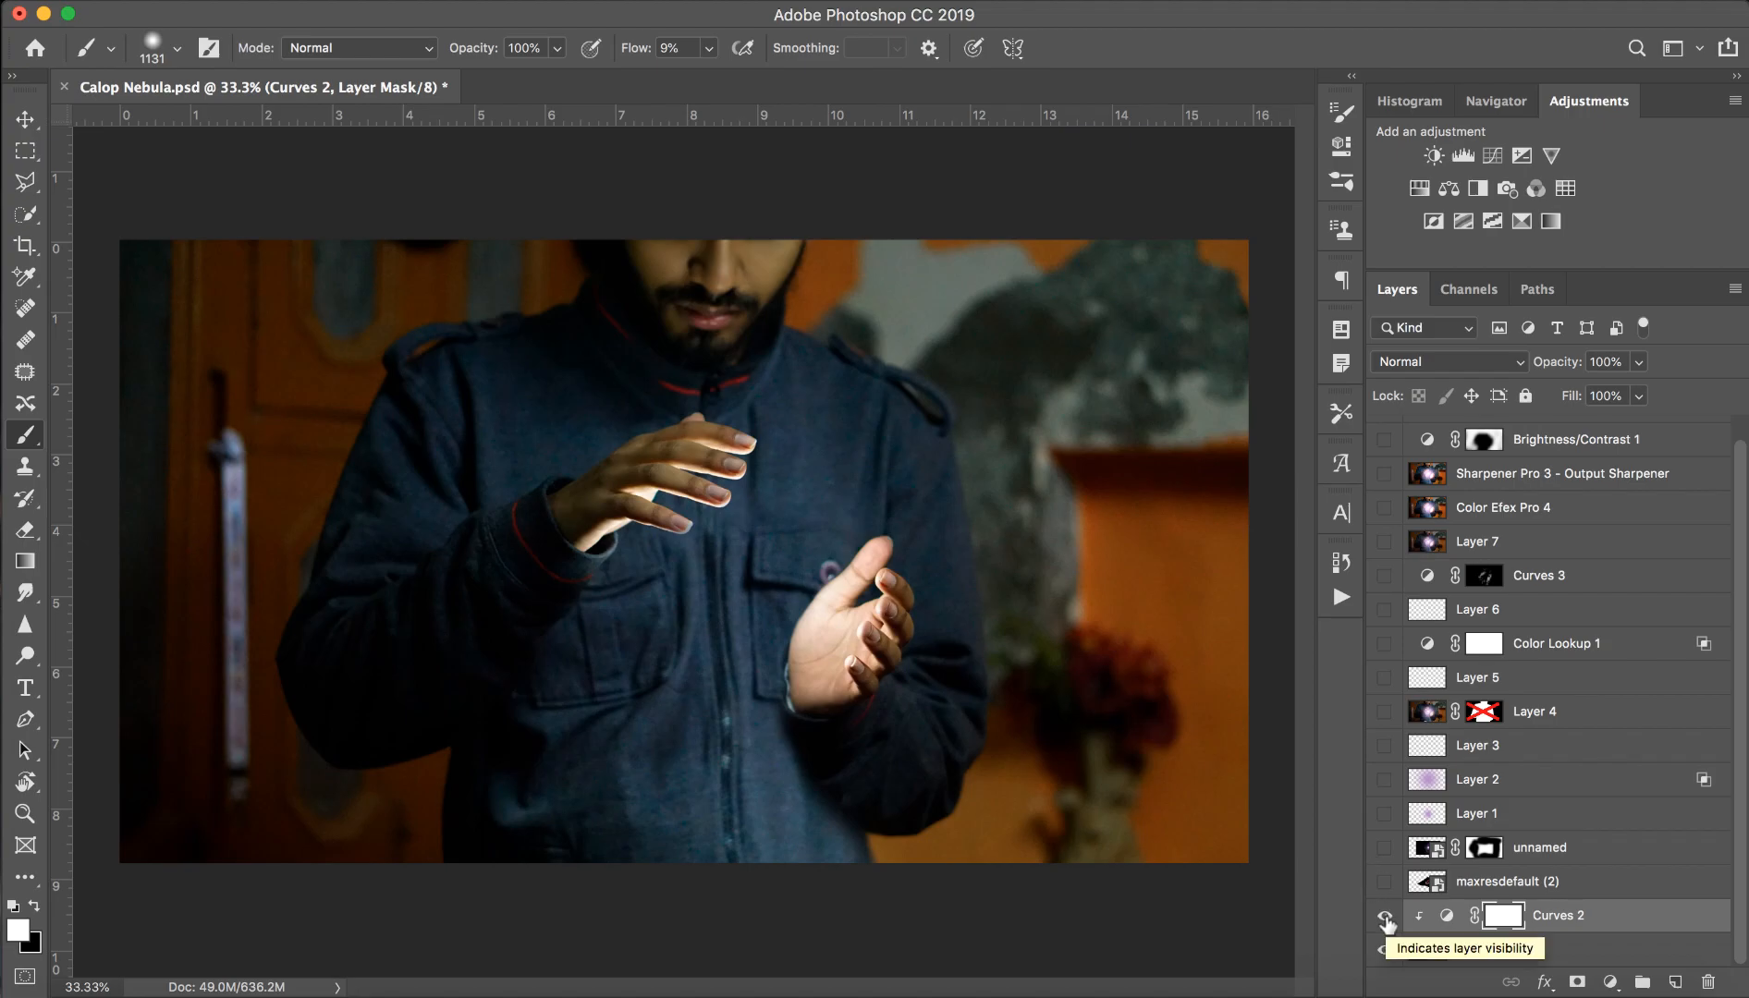
left_click(1385, 915)
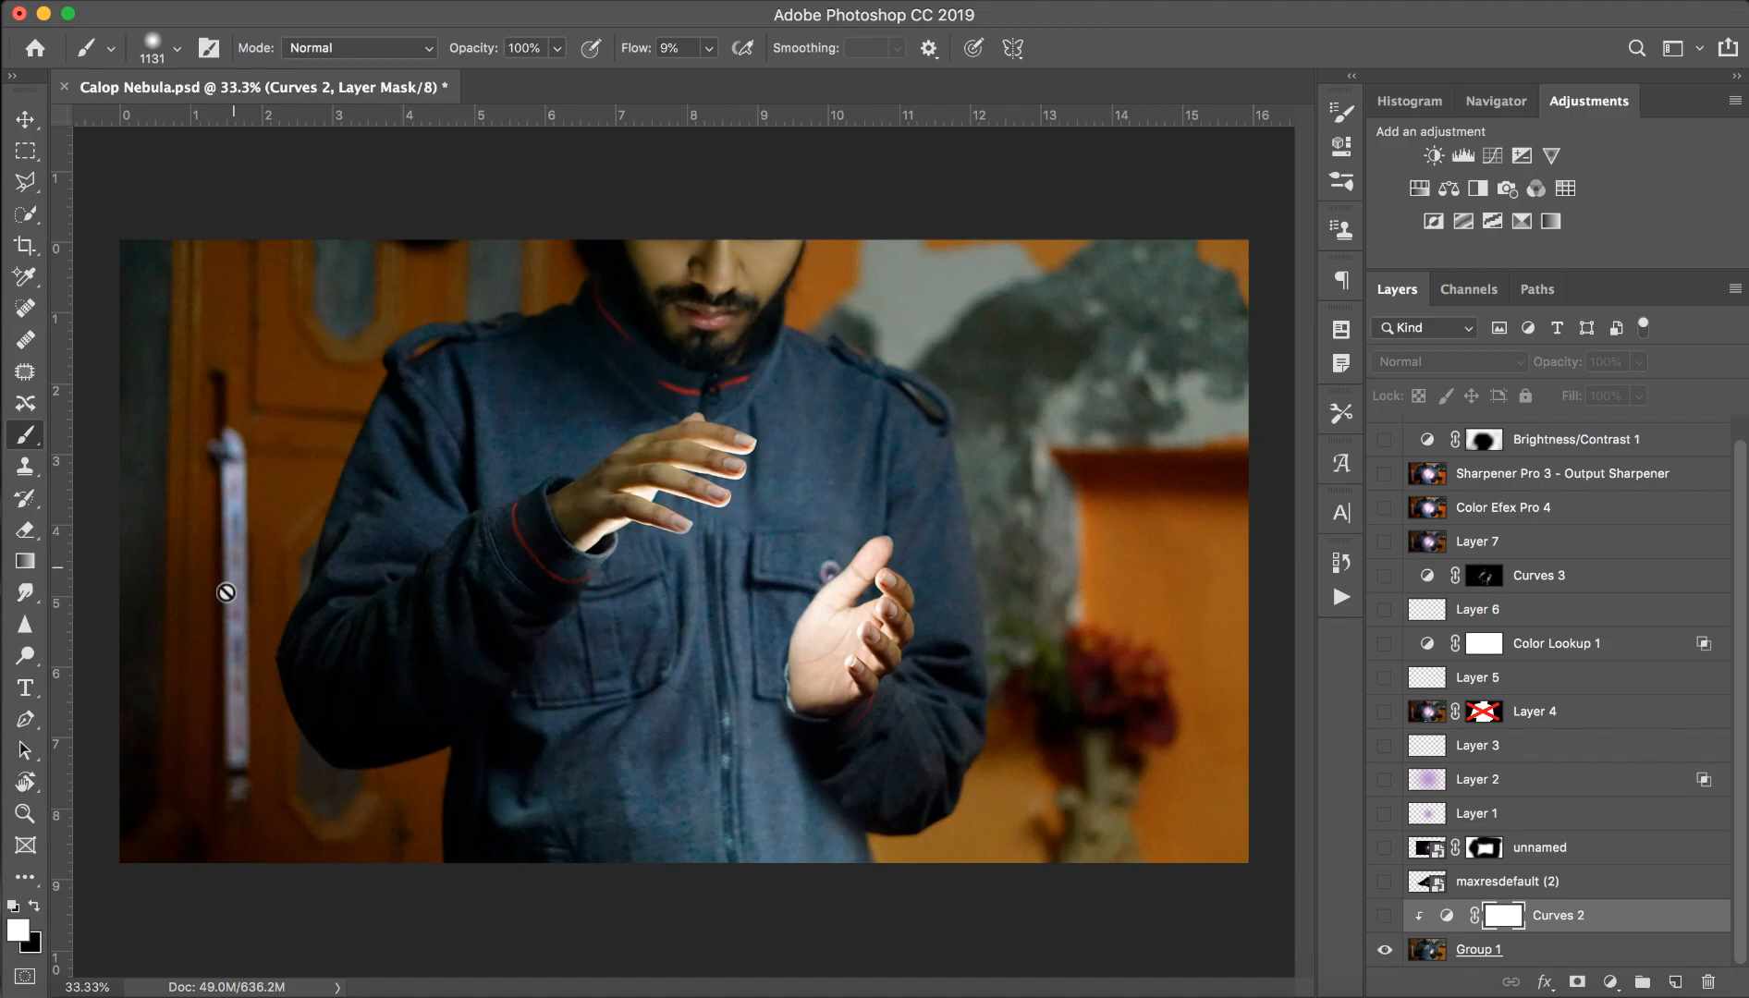
mouse_move(1176, 864)
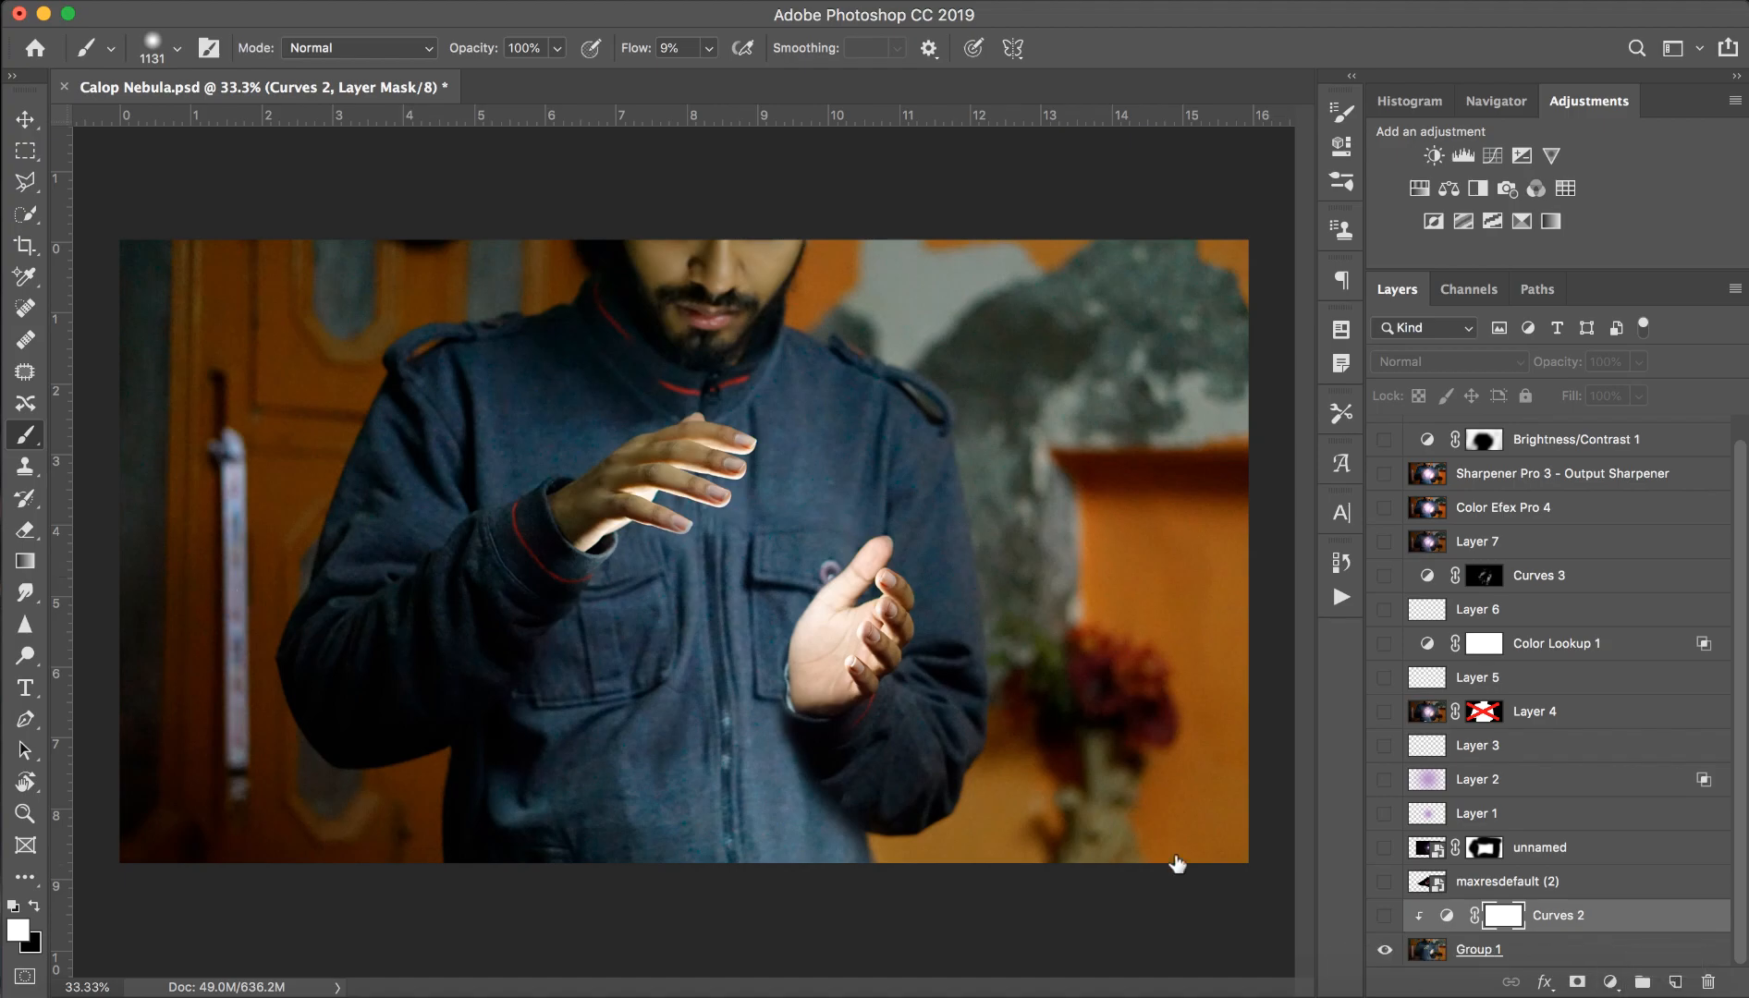
left_click(1385, 916)
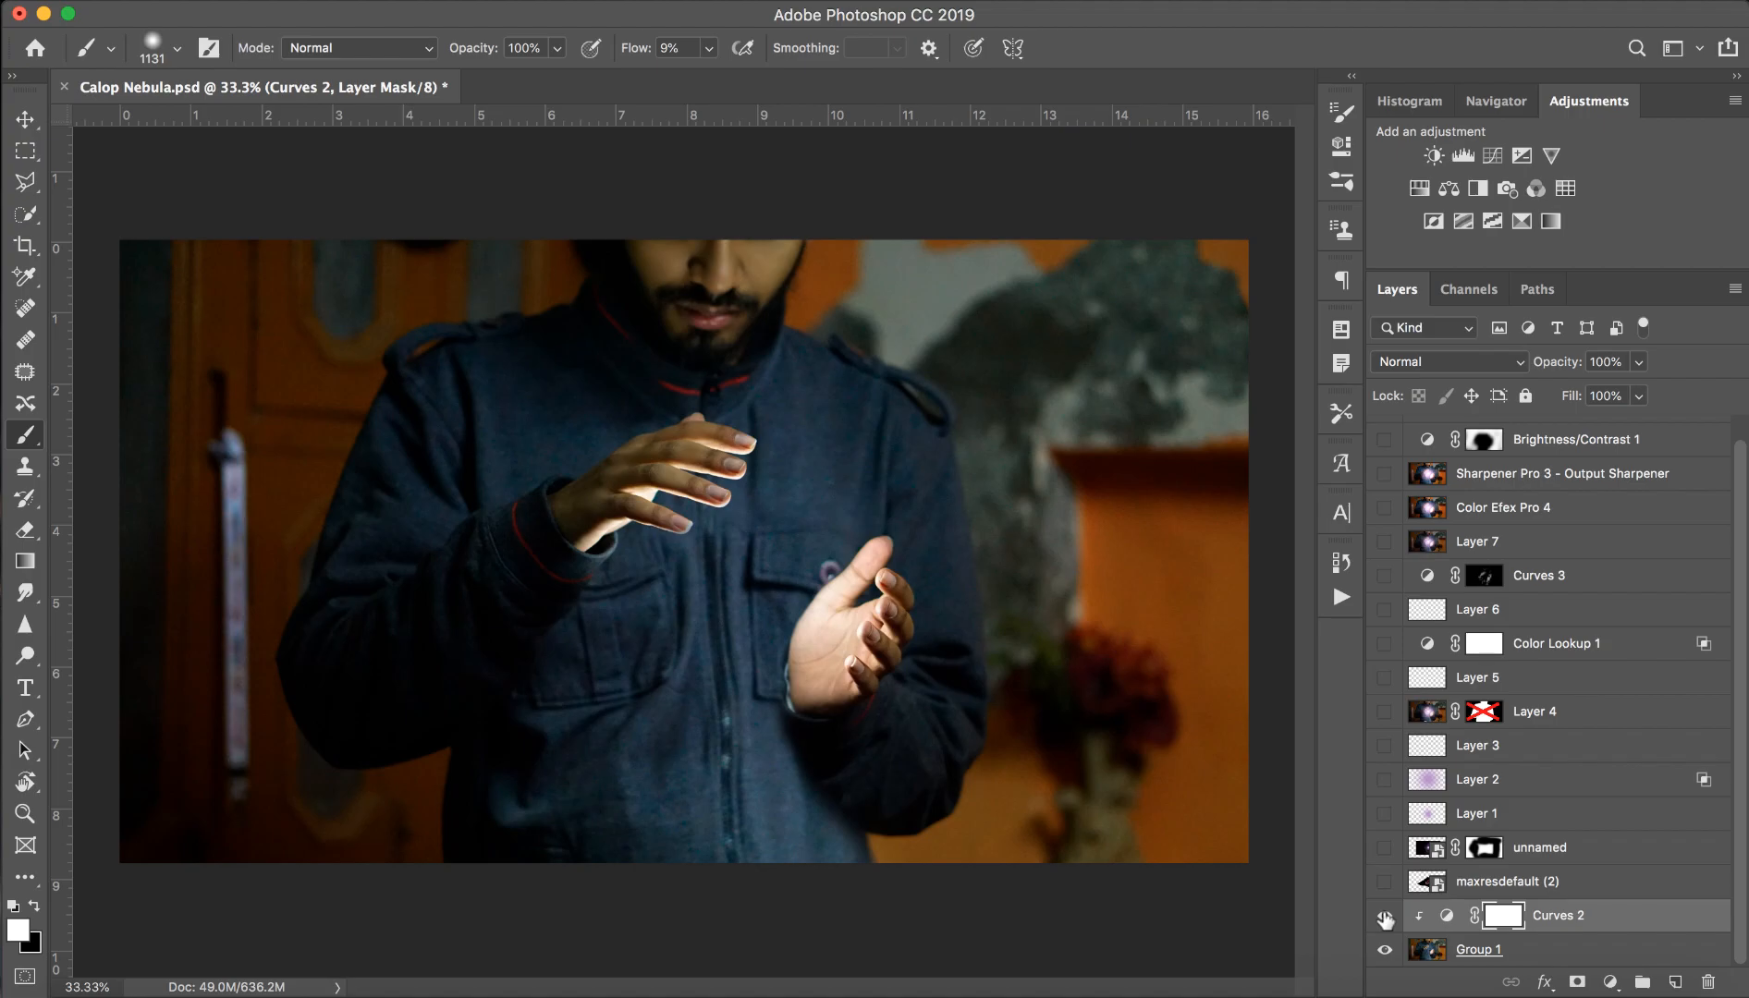
mouse_move(1385, 917)
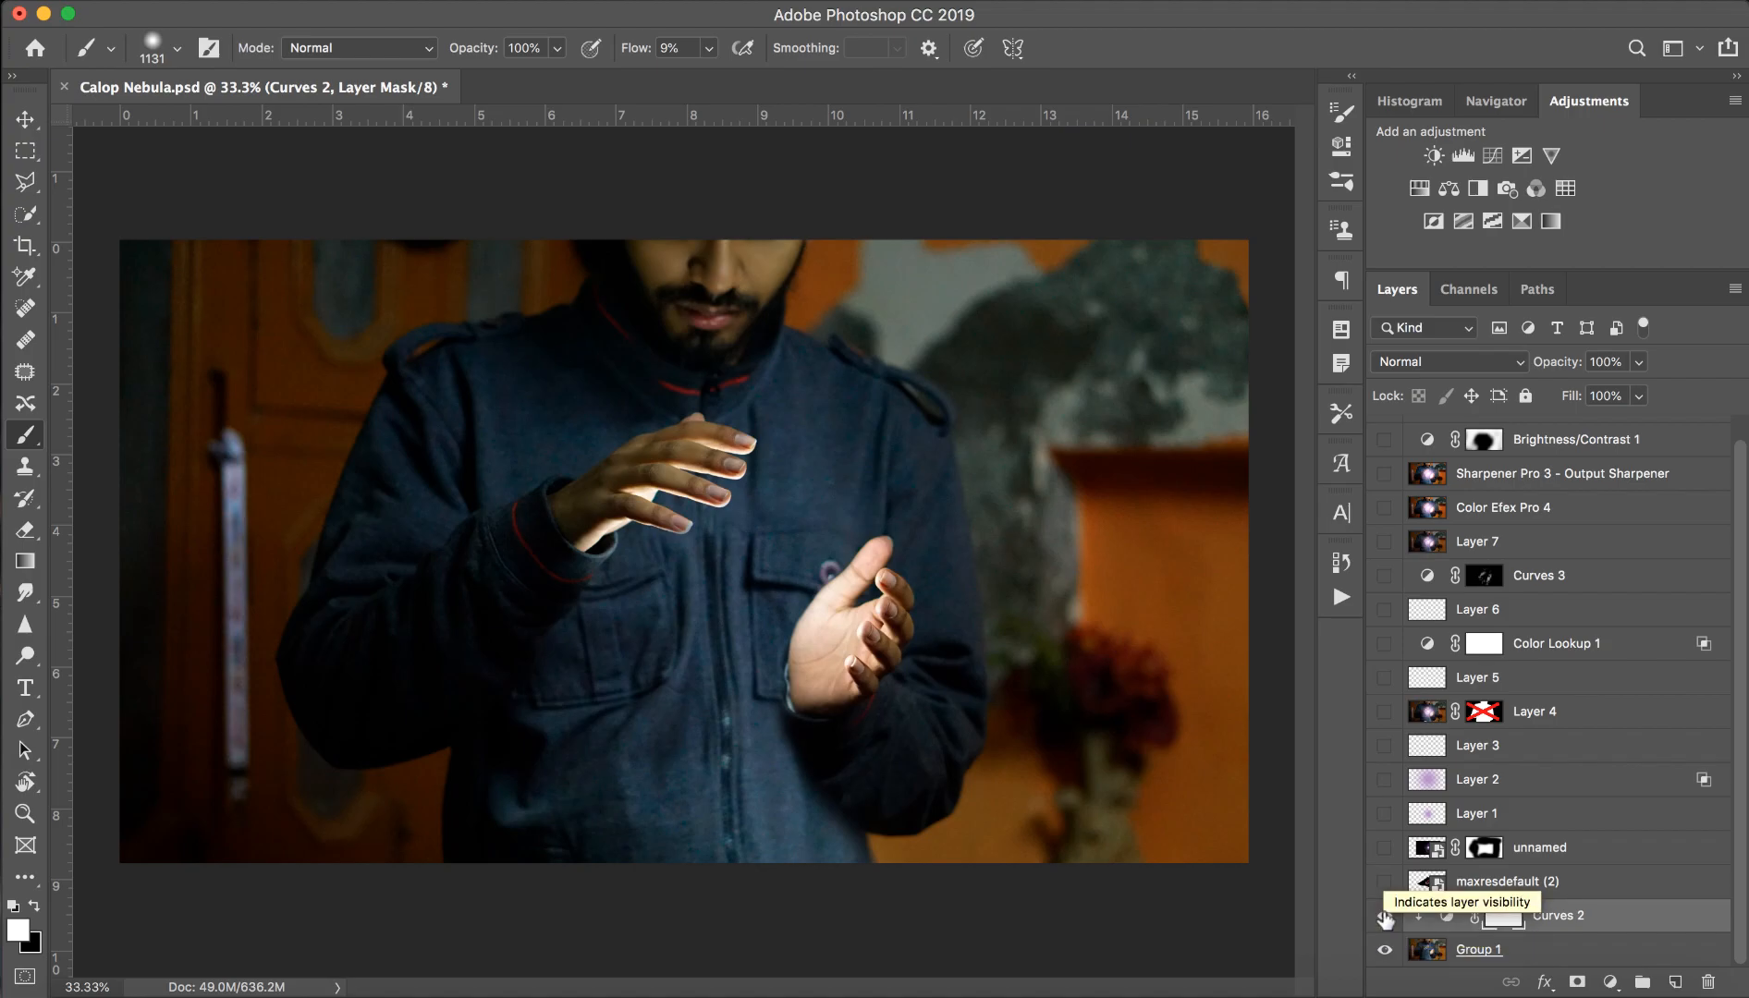
Reveal the maxresdefault (2) nebula layer and make Layer 1 visible at Normal blending.
left_click(1383, 887)
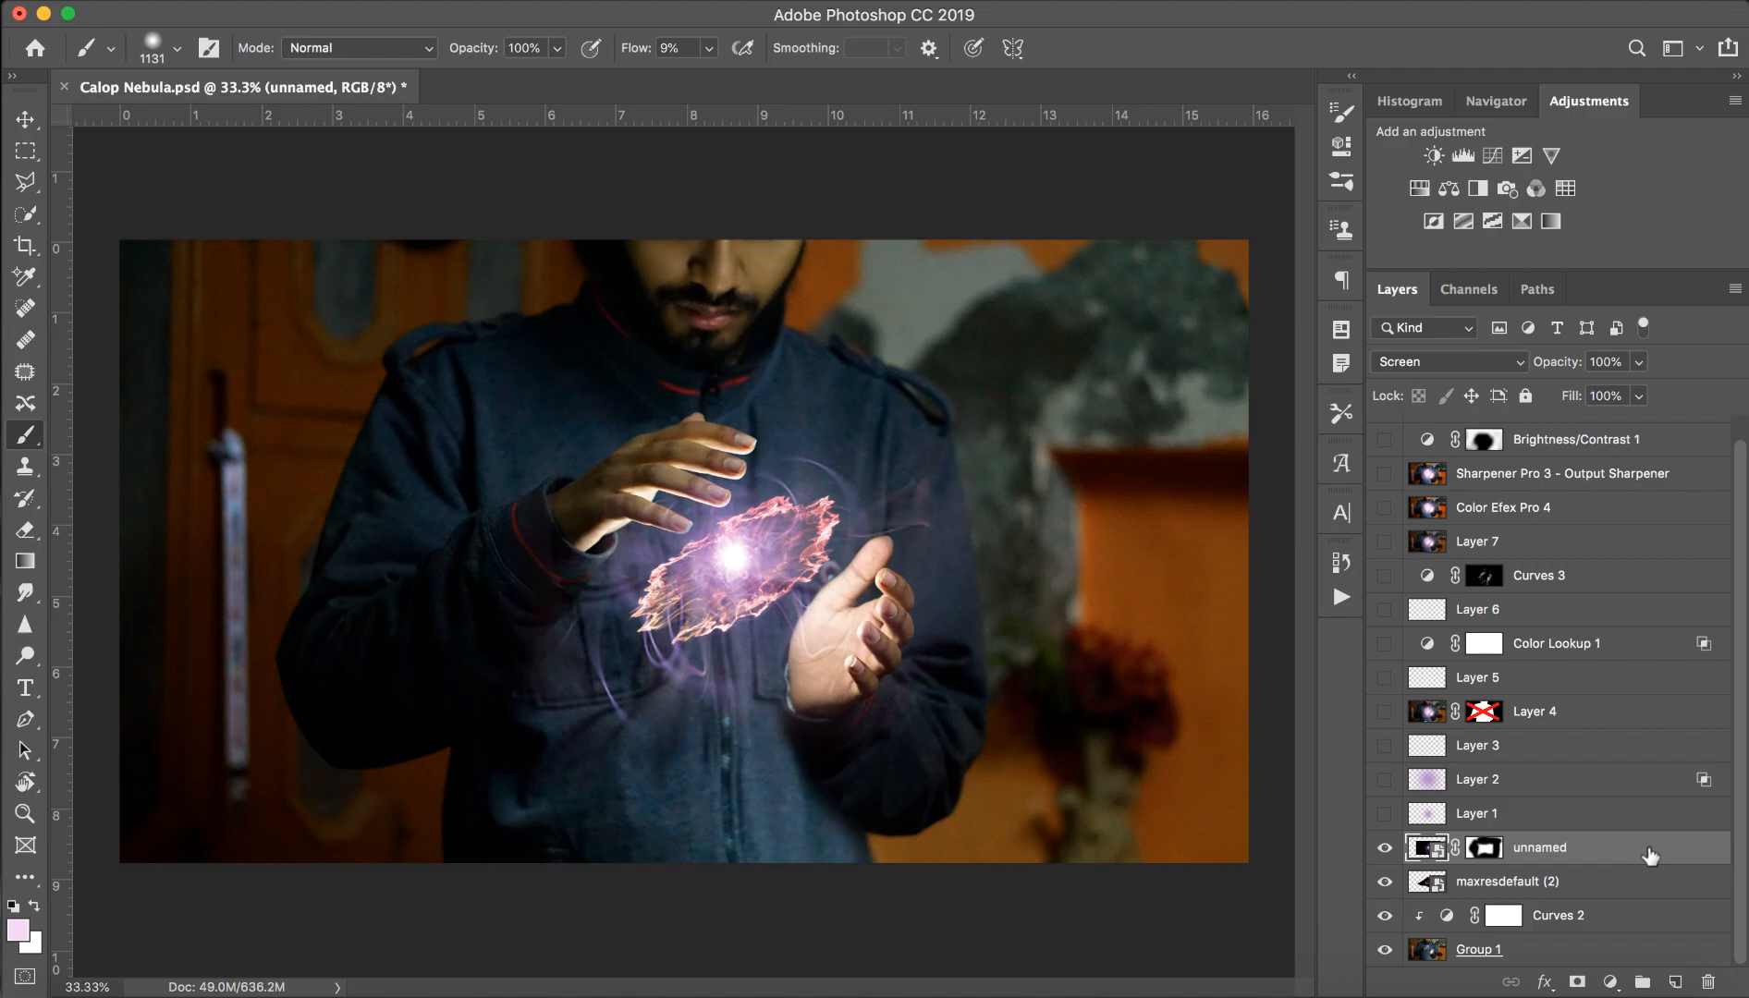
mouse_move(1518, 867)
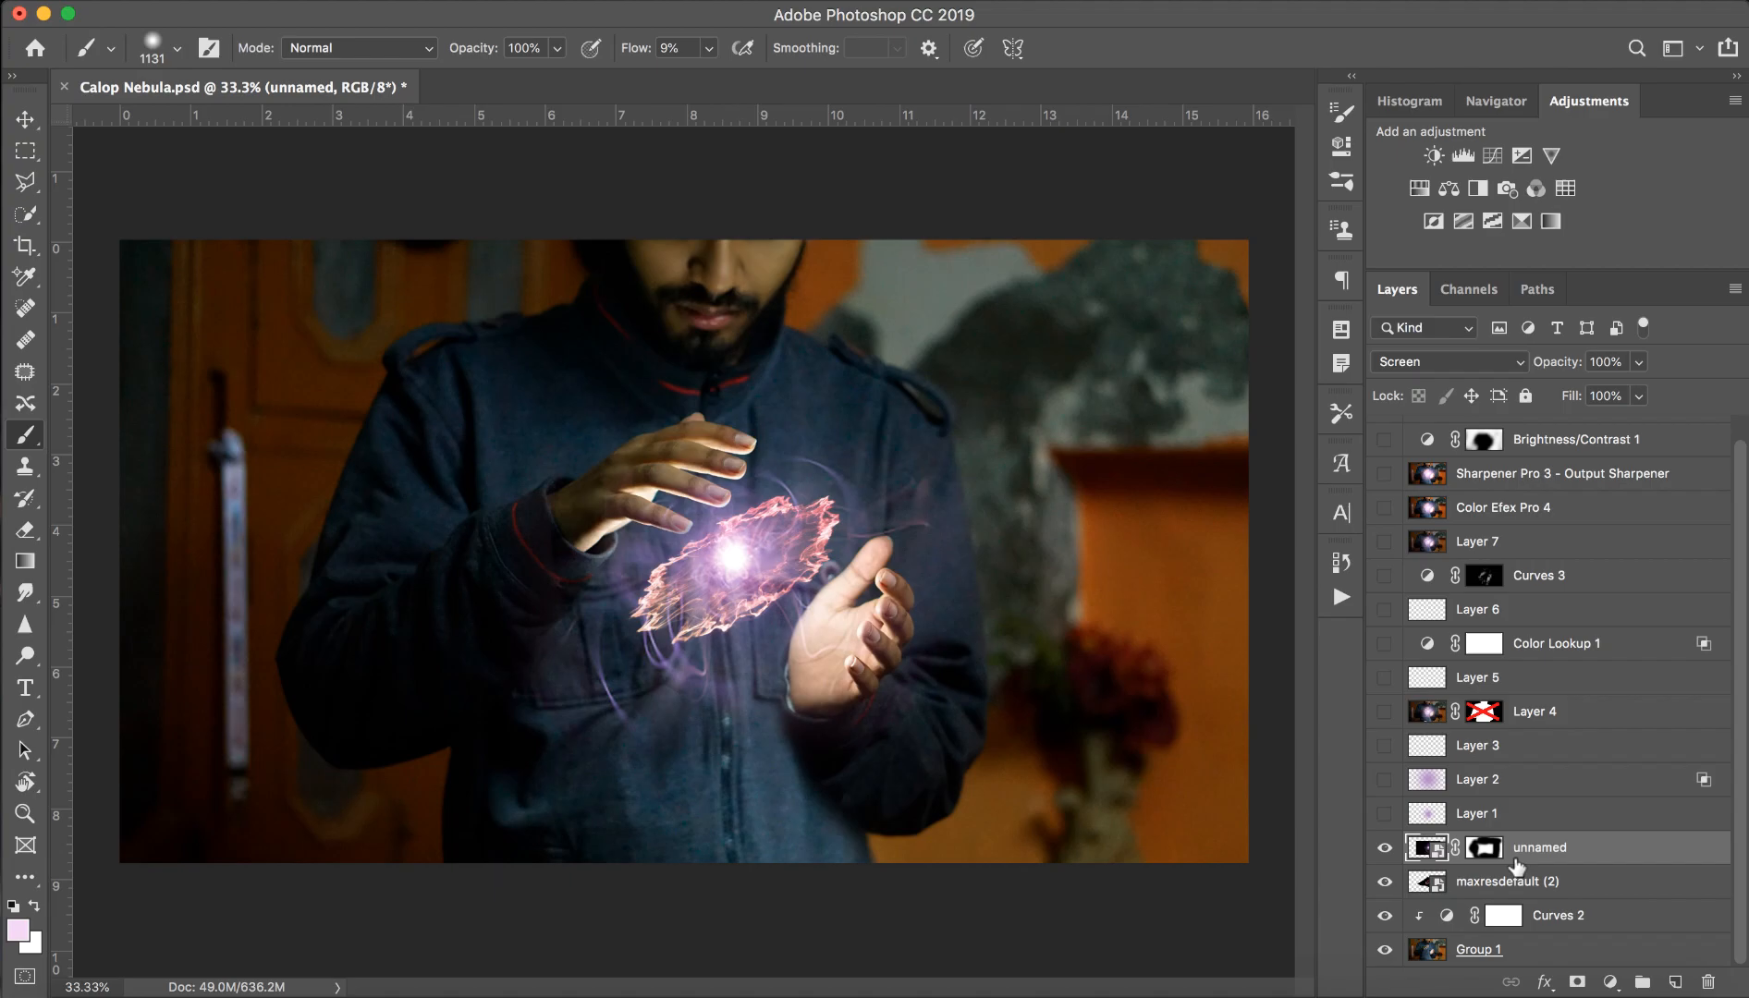
mouse_move(1541, 823)
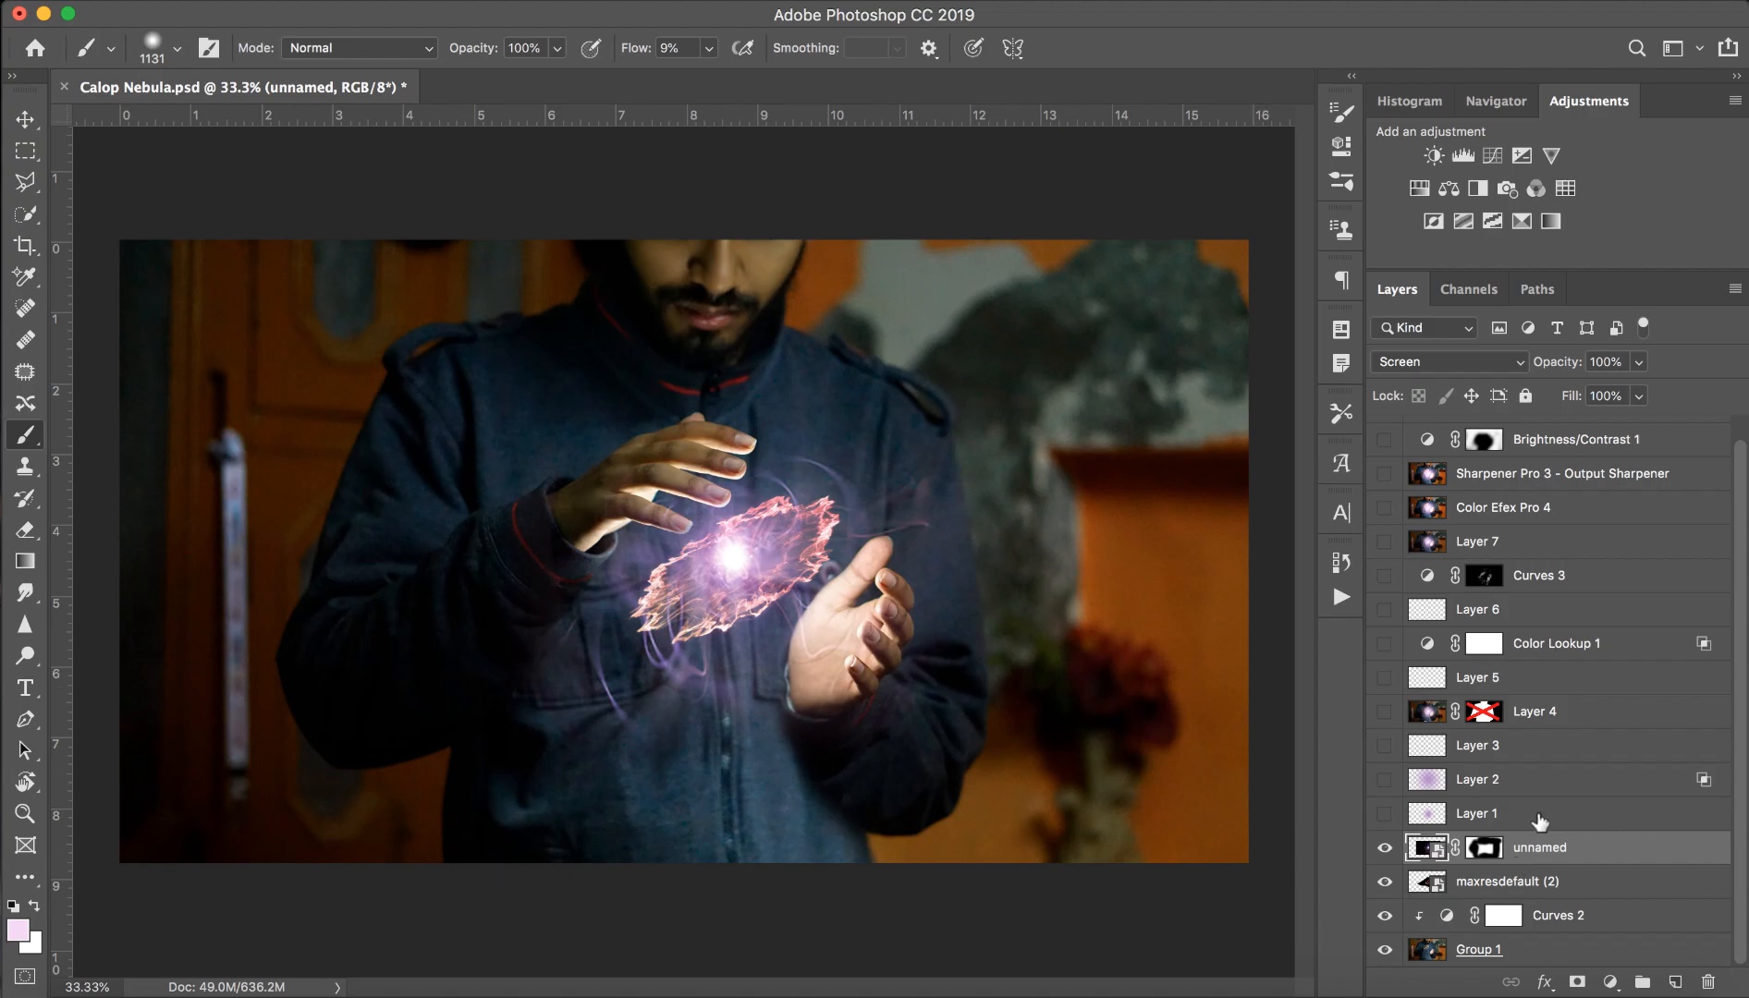
left_click(1478, 814)
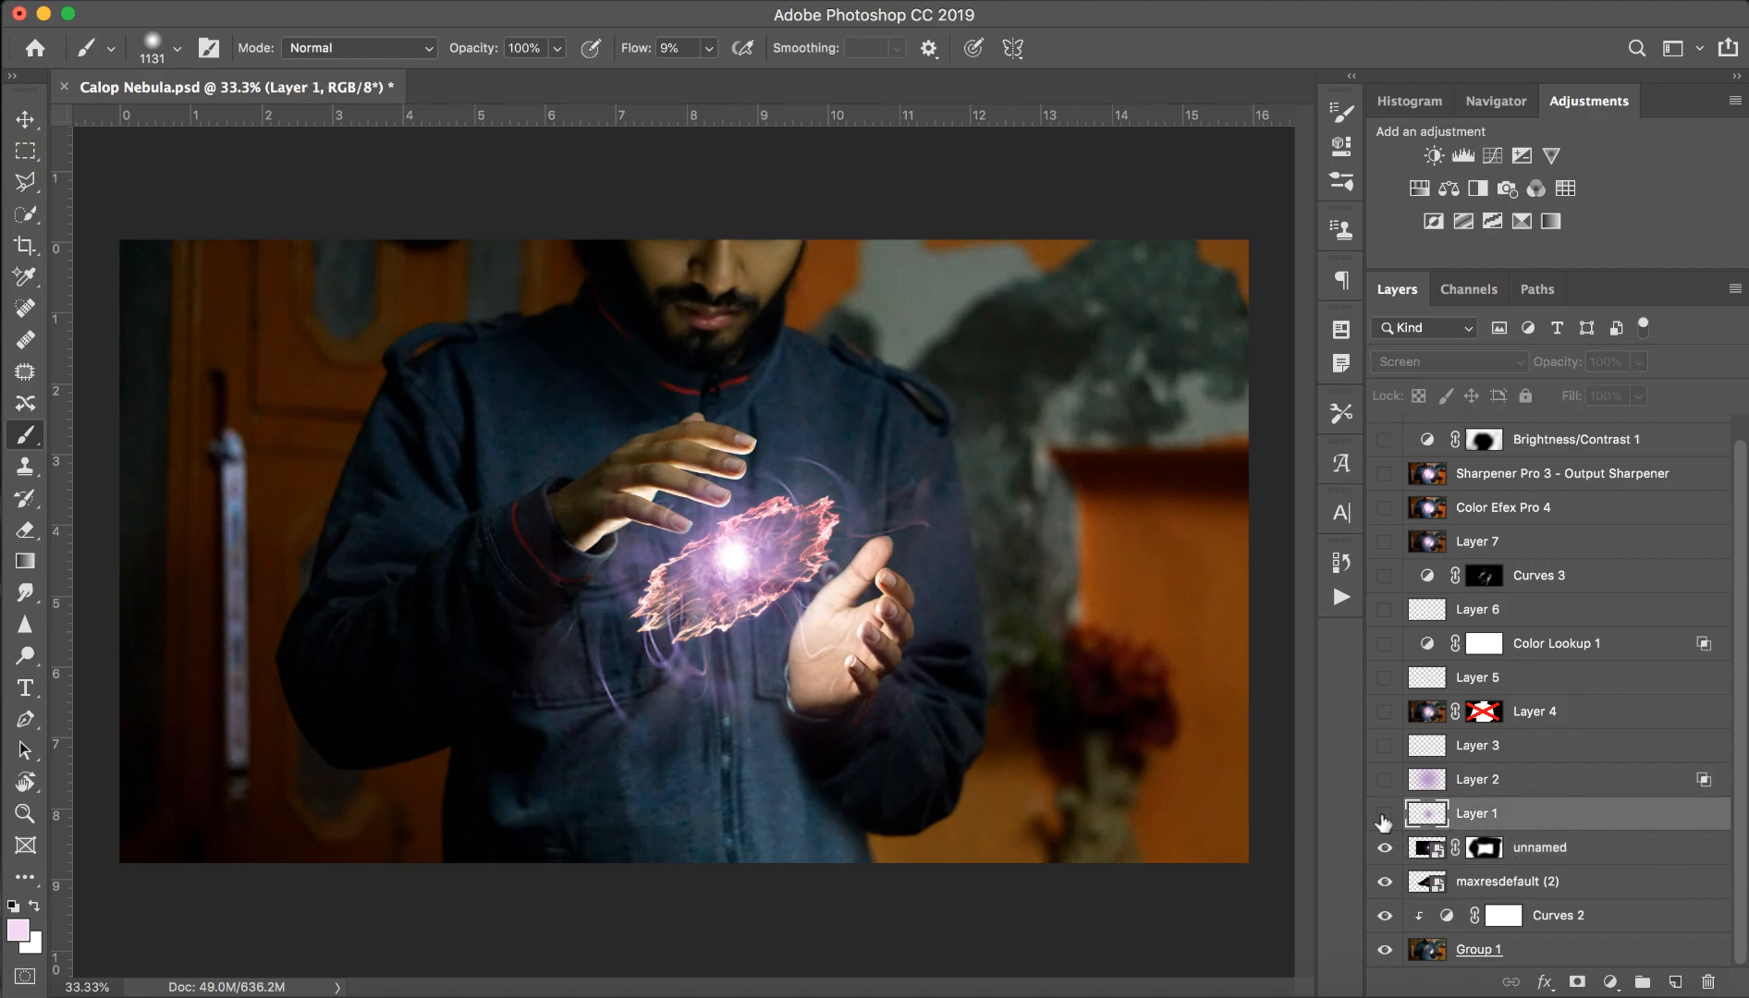
left_click(1384, 813)
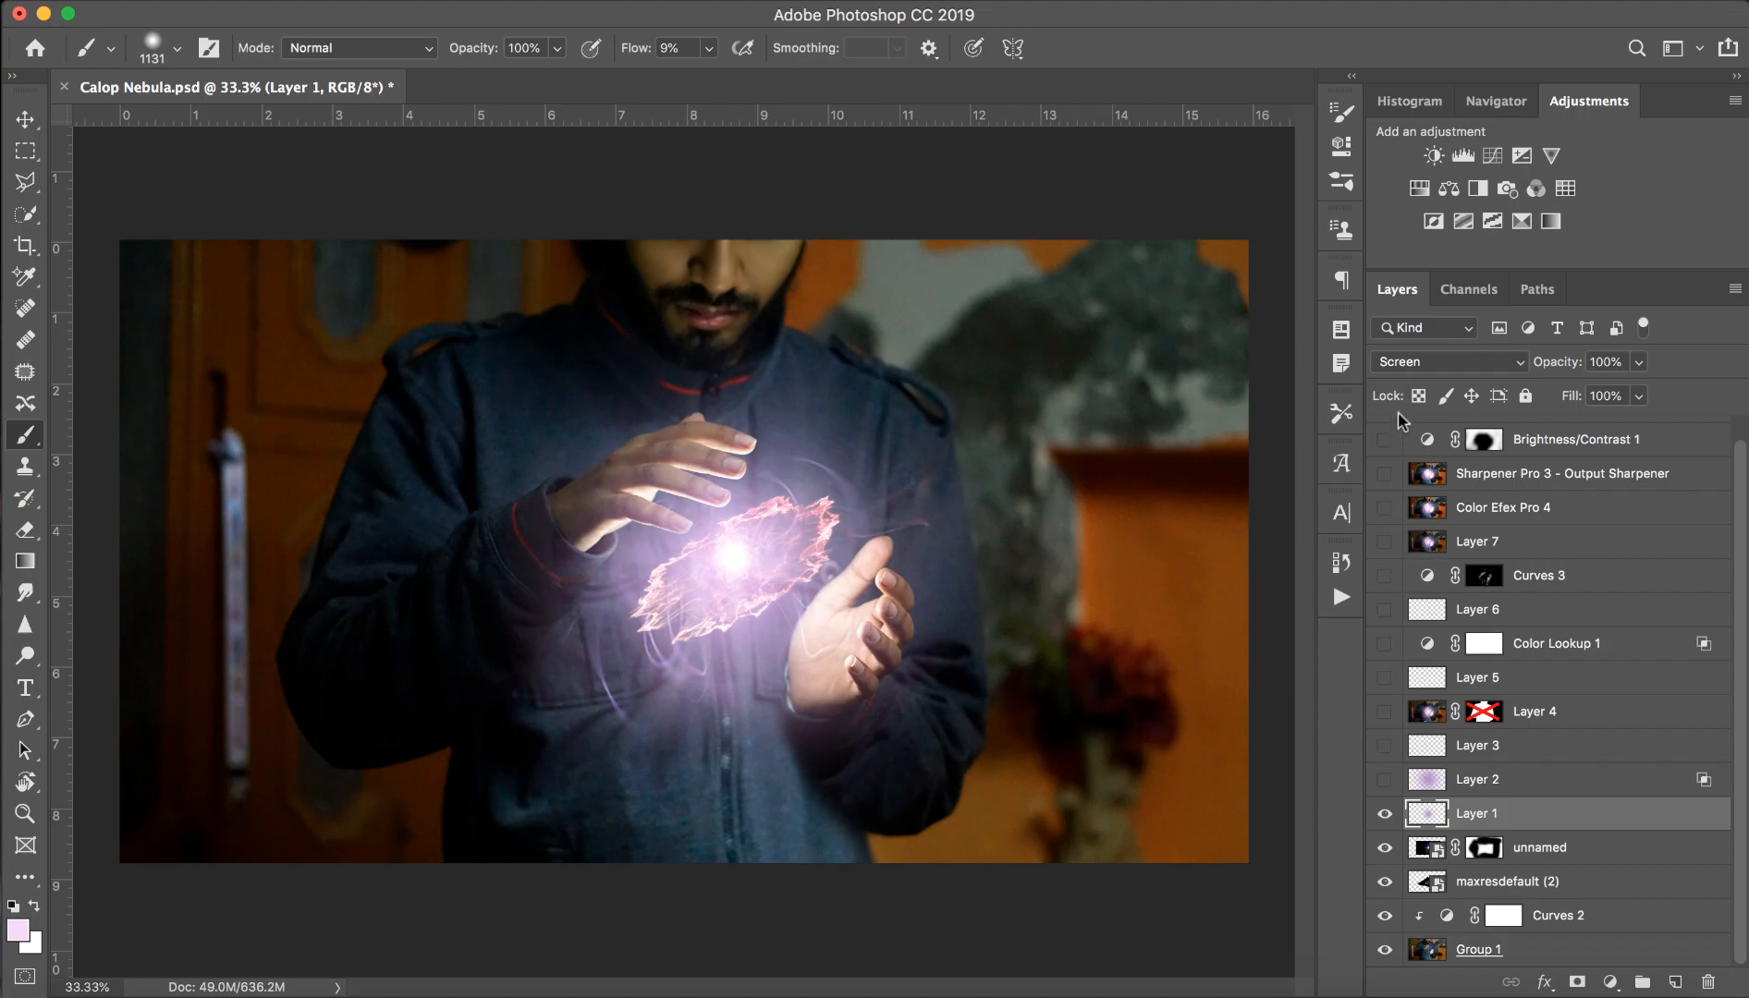
left_click(1446, 361)
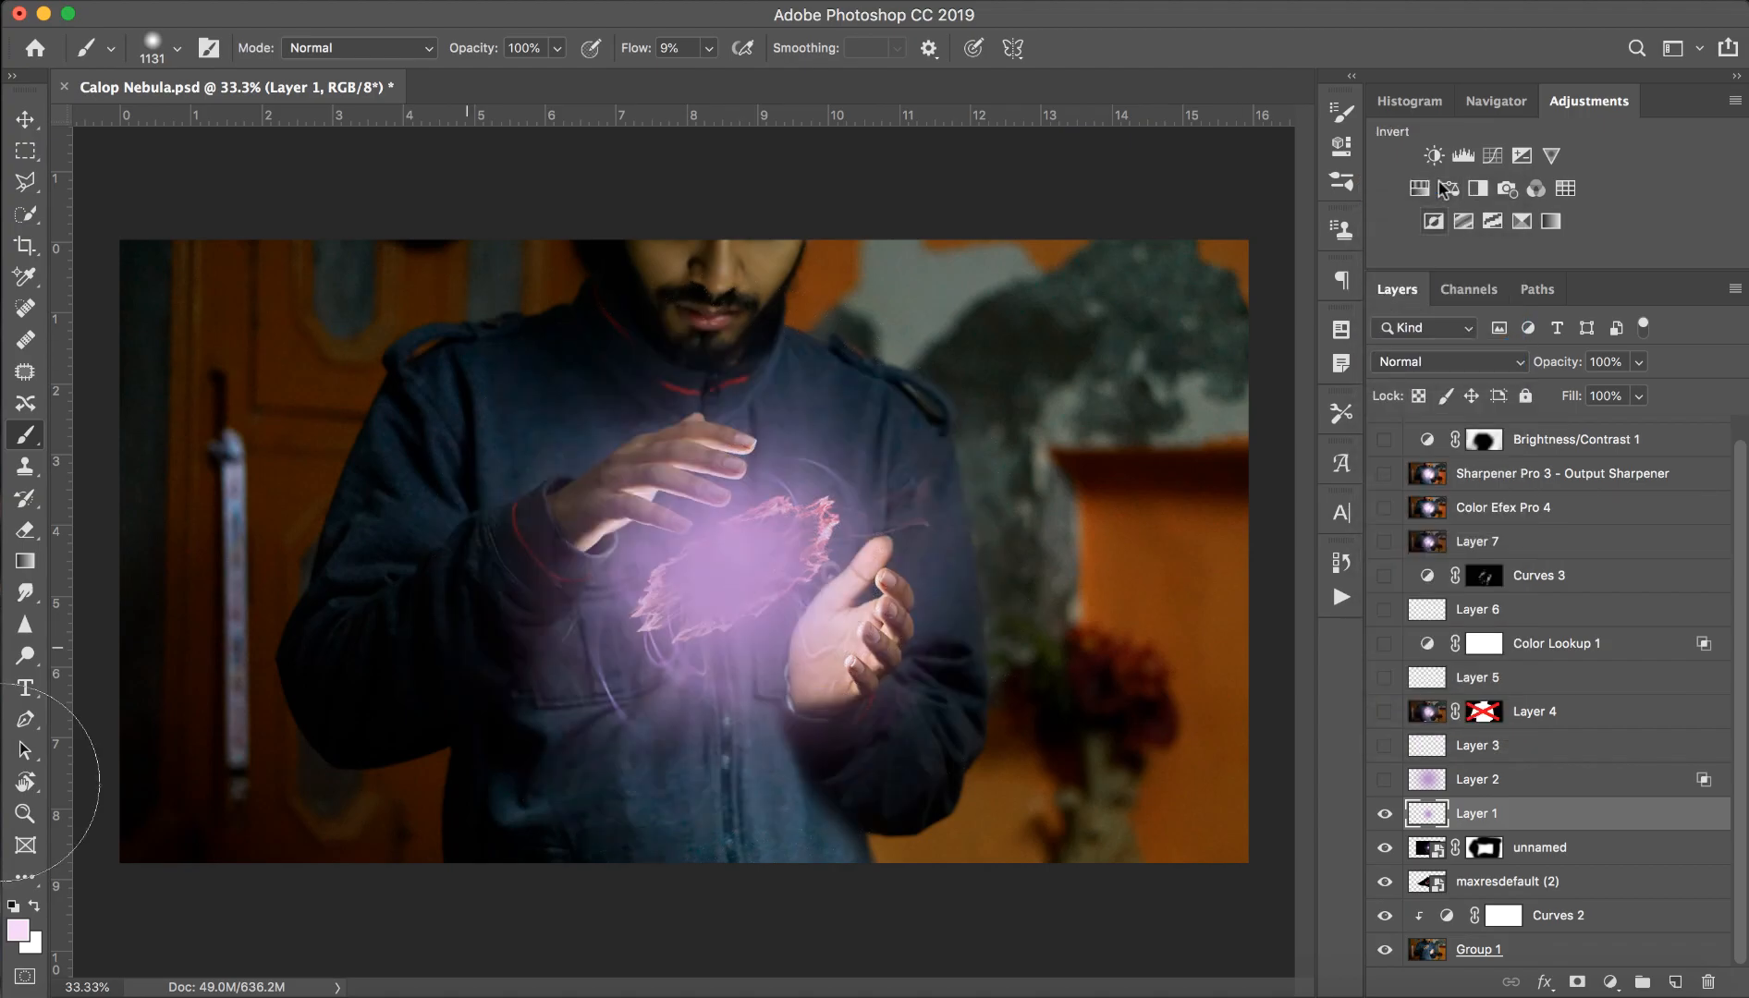
Pick a pink paint colour for the glow and blend Layer 1 in Screen mode.
left_click(24, 921)
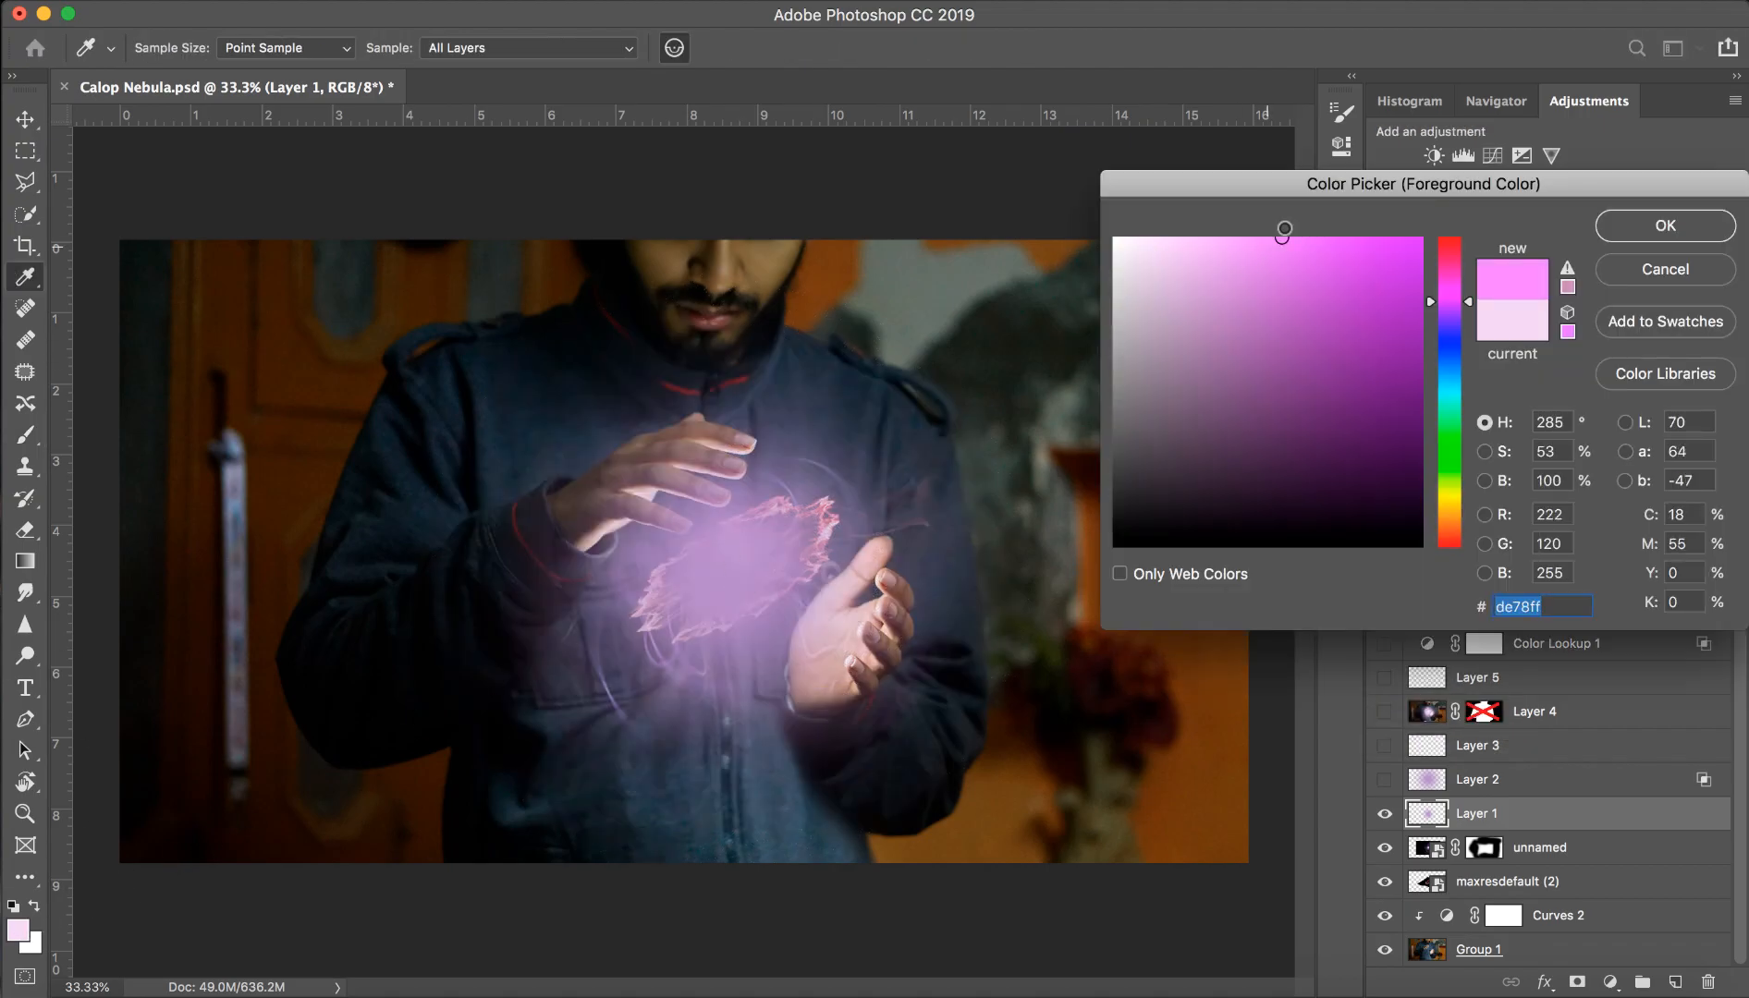
left_click(1664, 224)
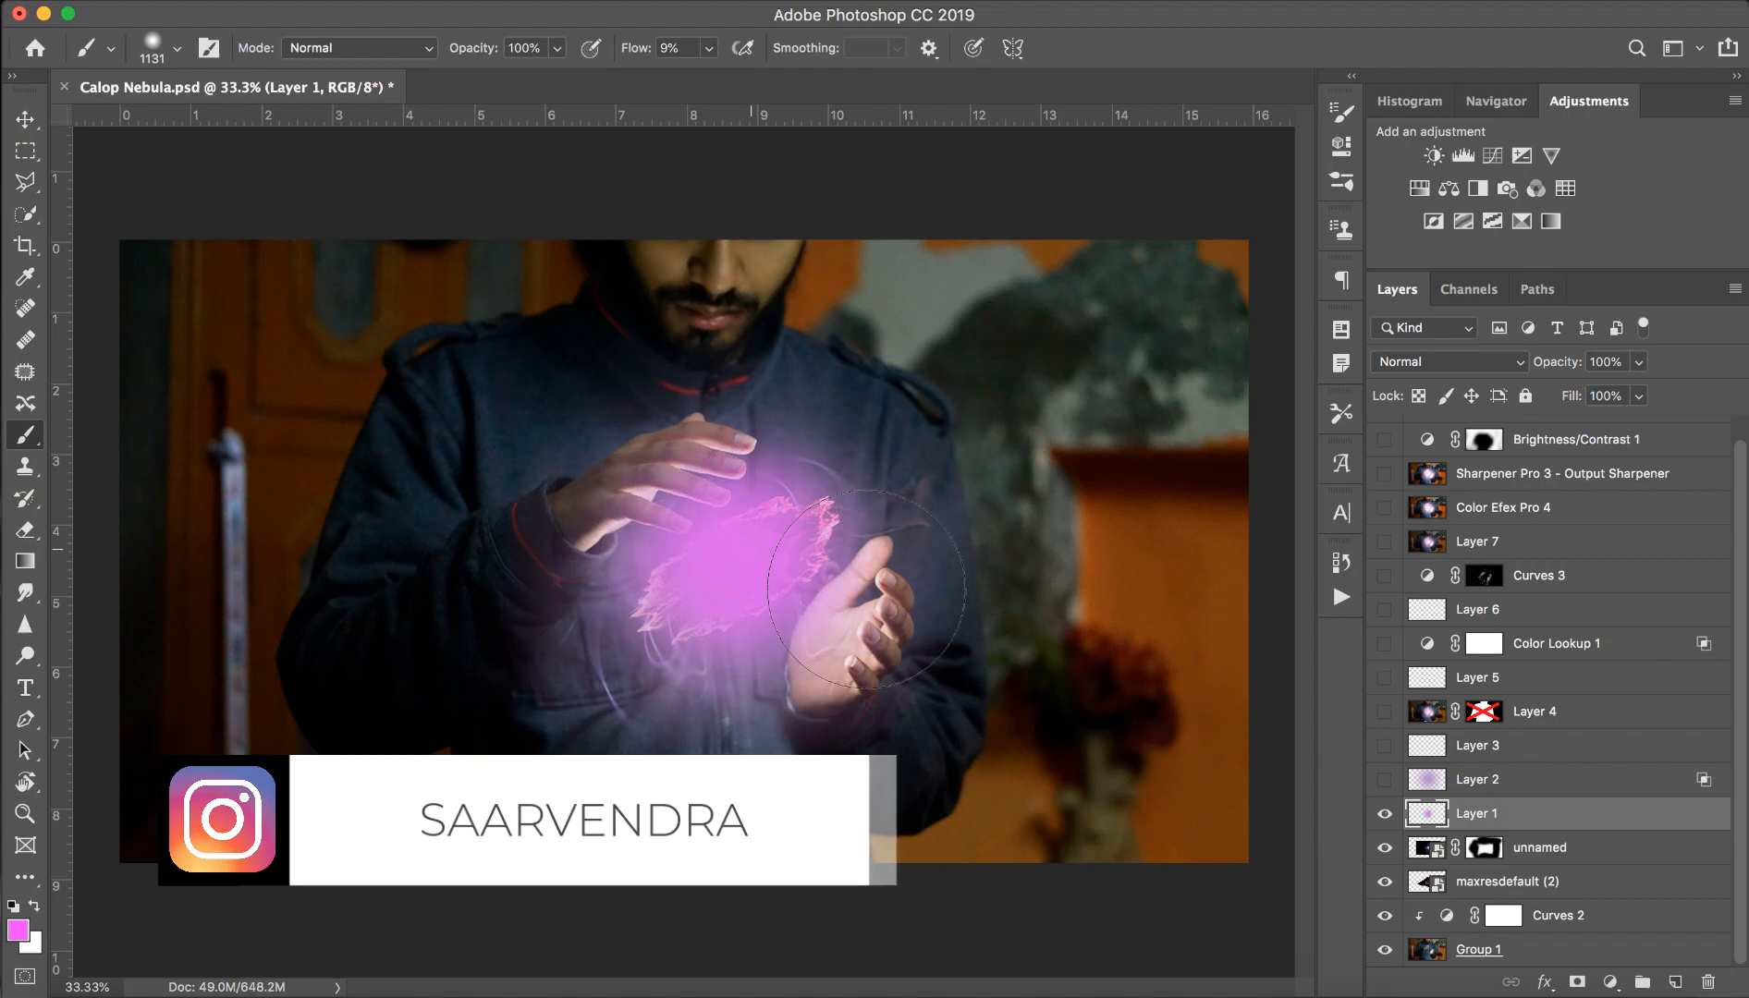
left_click(1448, 361)
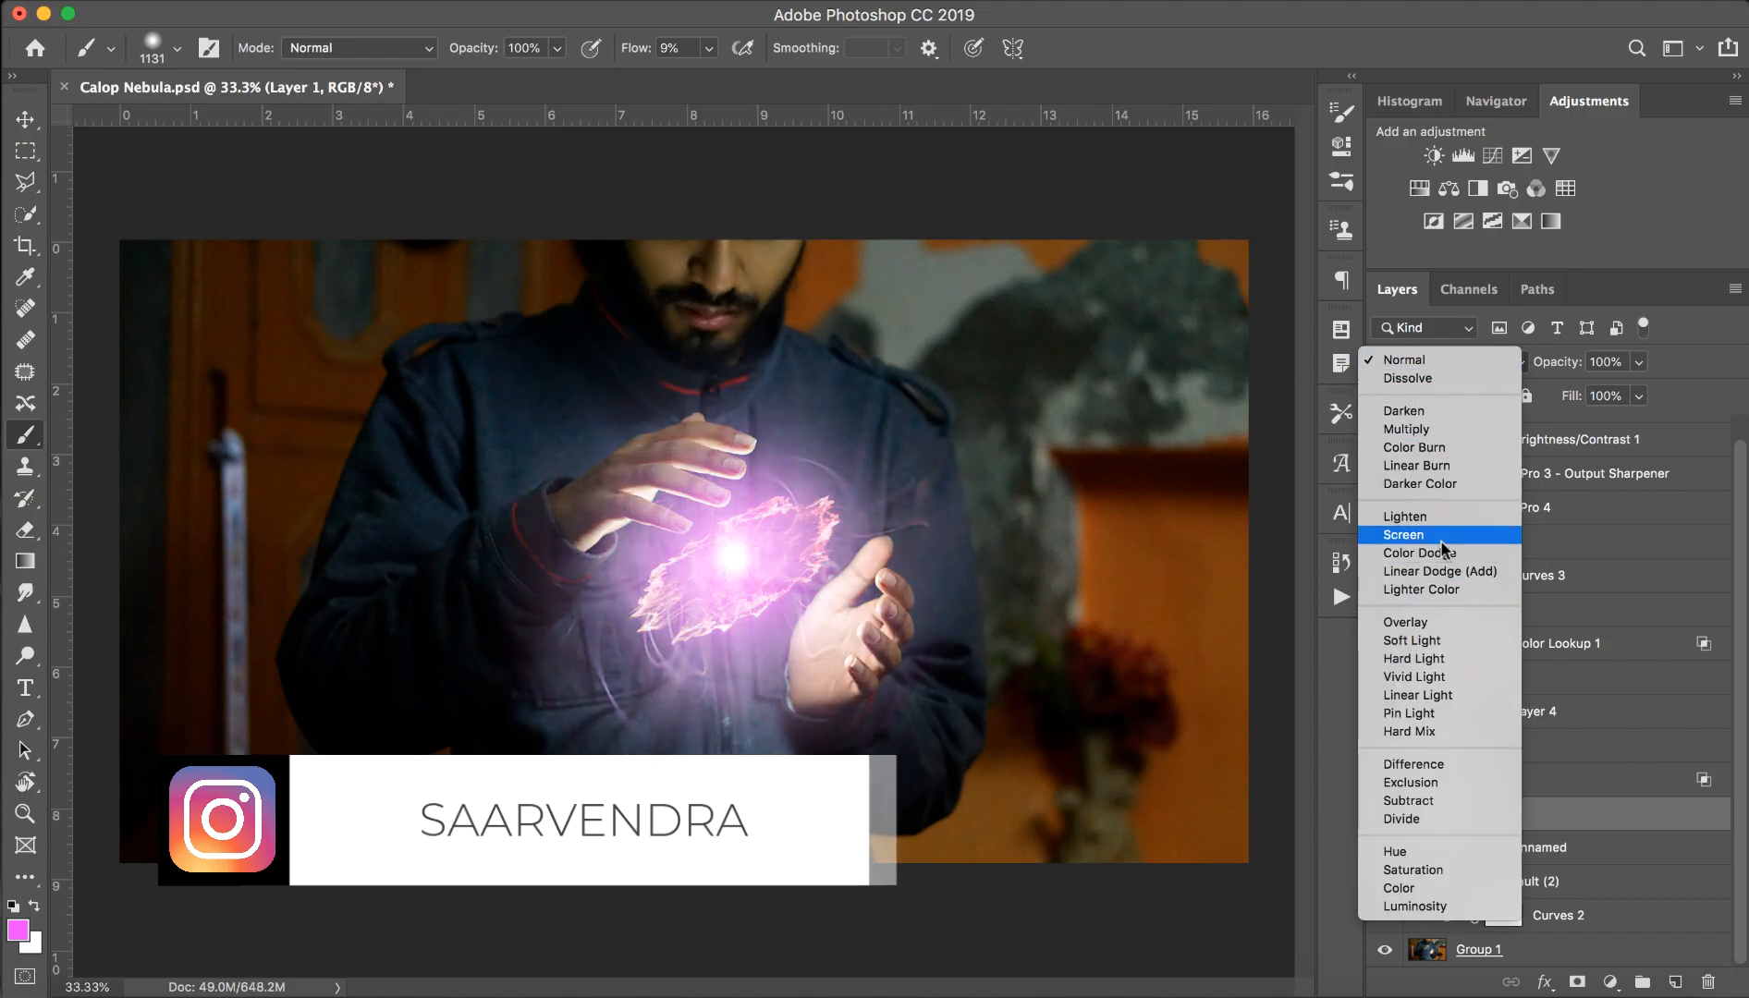
left_click(1403, 535)
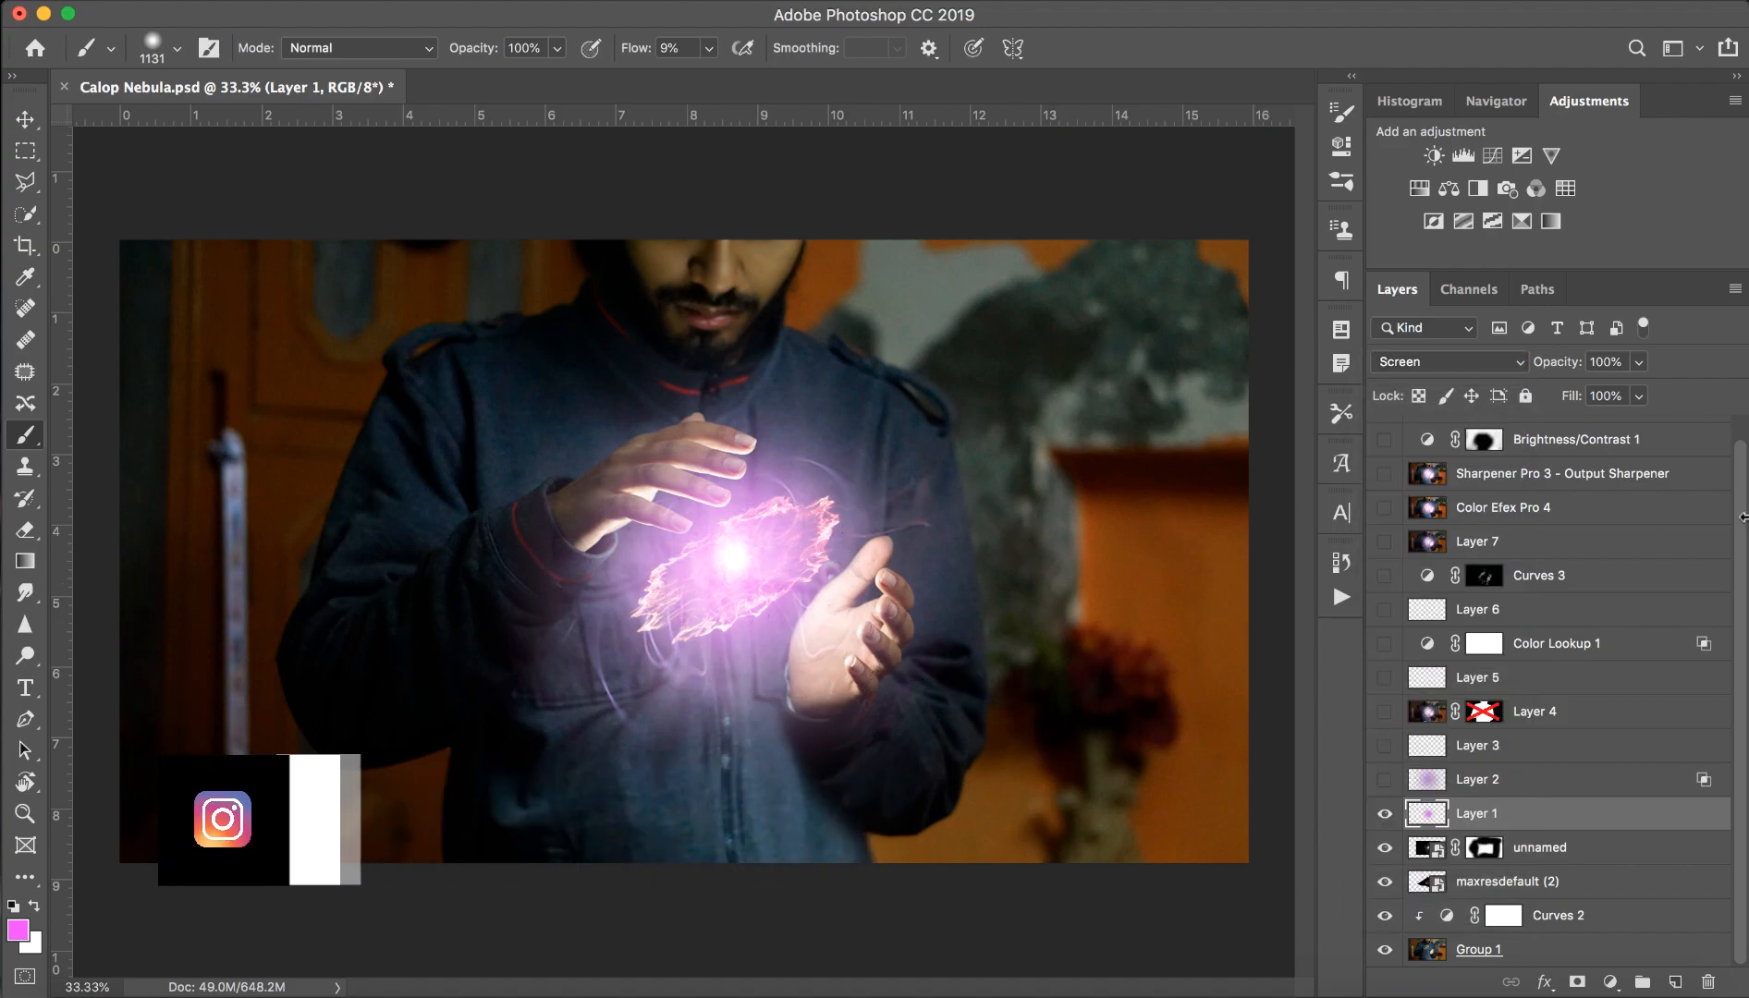
left_click(1448, 360)
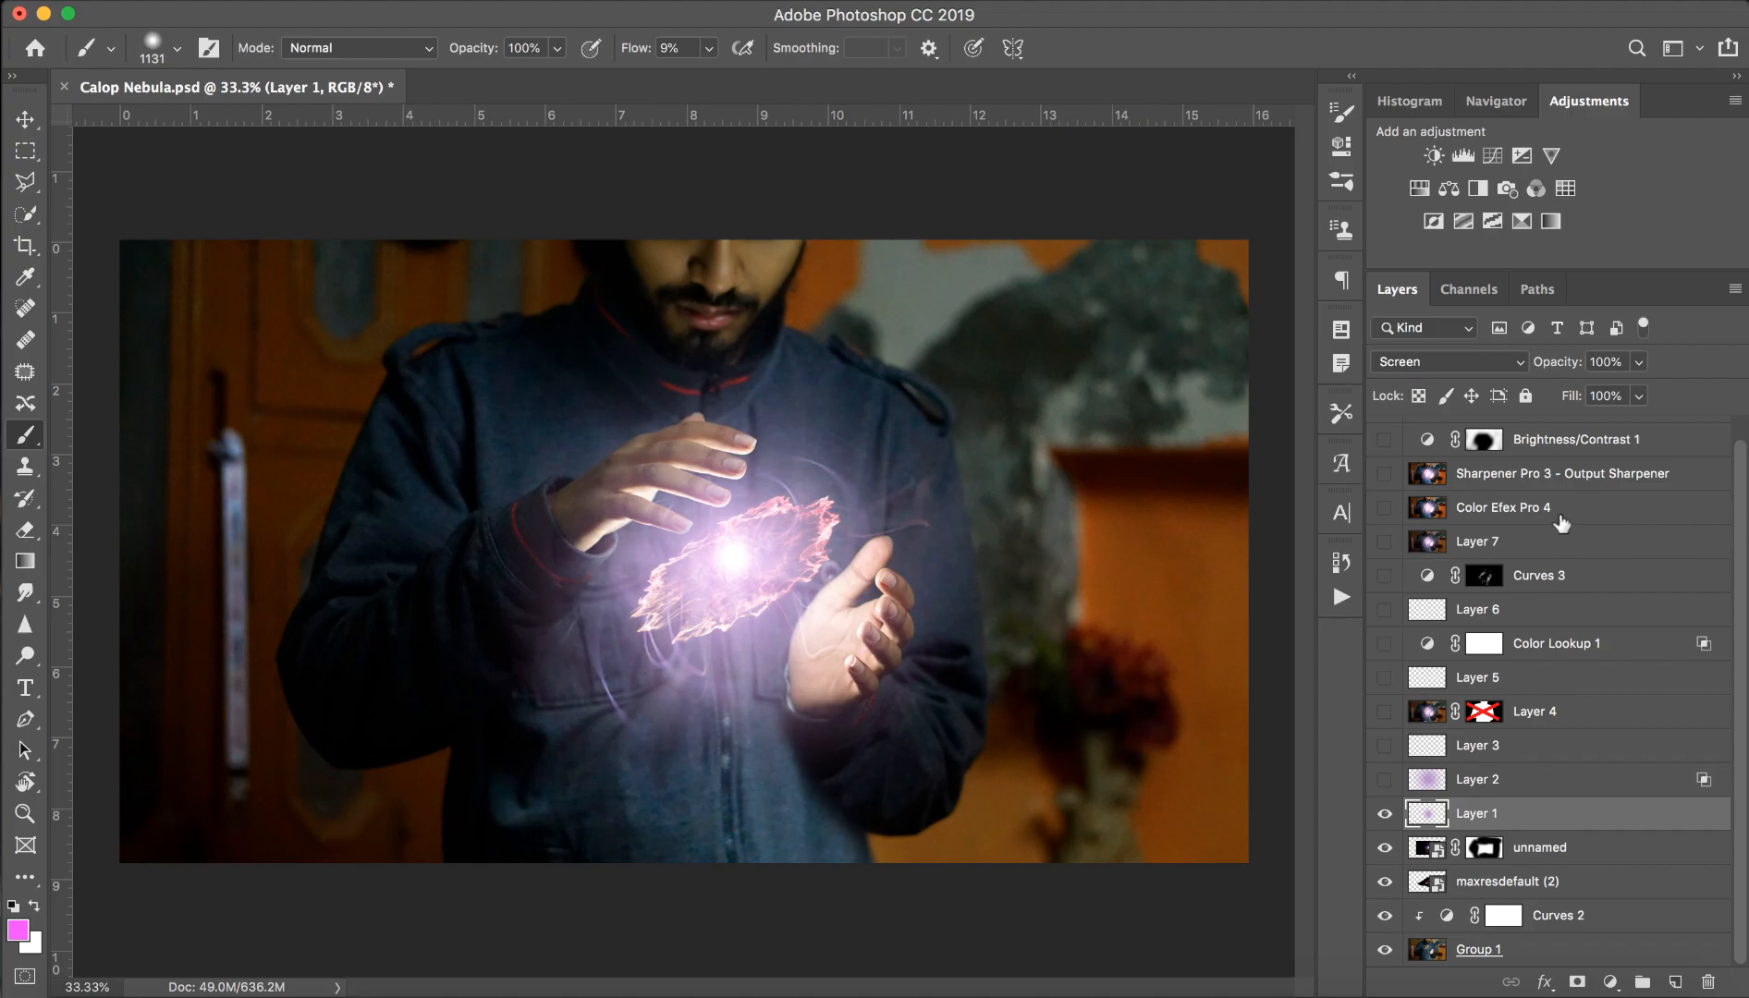
Show Layer 2's glow and bring up its blending options with Layer 3 selected.
left_click(1477, 779)
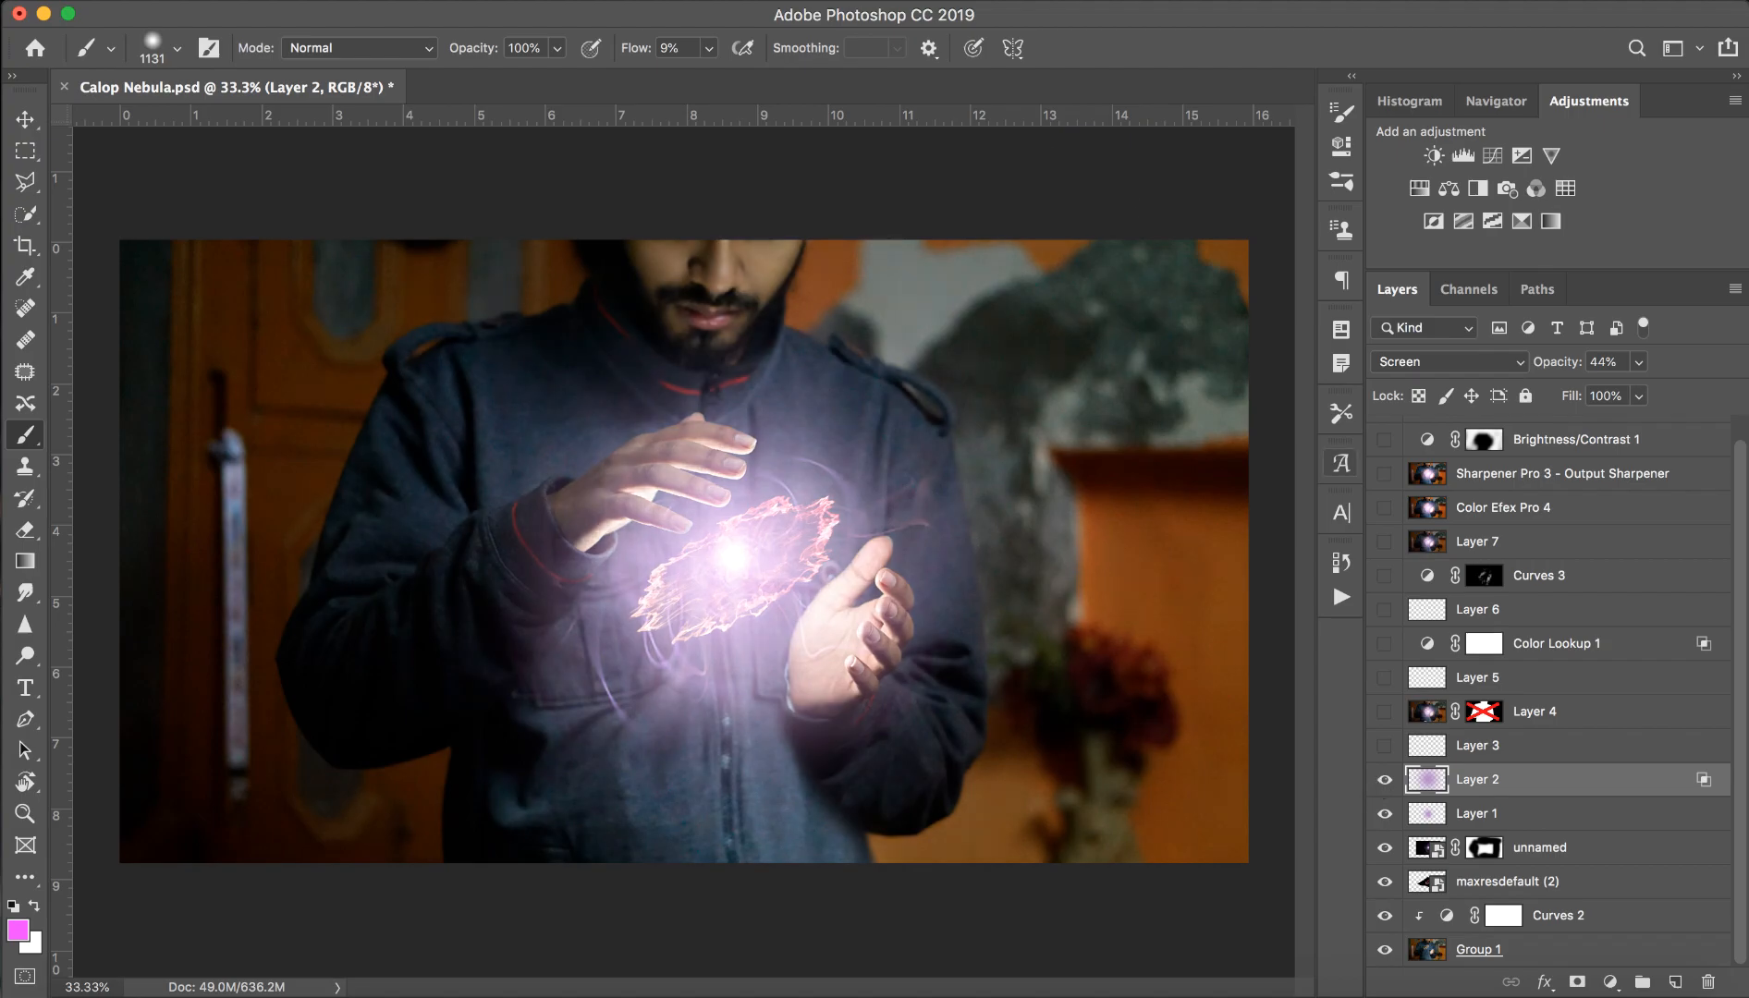
mouse_move(536, 625)
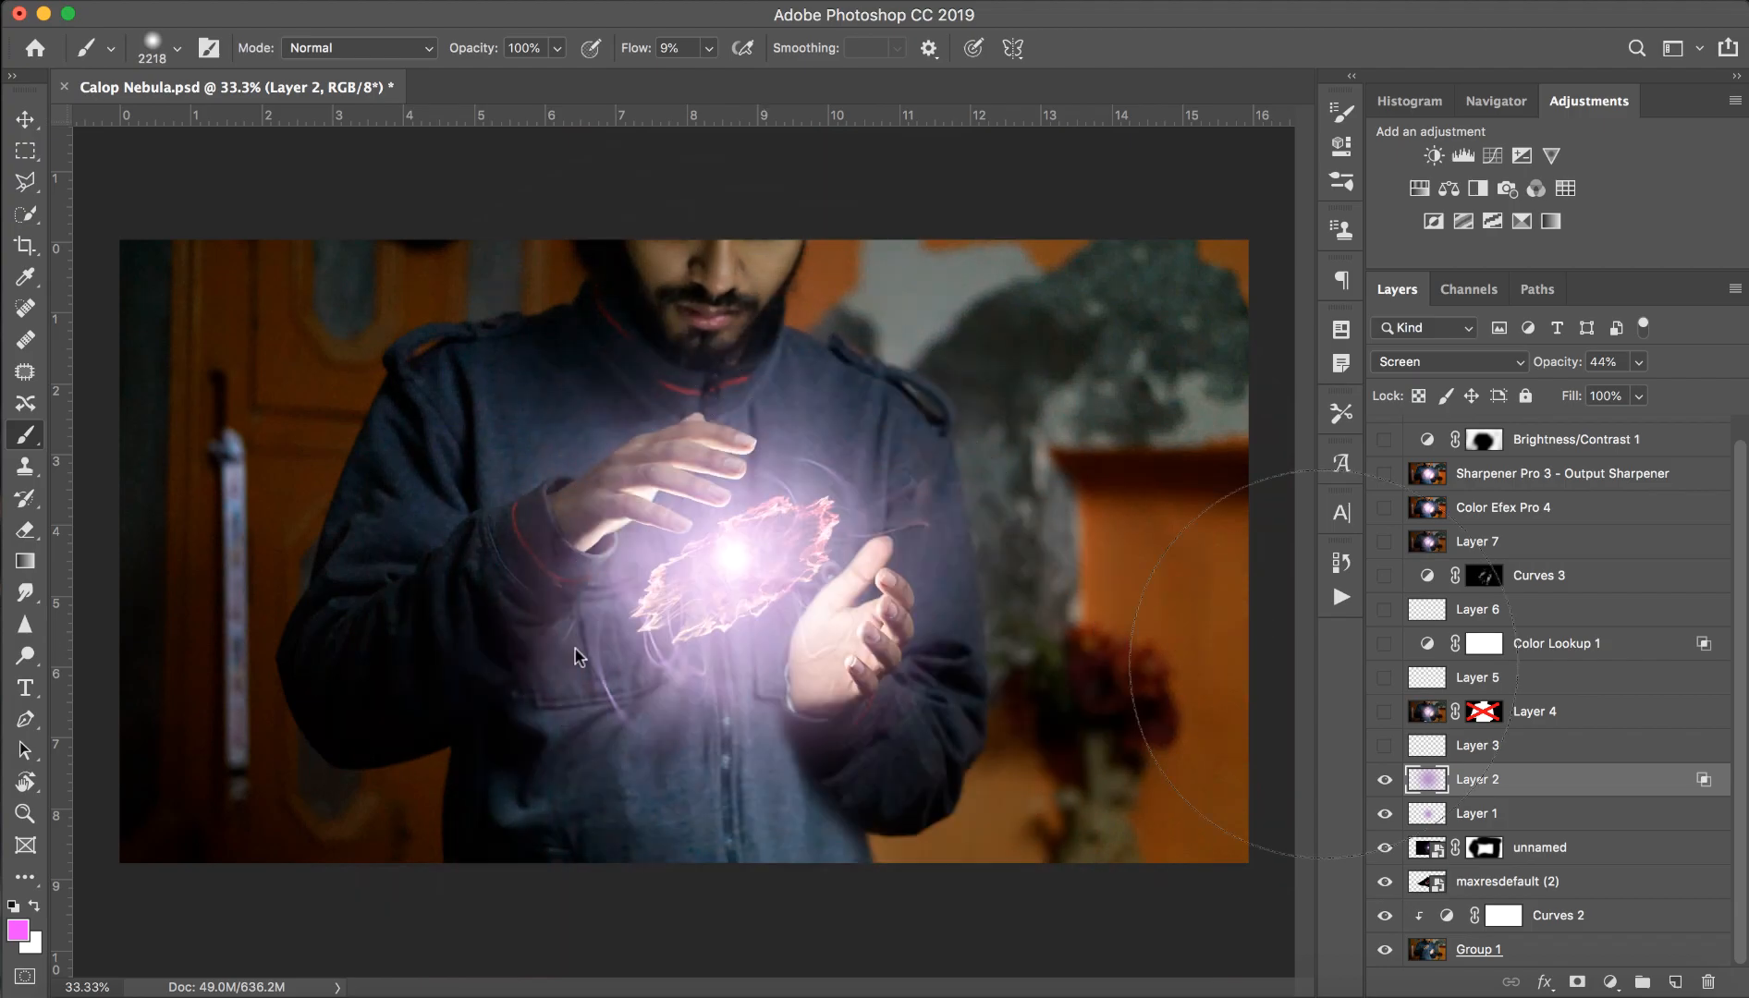
left_click(1477, 745)
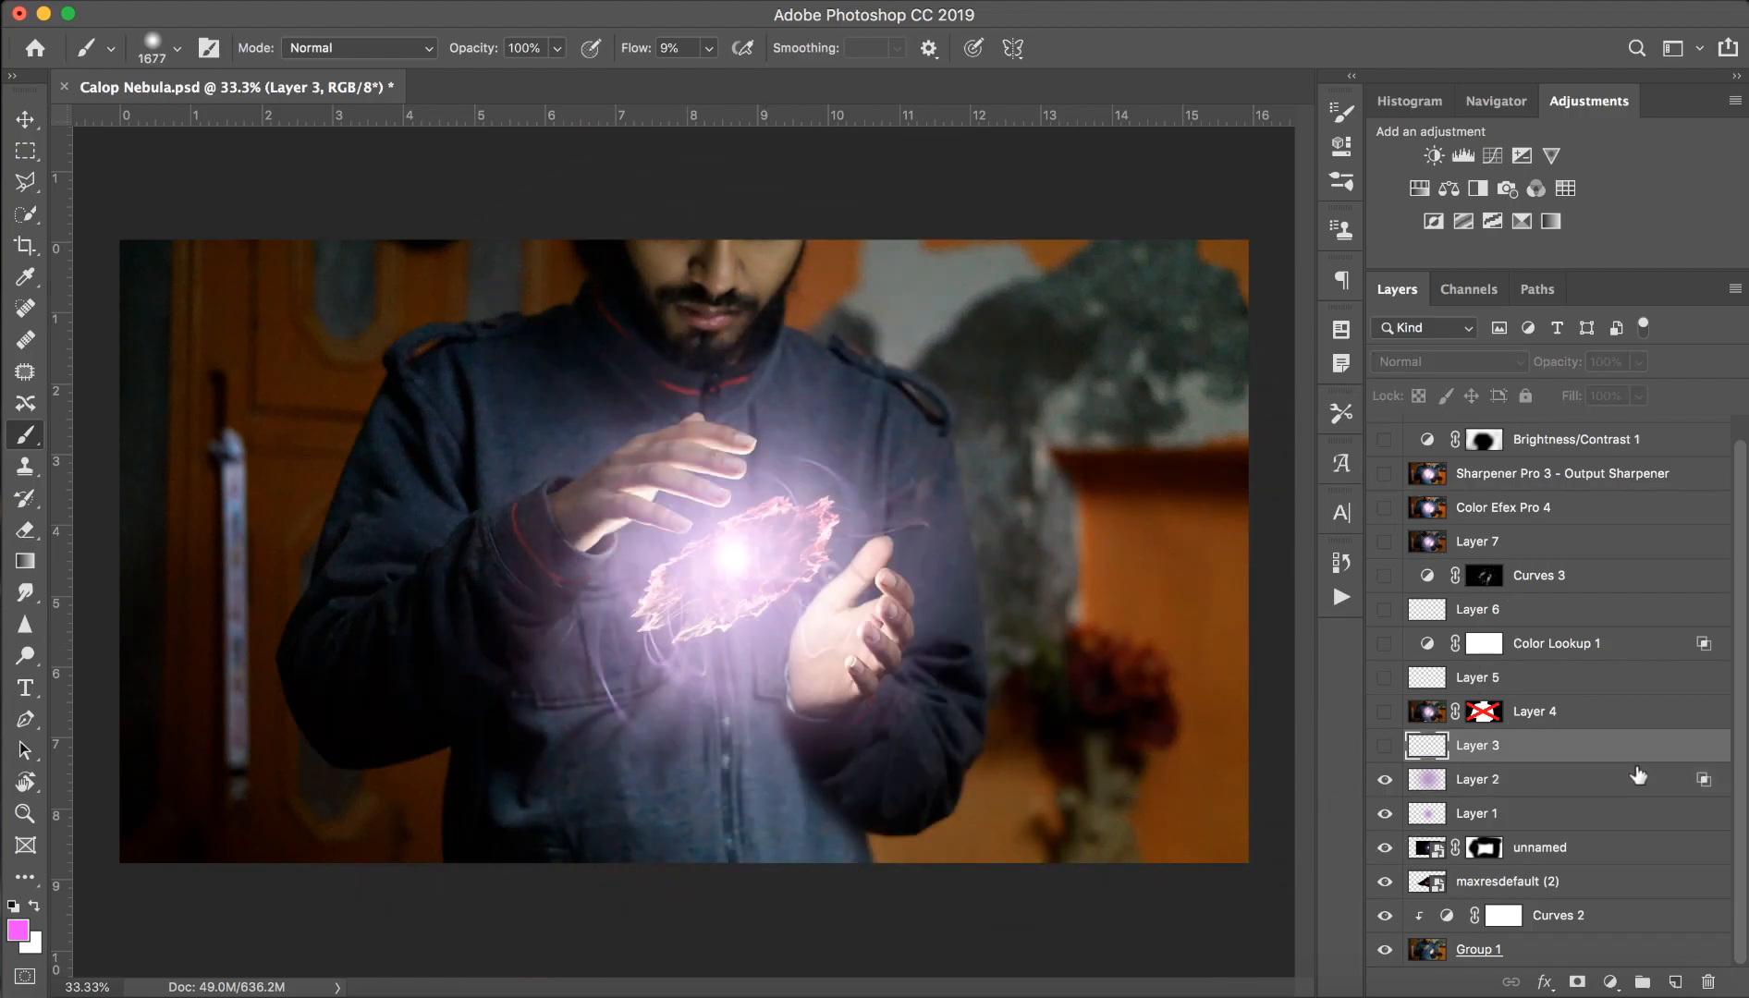
double_click(1478, 778)
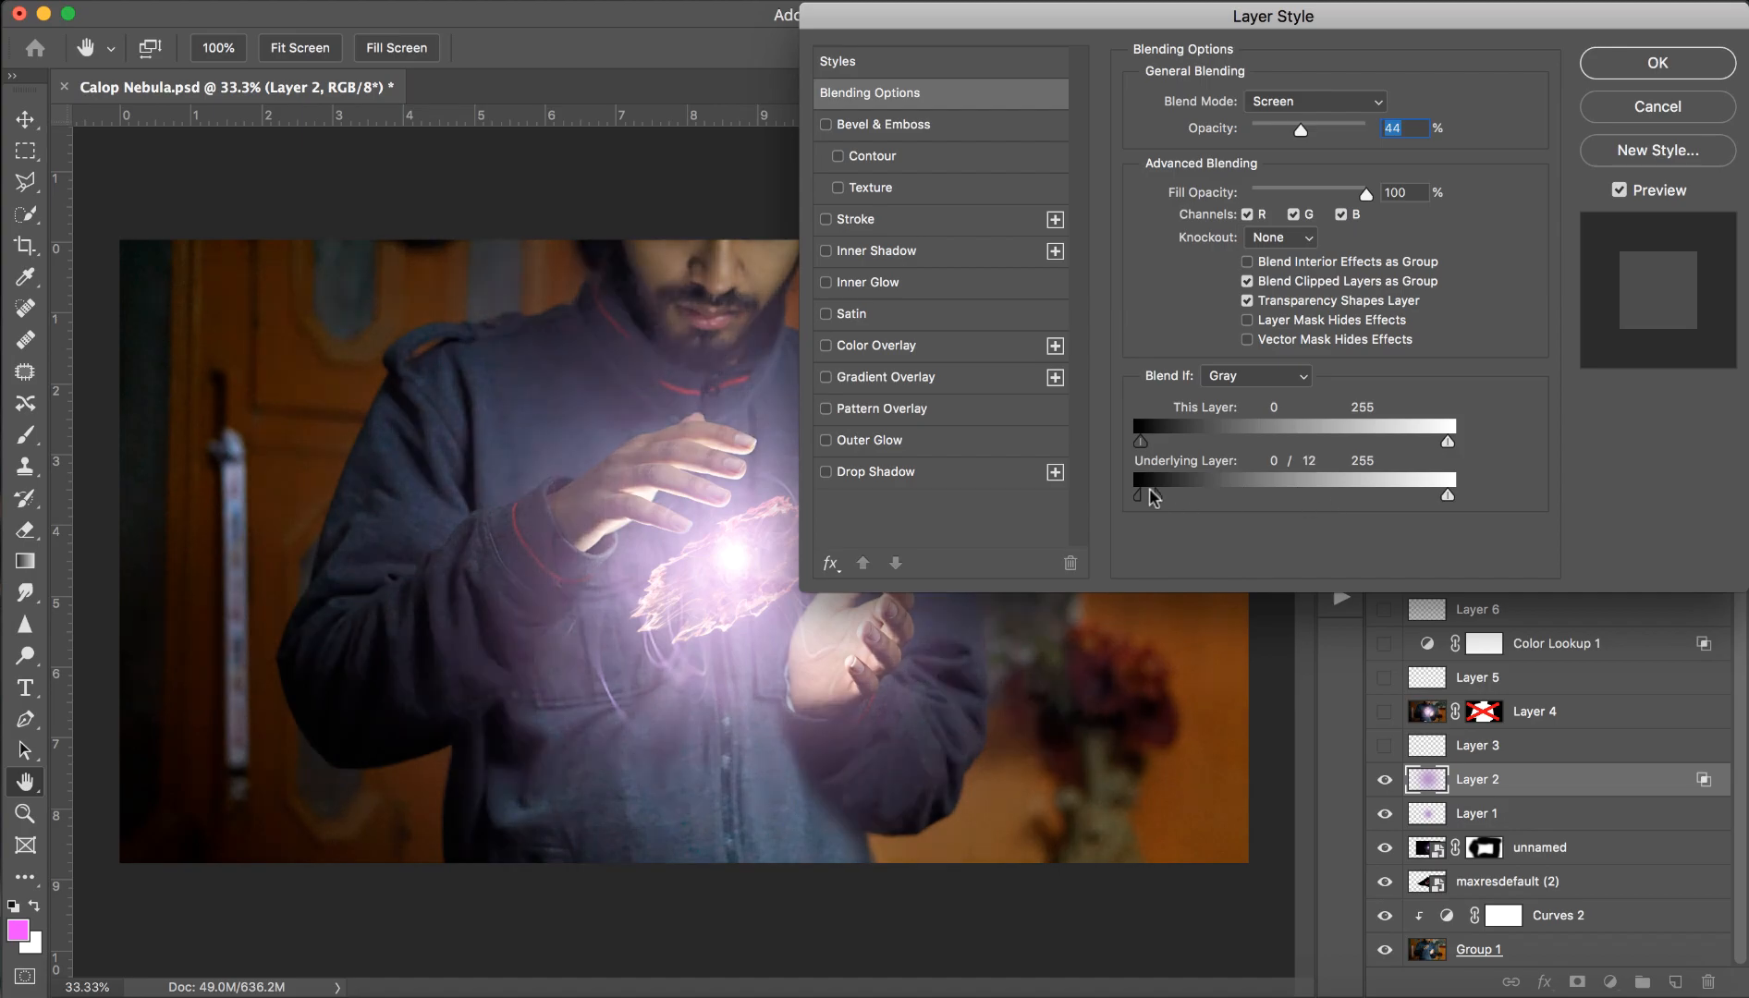
Split the Underlying Layer black slider to 76 so the screen glow stays off the darkest tones, and confirm.
left_click_drag(1154, 497, 1135, 498)
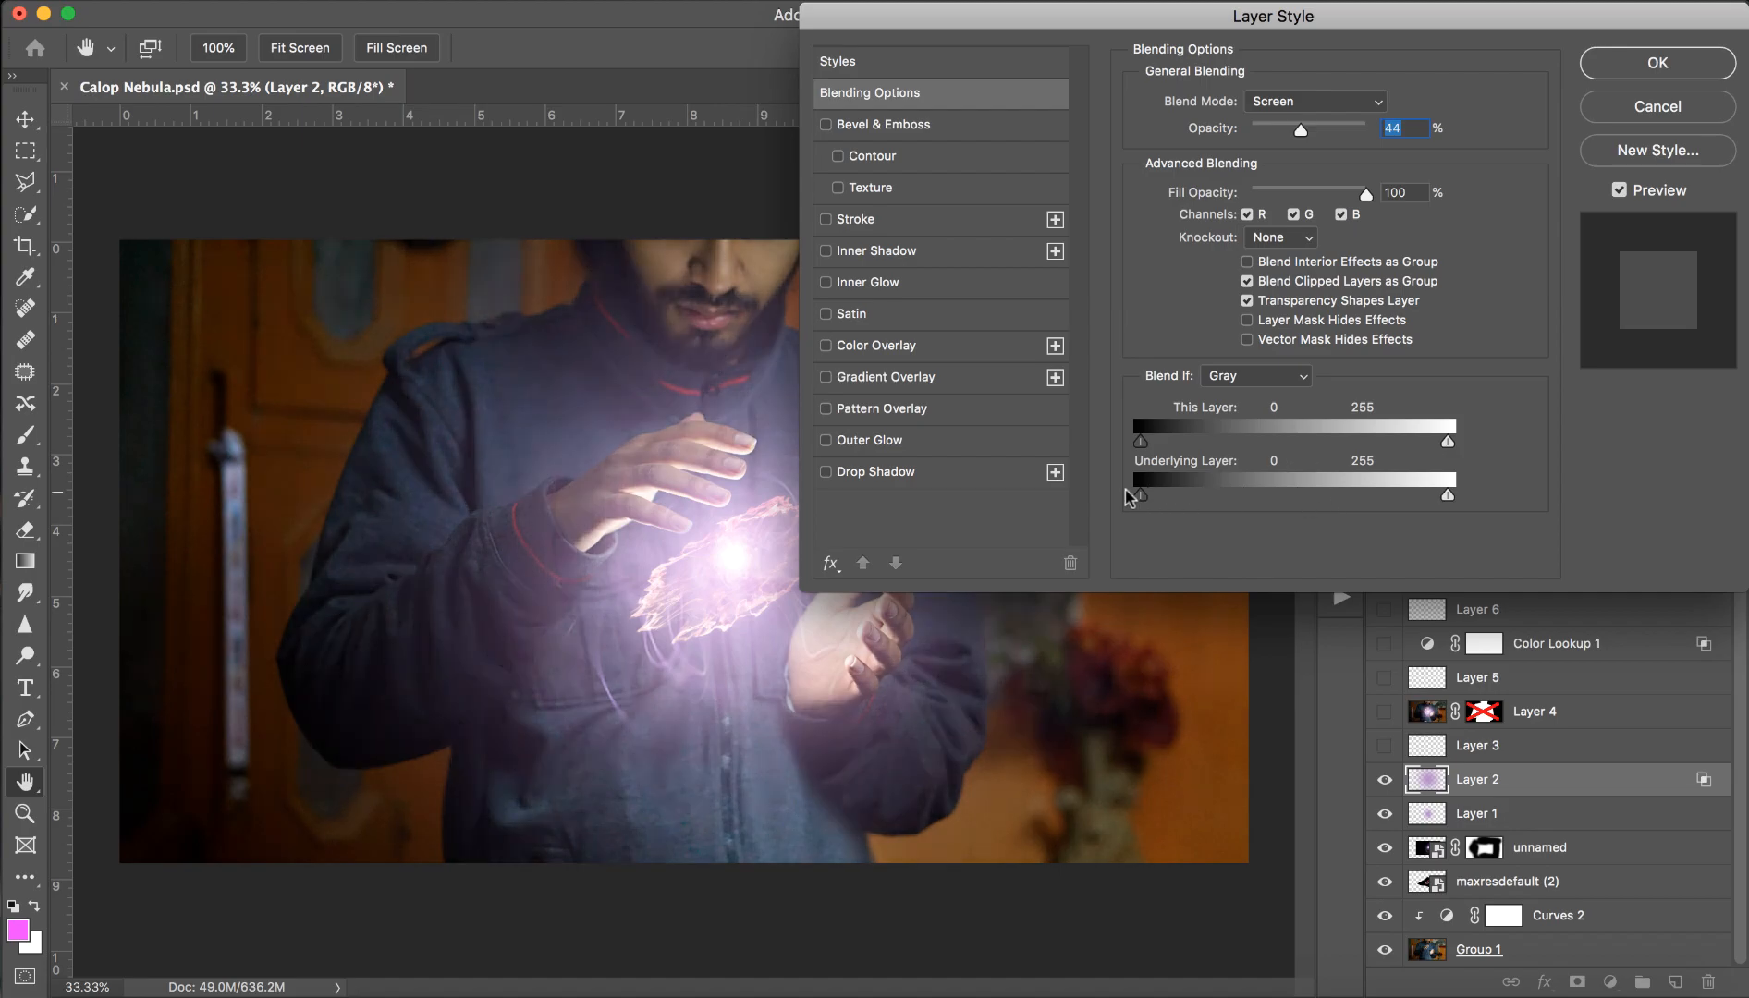
left_click_drag(1137, 495, 1171, 495)
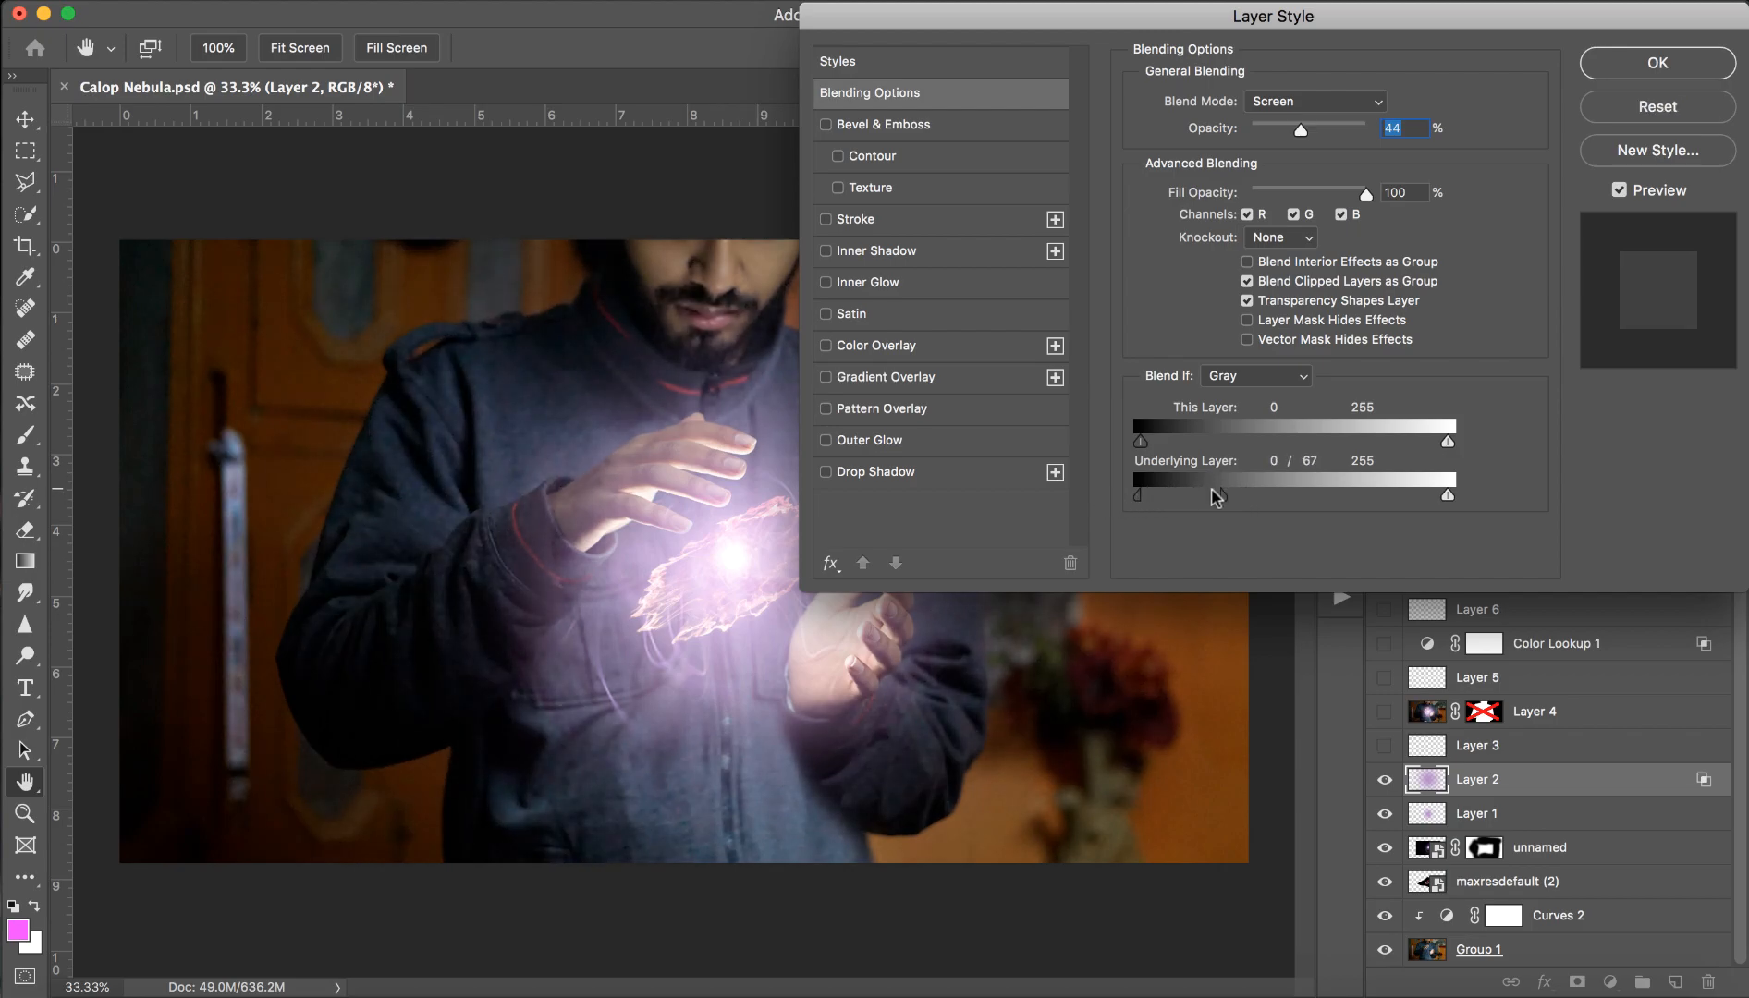
left_click_drag(1217, 495, 1238, 496)
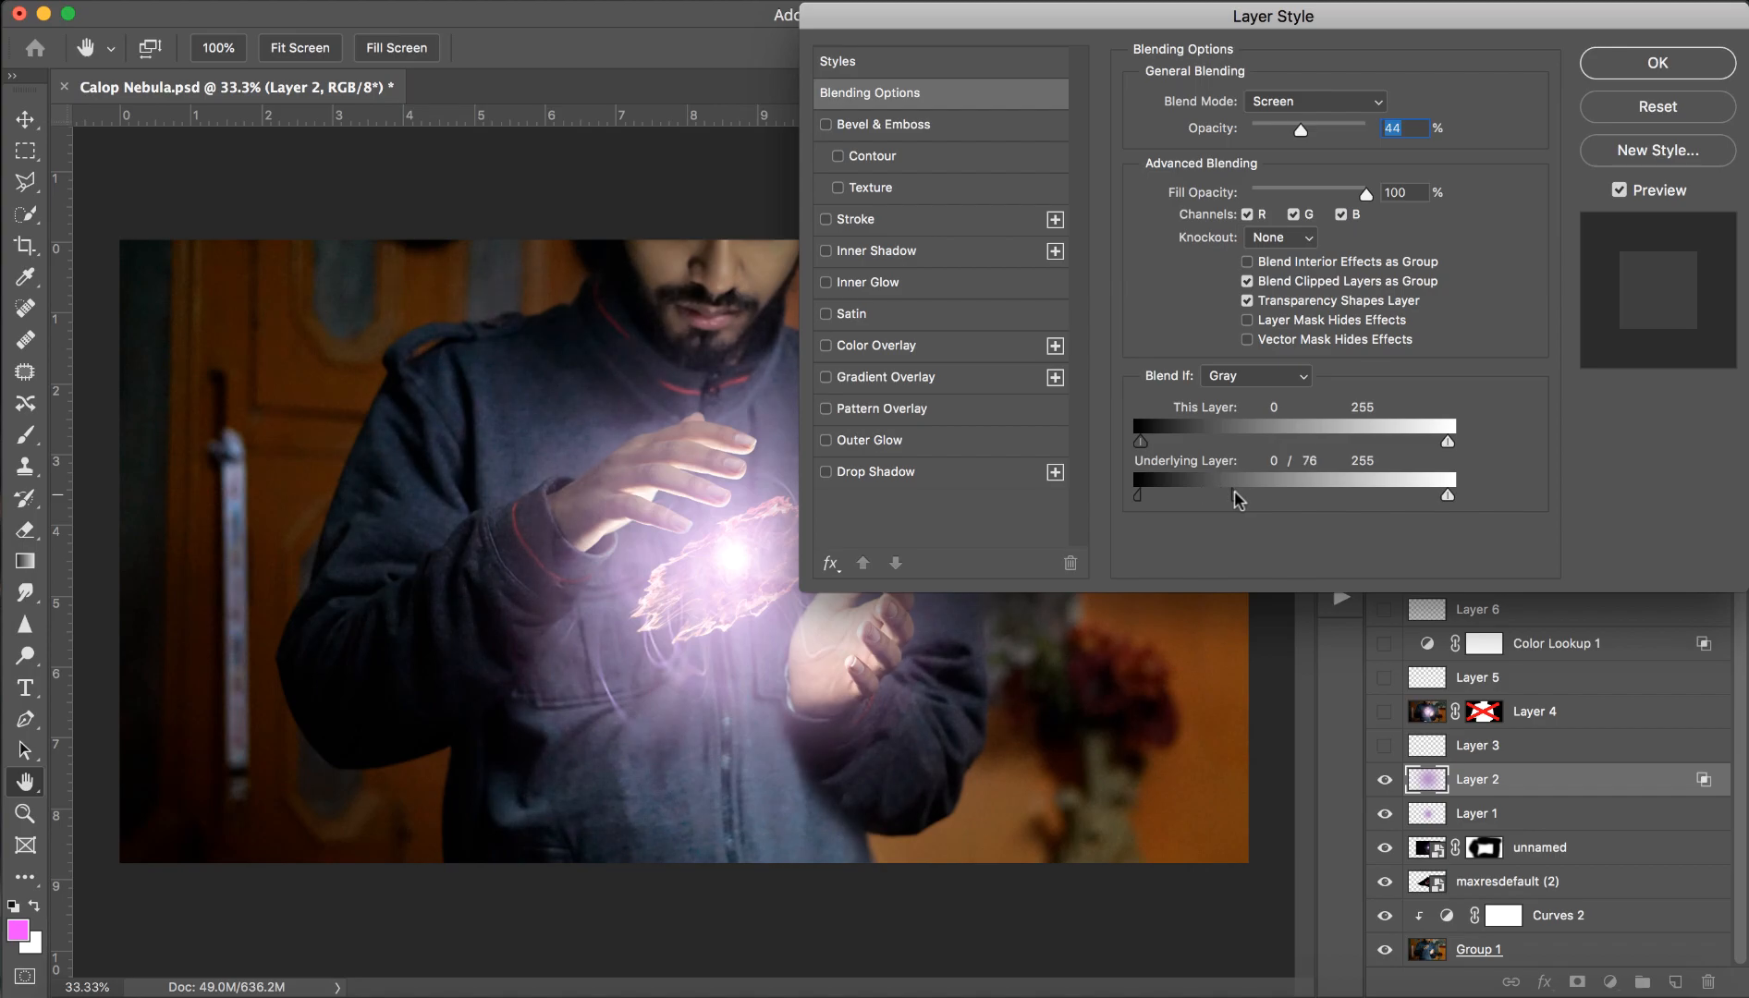
left_click(1654, 62)
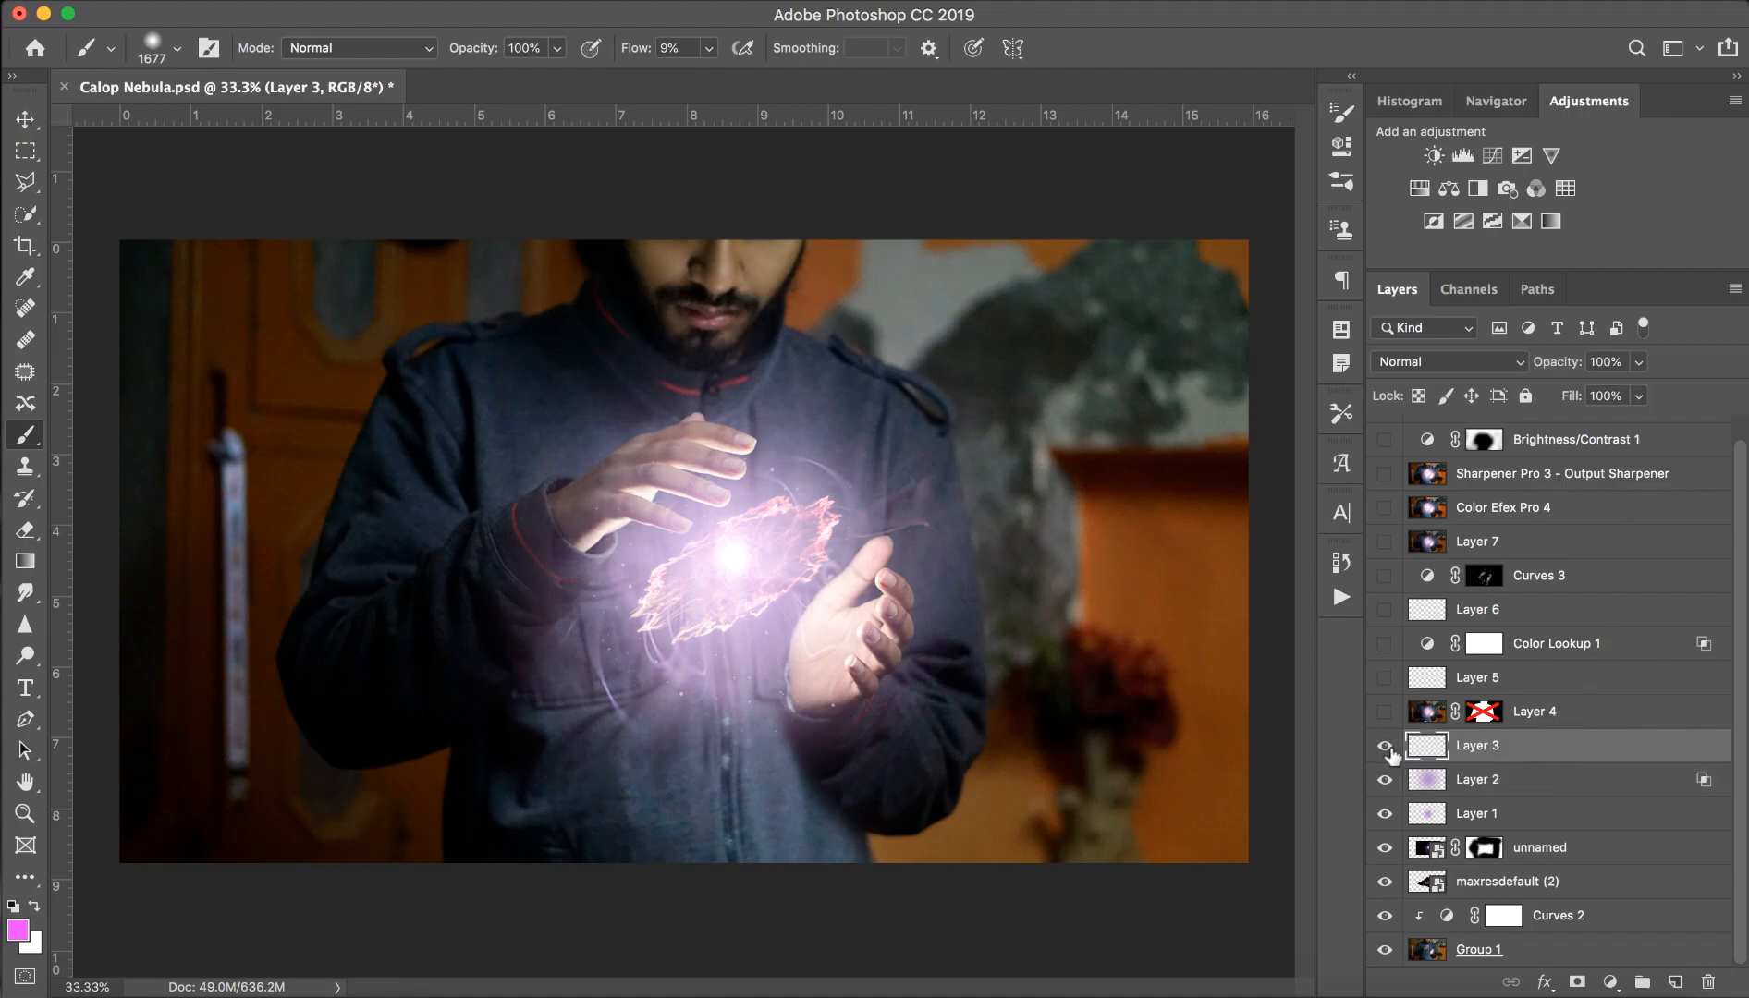
Reveal the Layer 3 particles and Layer 4 above the glow.
left_click(1385, 747)
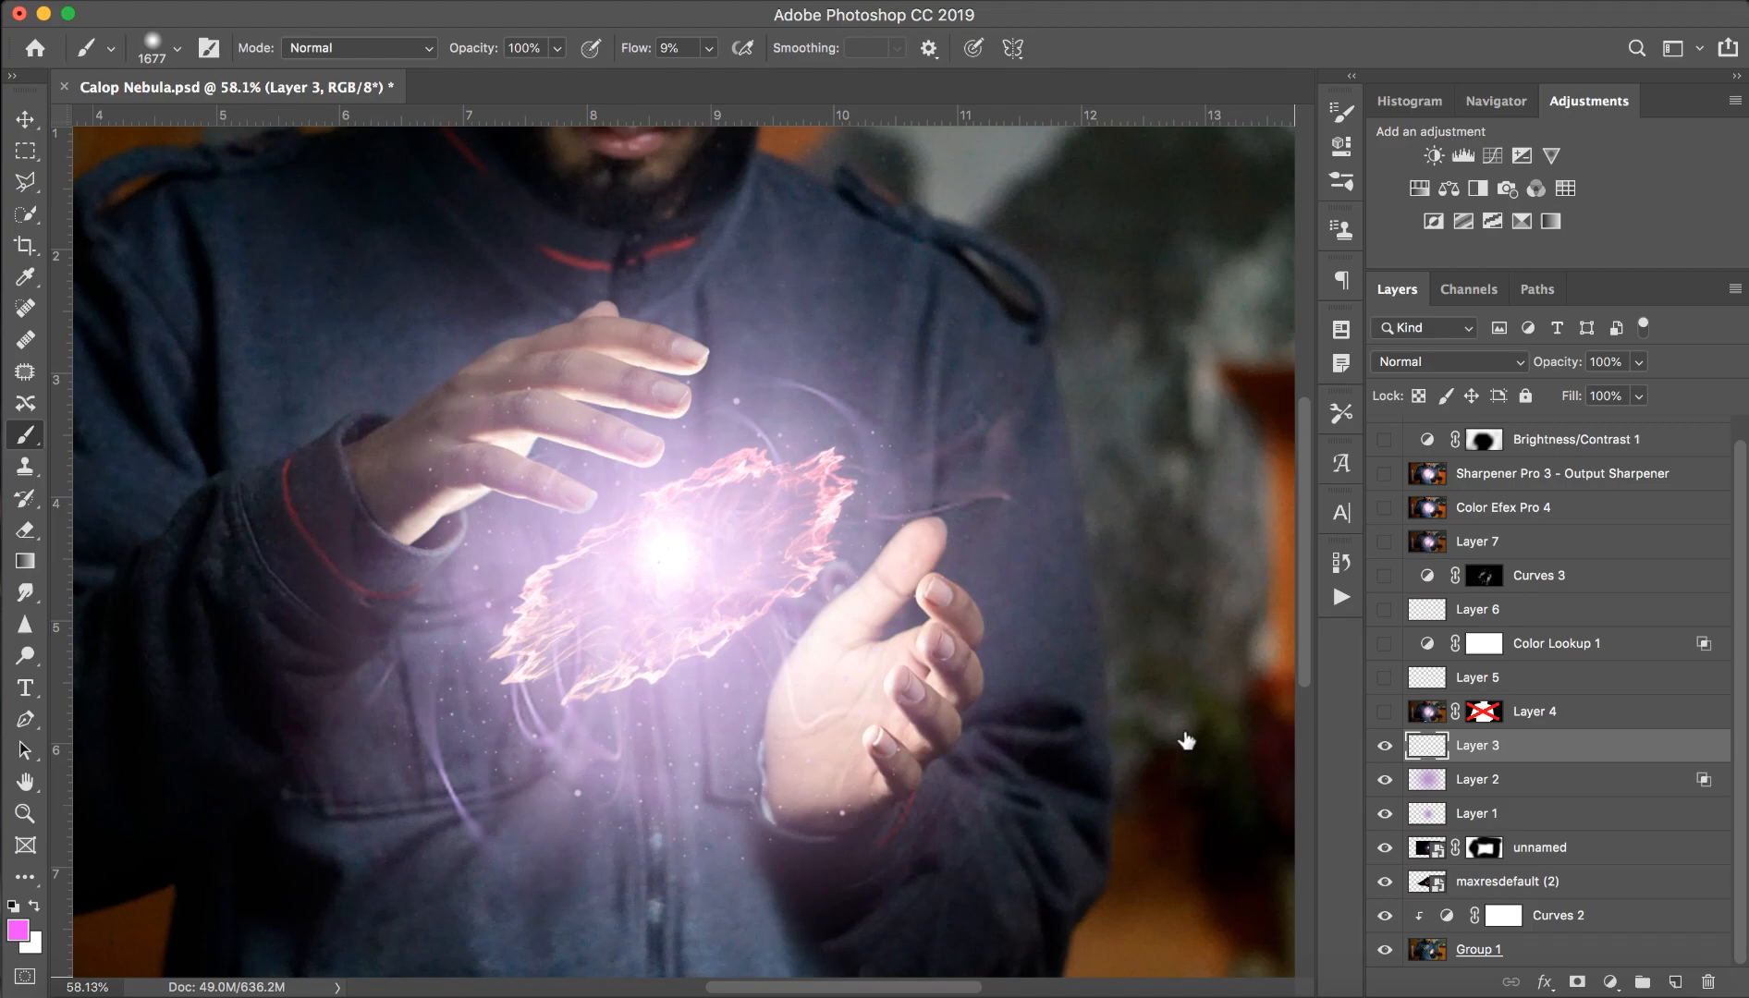
mouse_move(547, 736)
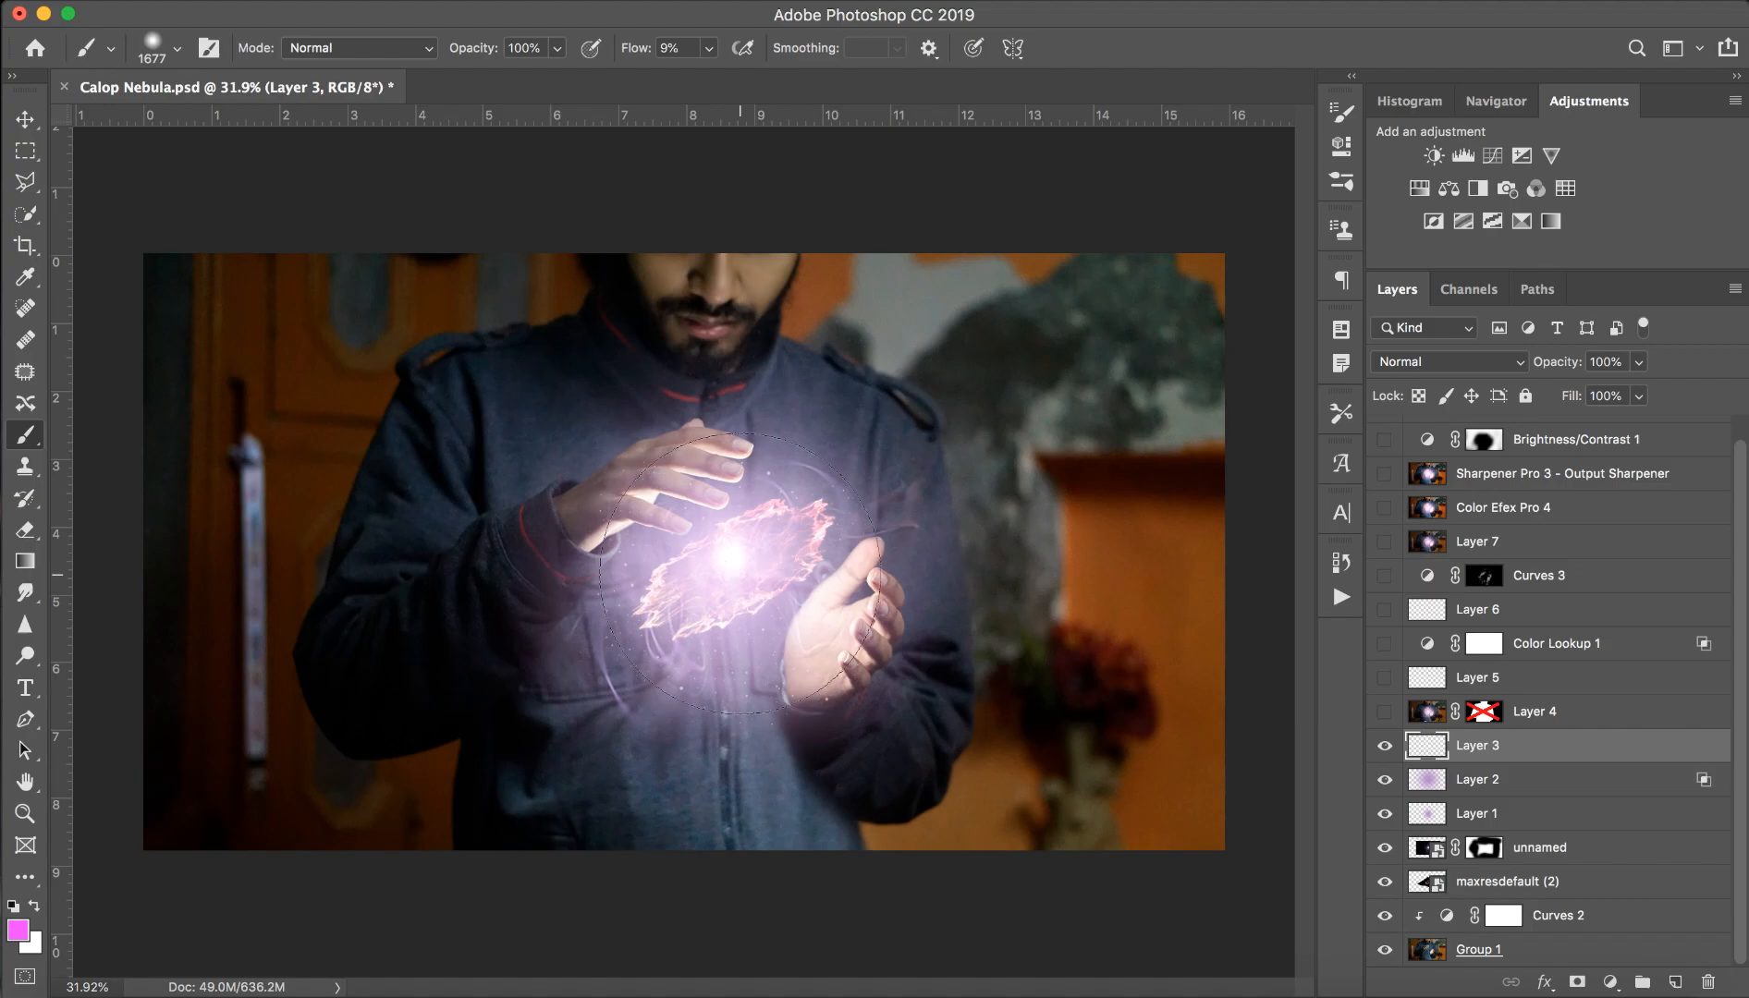
left_click(1562, 712)
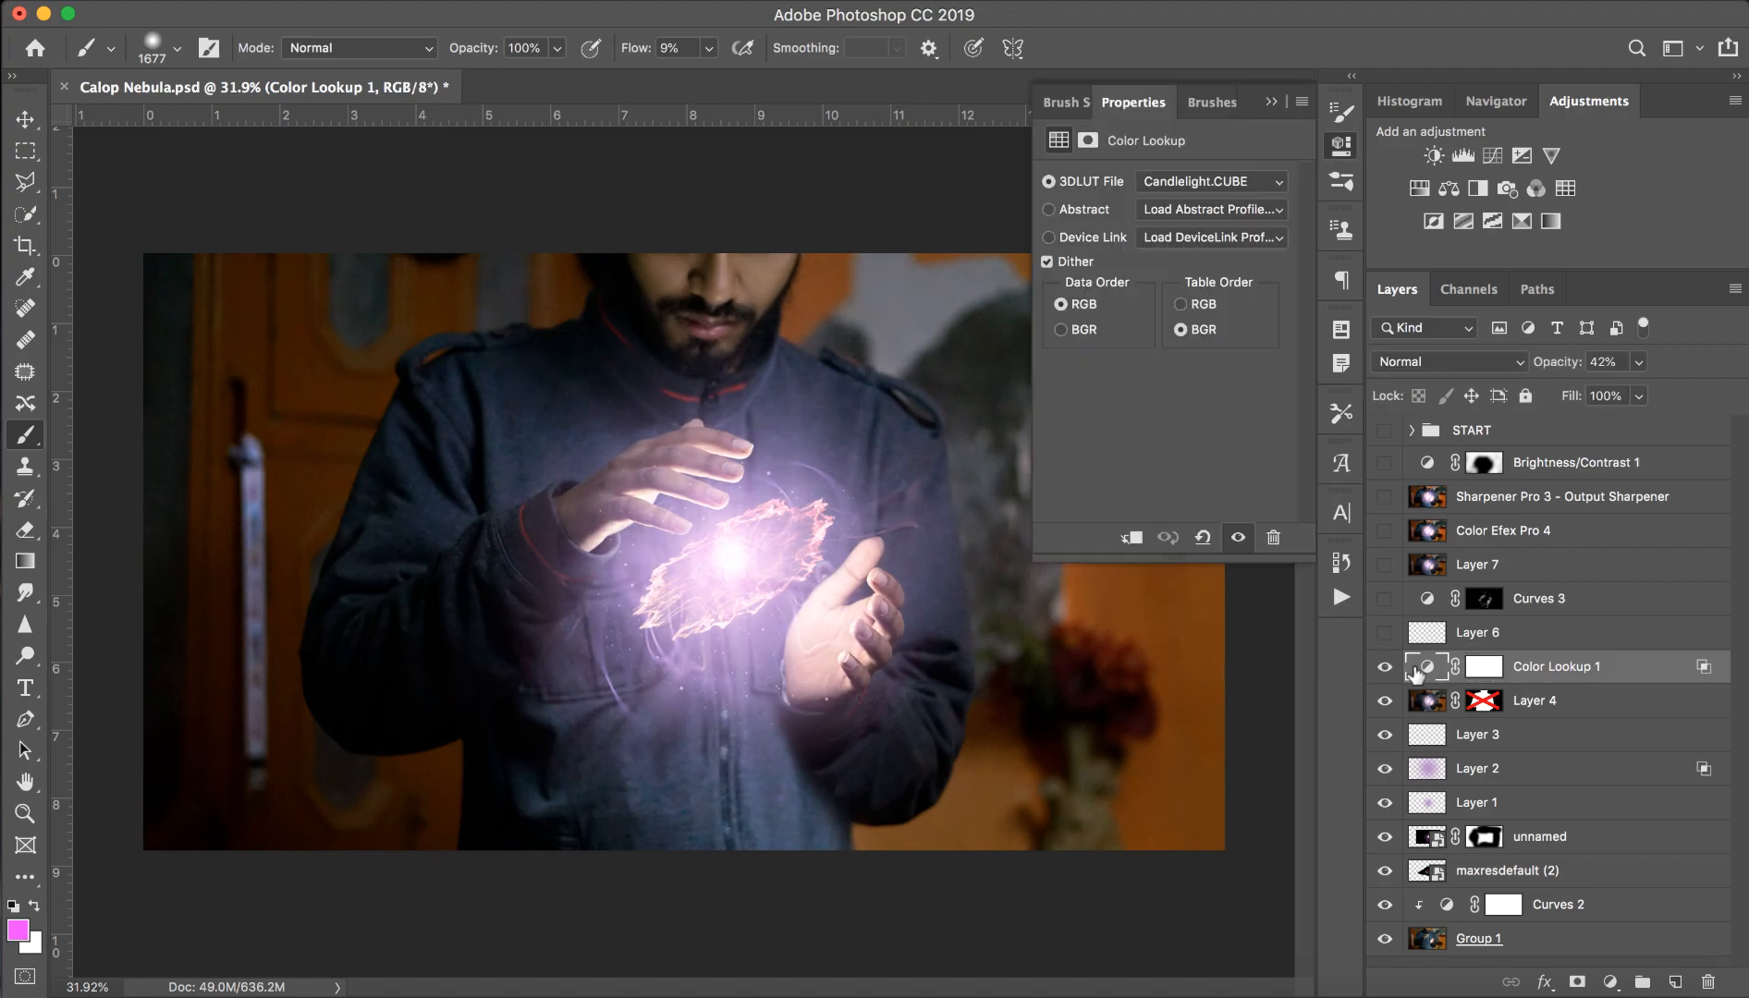
Keep Candlelight.CUBE as the colour lookup and switch on the Curves 3 adjustment.
left_click(1209, 181)
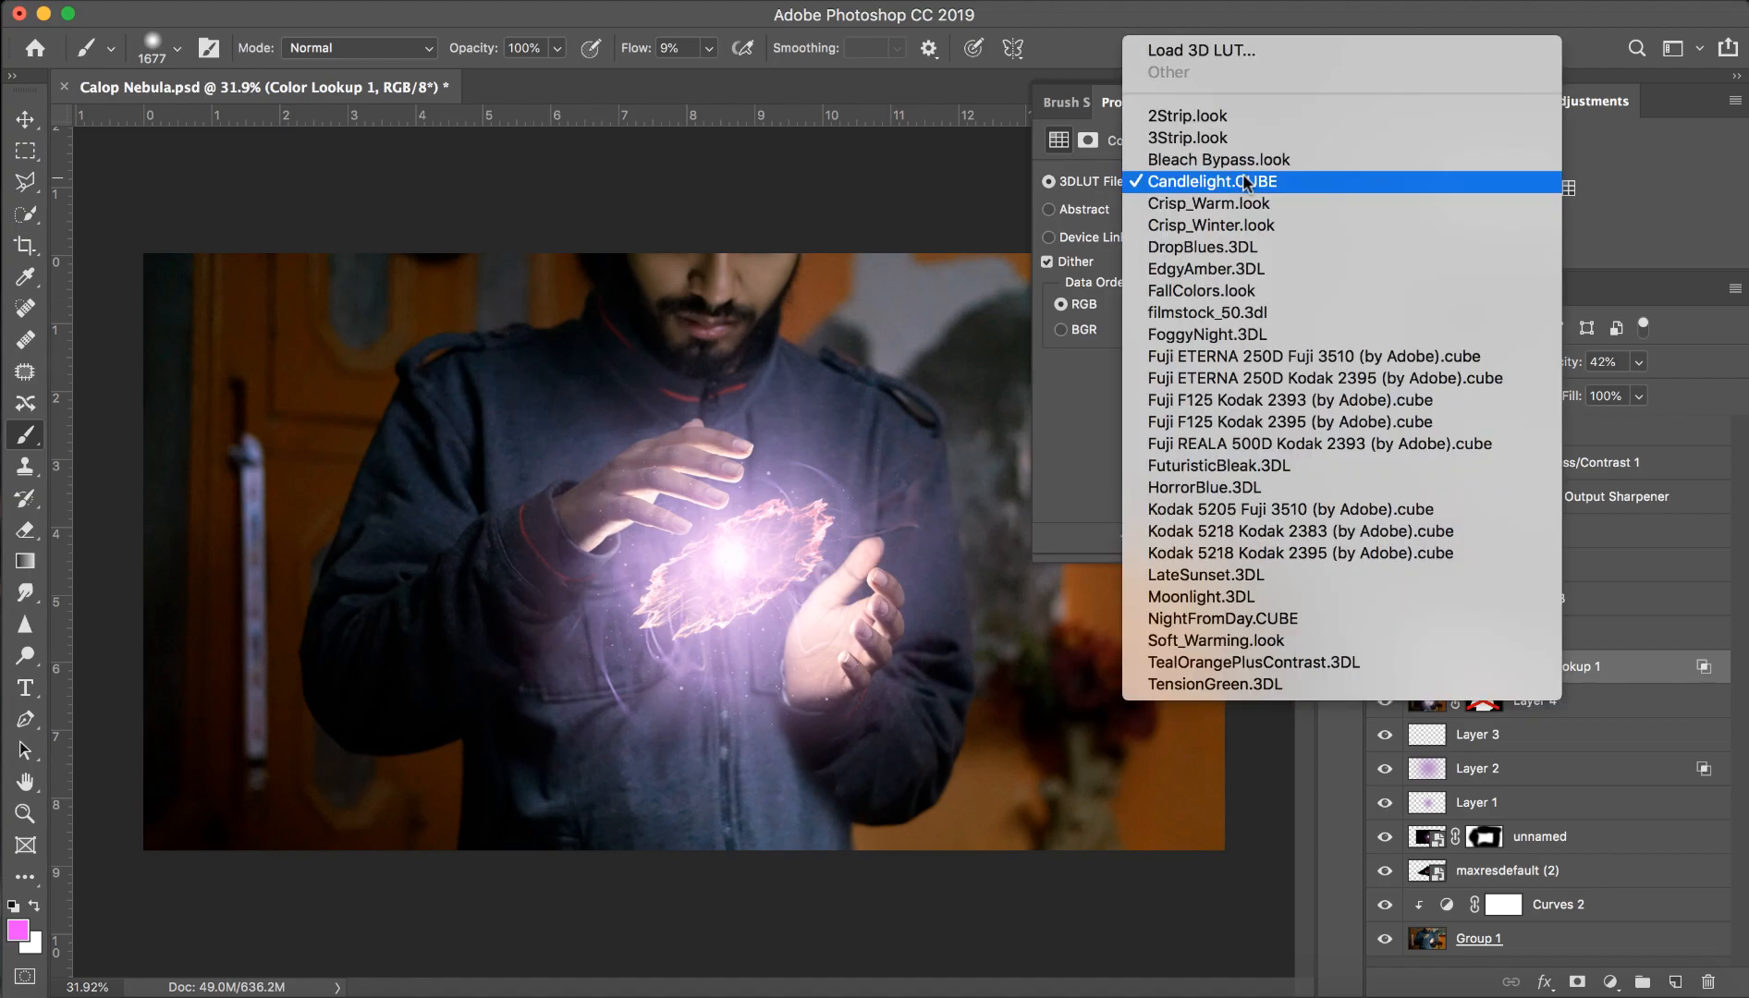
left_click(1213, 181)
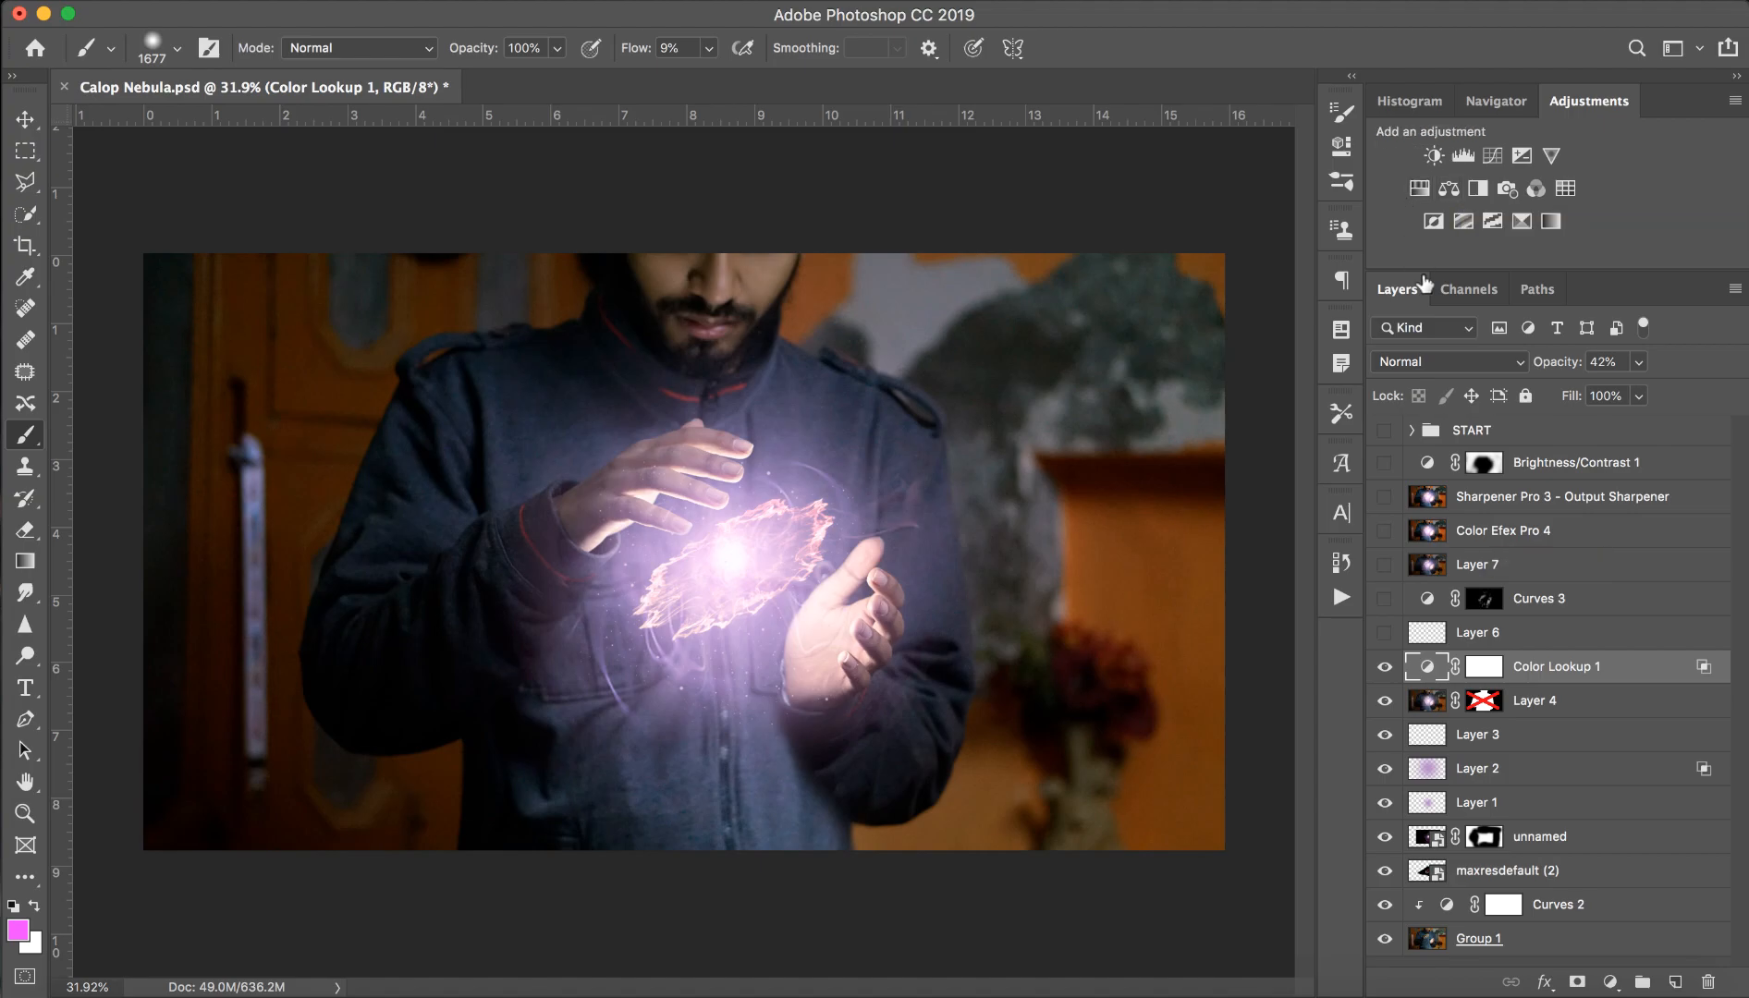
left_click(1478, 630)
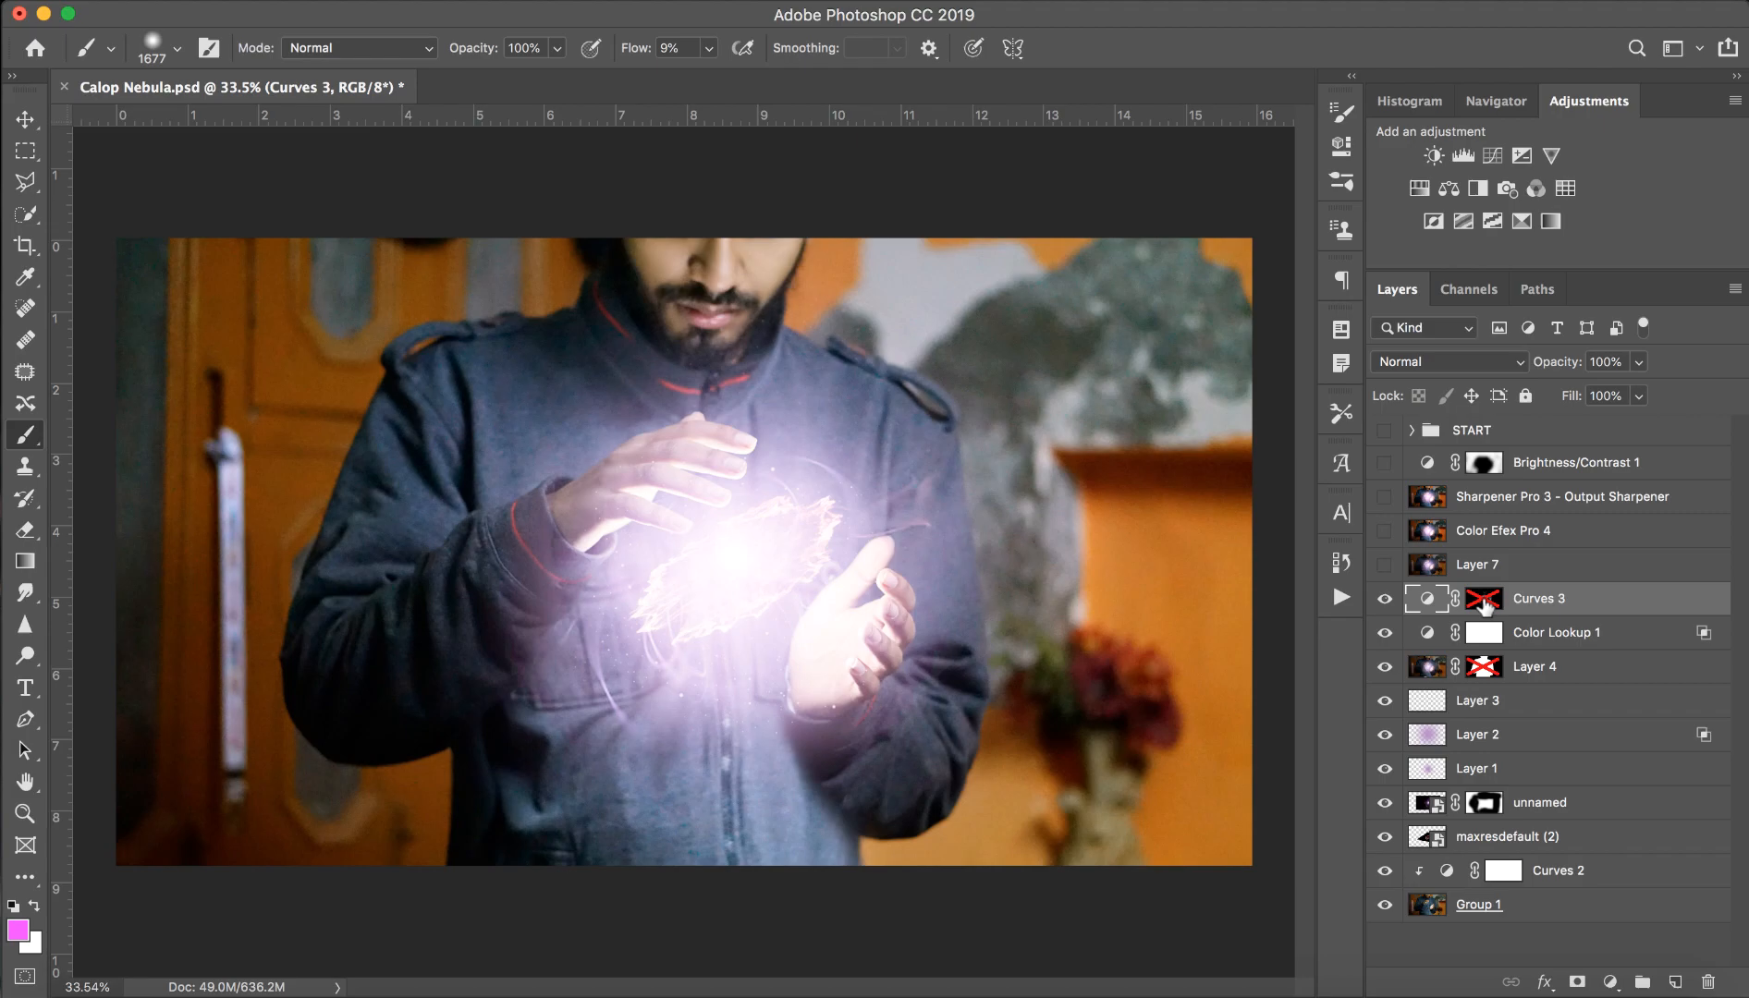
Re-enable the Curves 3 mask so its brightening stays limited to the glowing hands.
left_click(1483, 599)
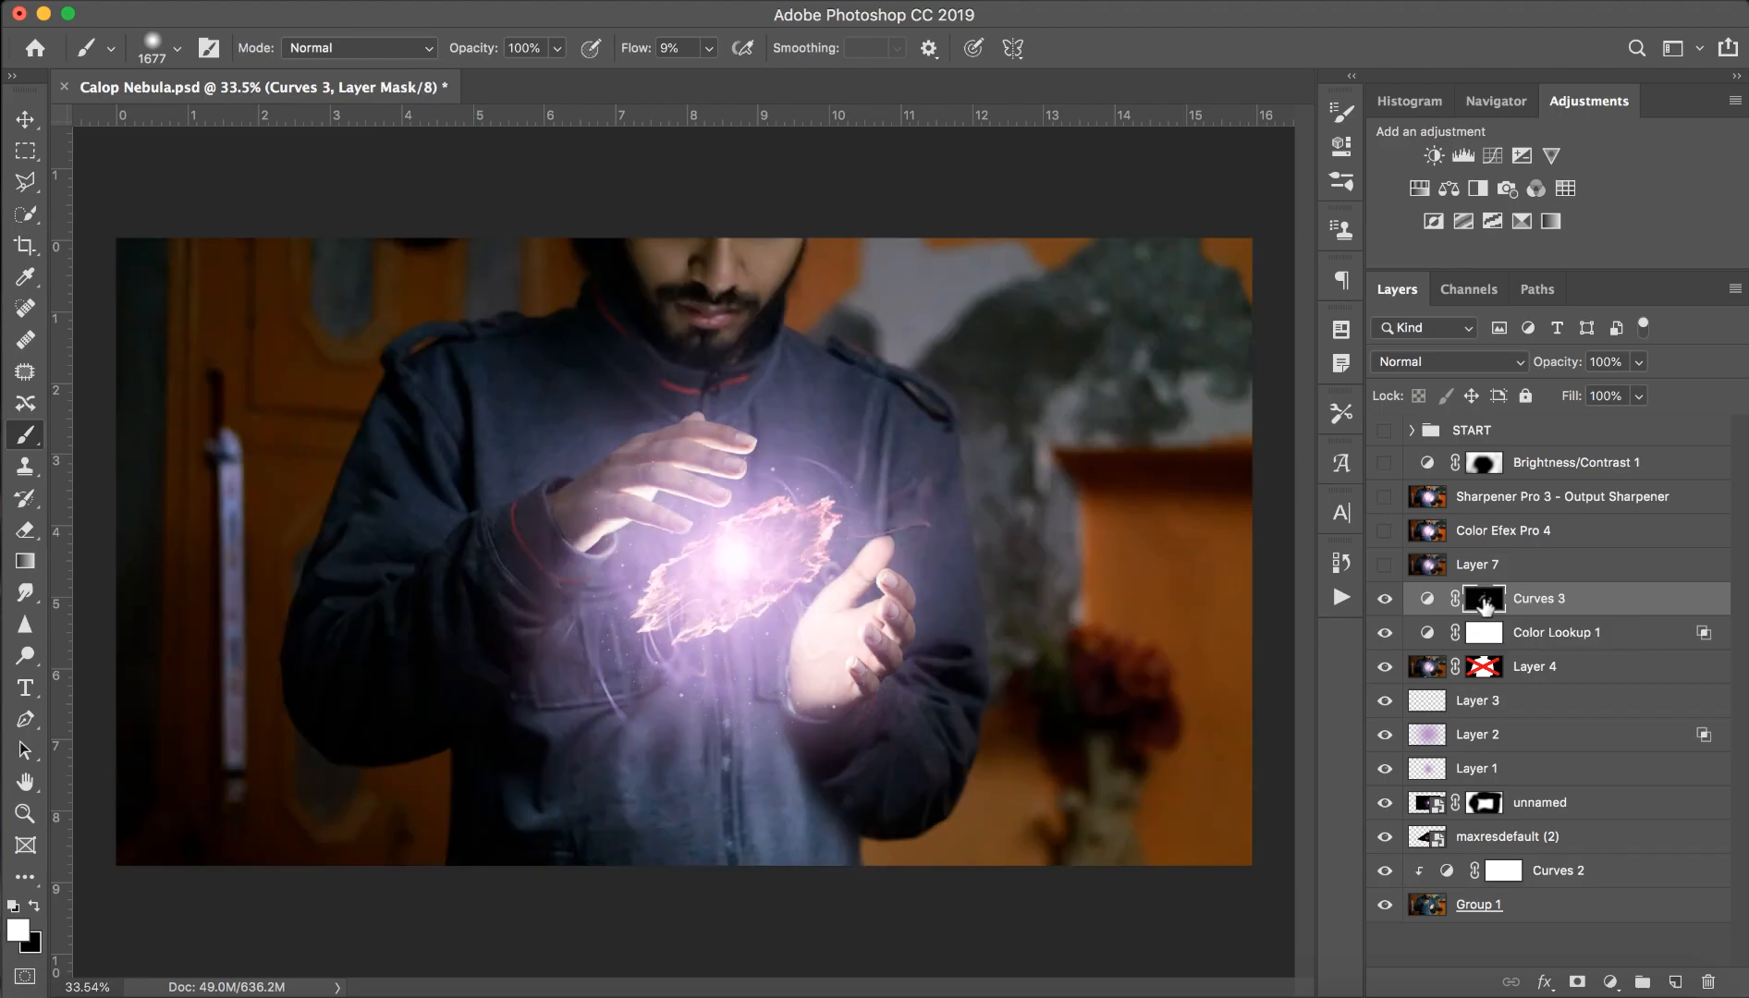
mouse_move(1489, 612)
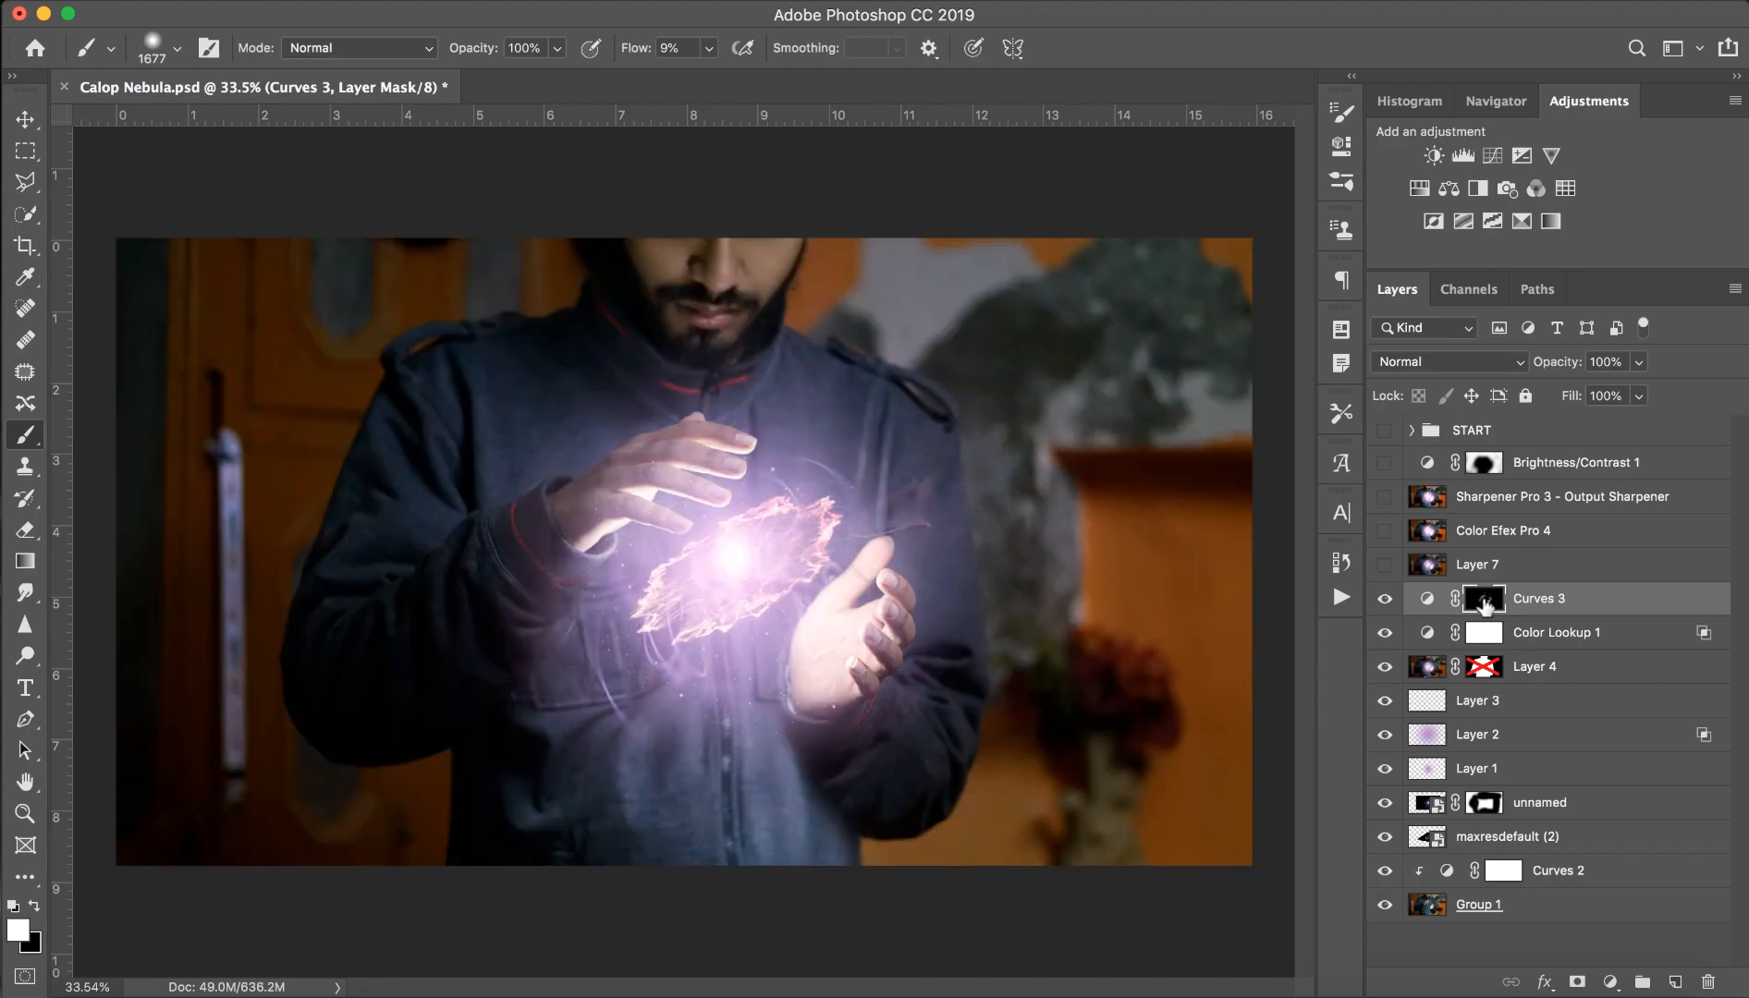
mouse_move(795, 490)
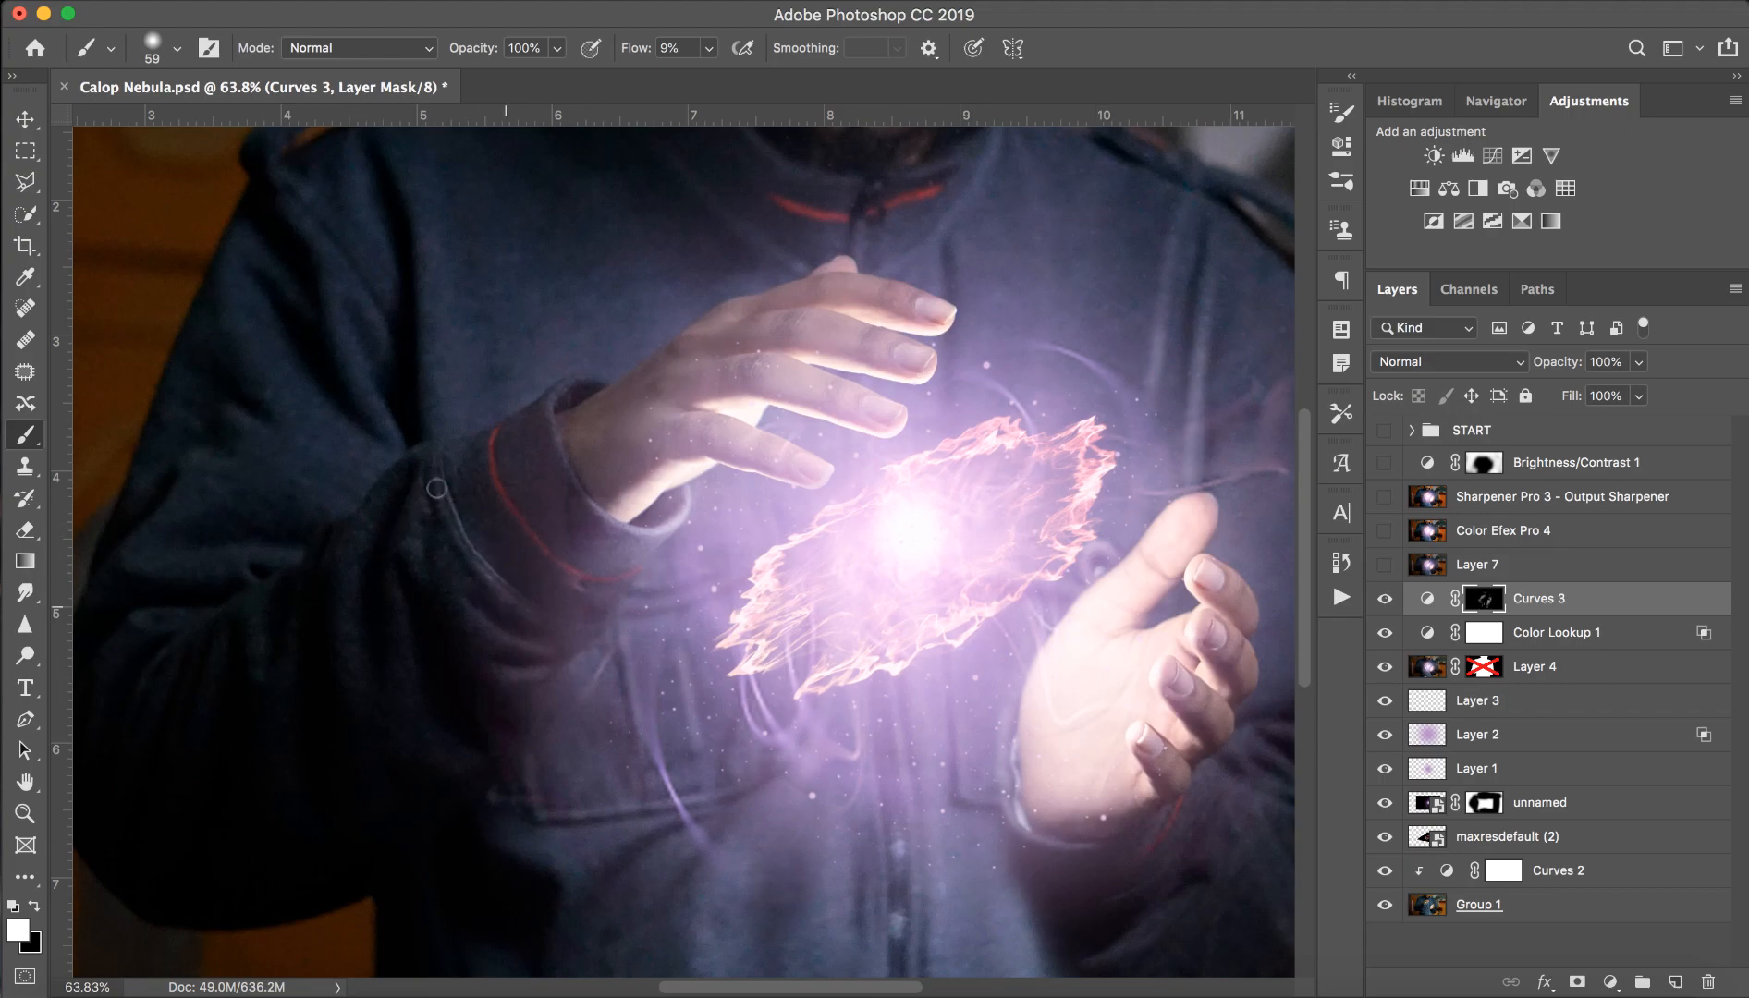
mouse_move(522, 673)
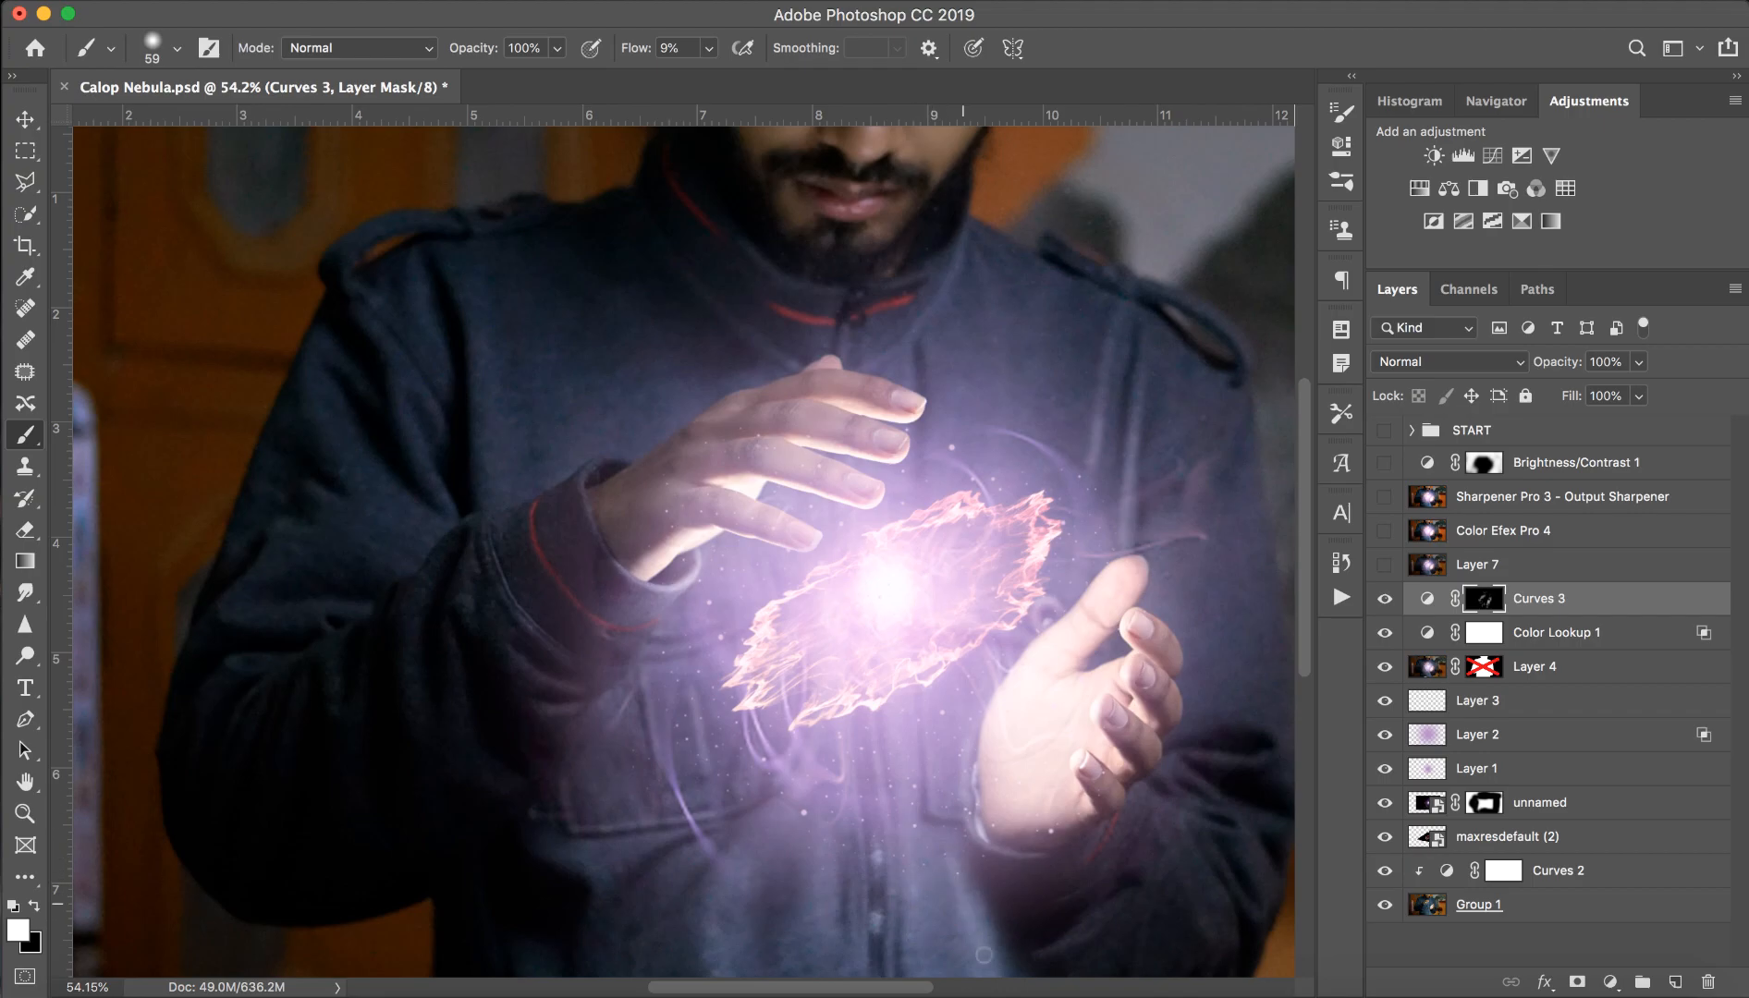
scroll("down", 3)
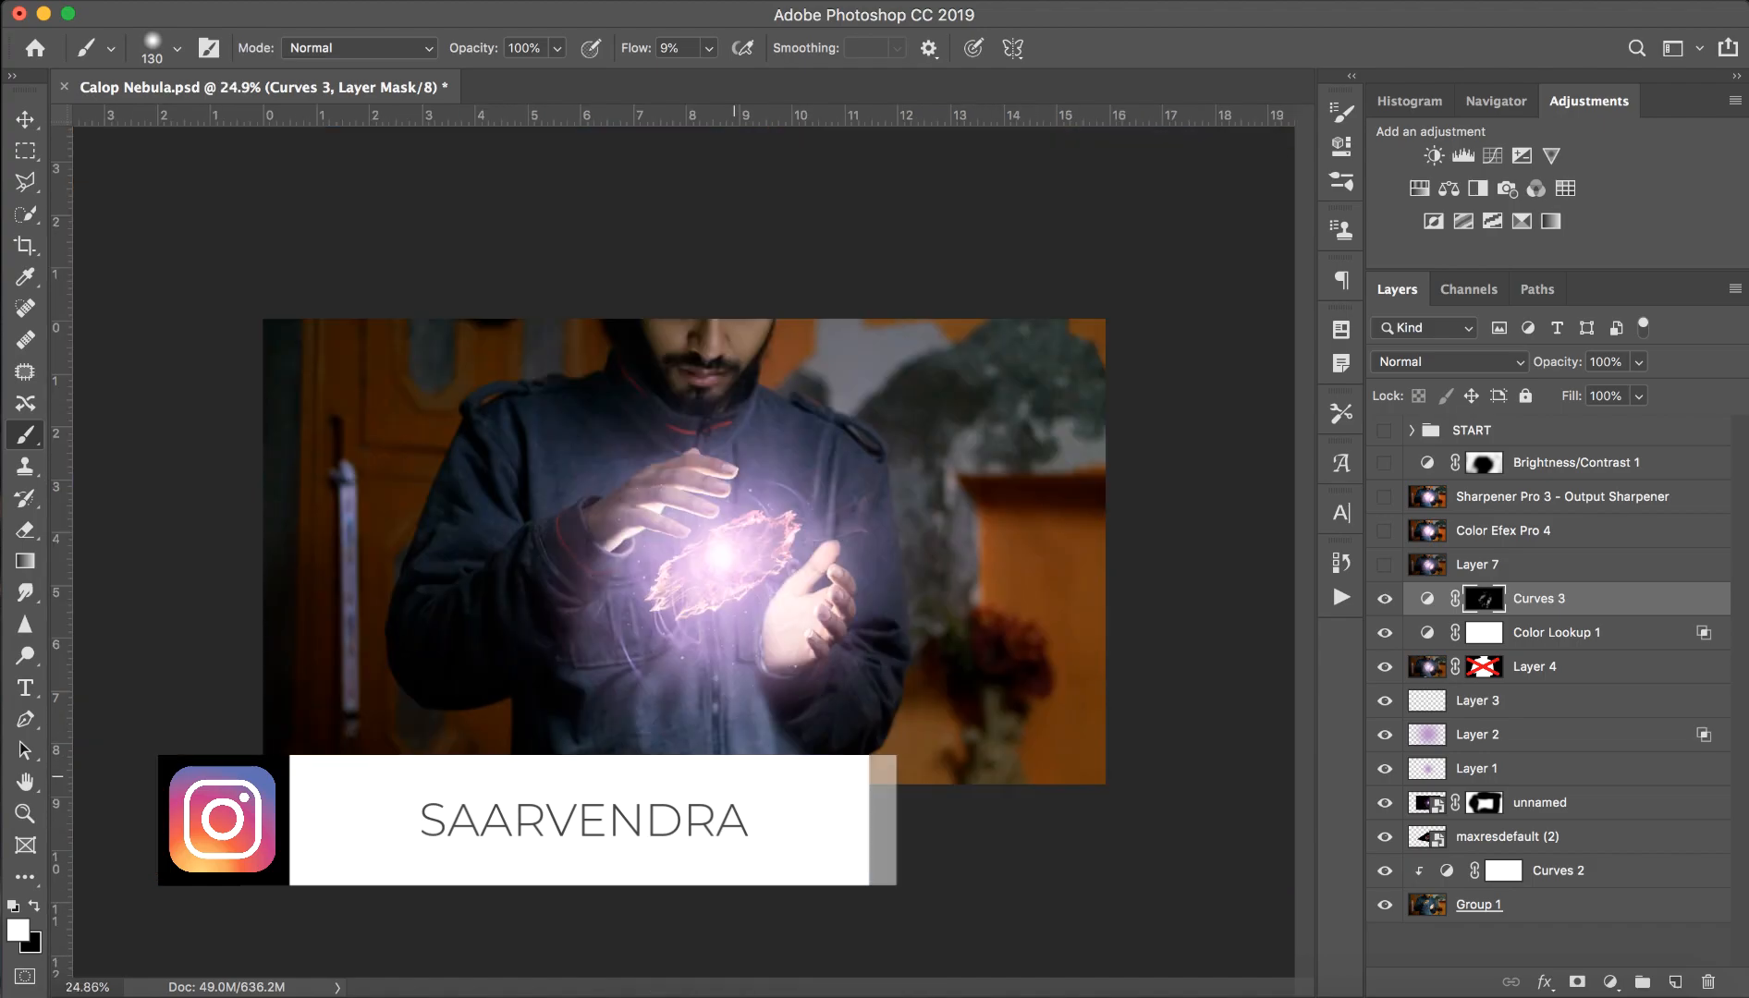
Make Layer 7 visible and move on to the Brightness/Contrast 1 adjustment.
left_click(1477, 564)
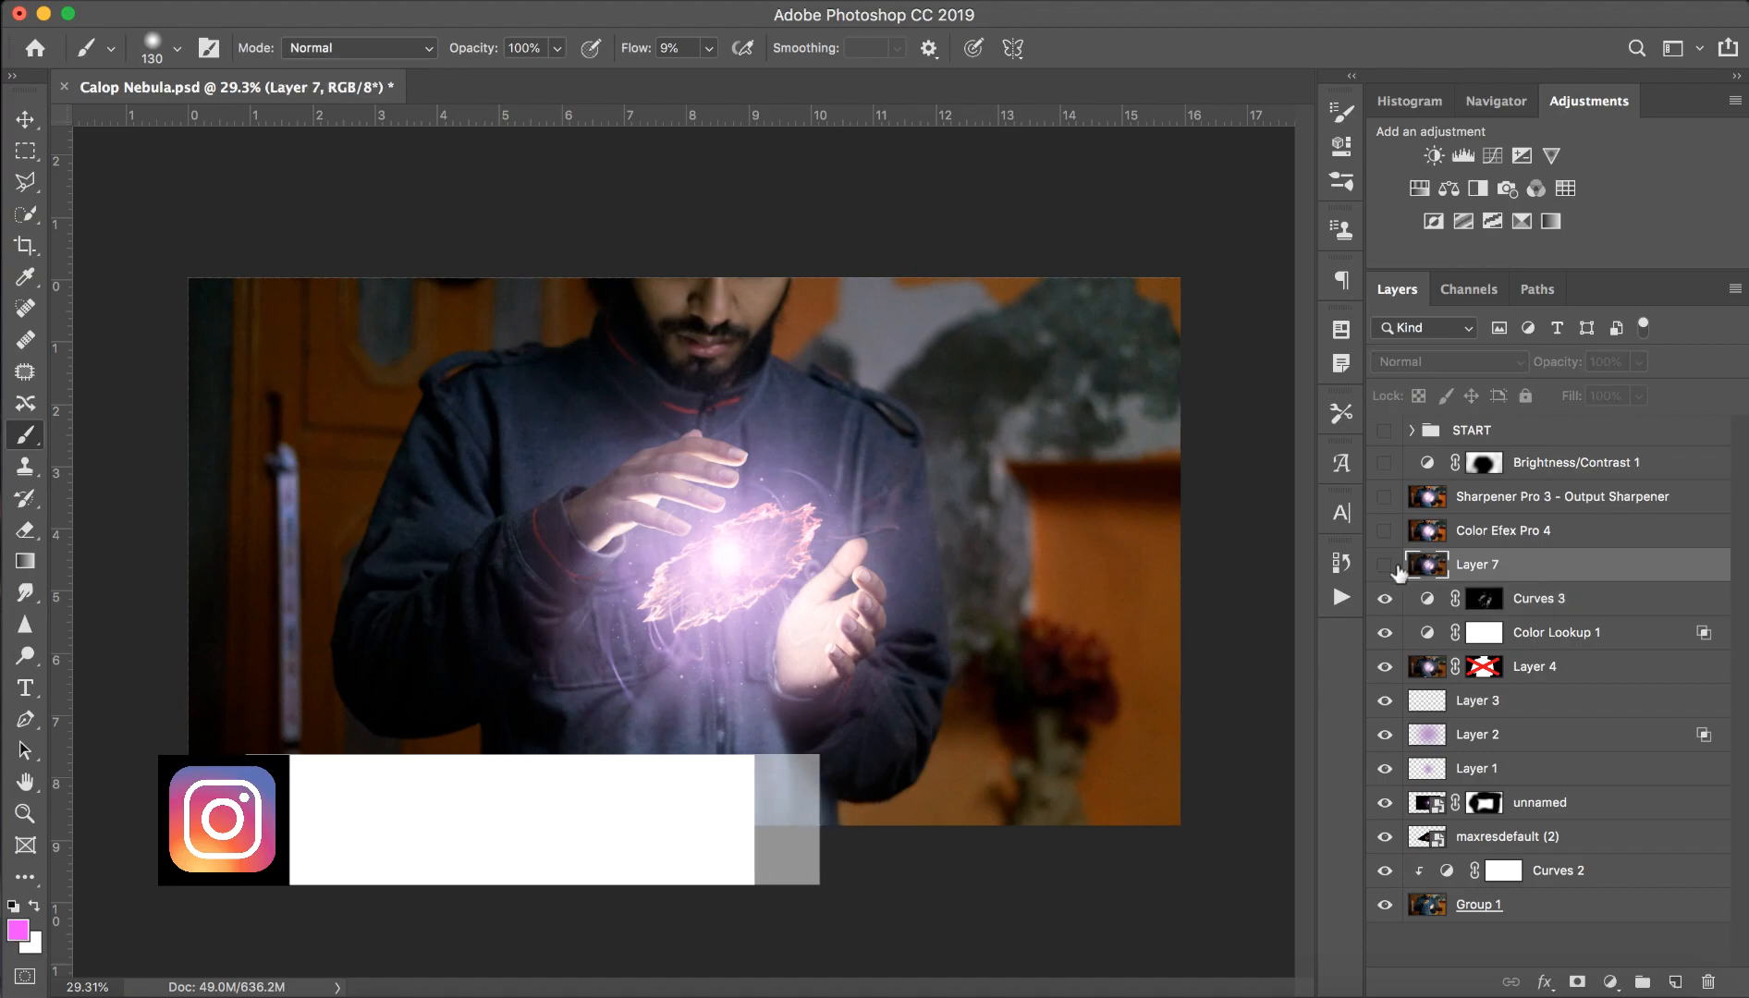
left_click(1383, 571)
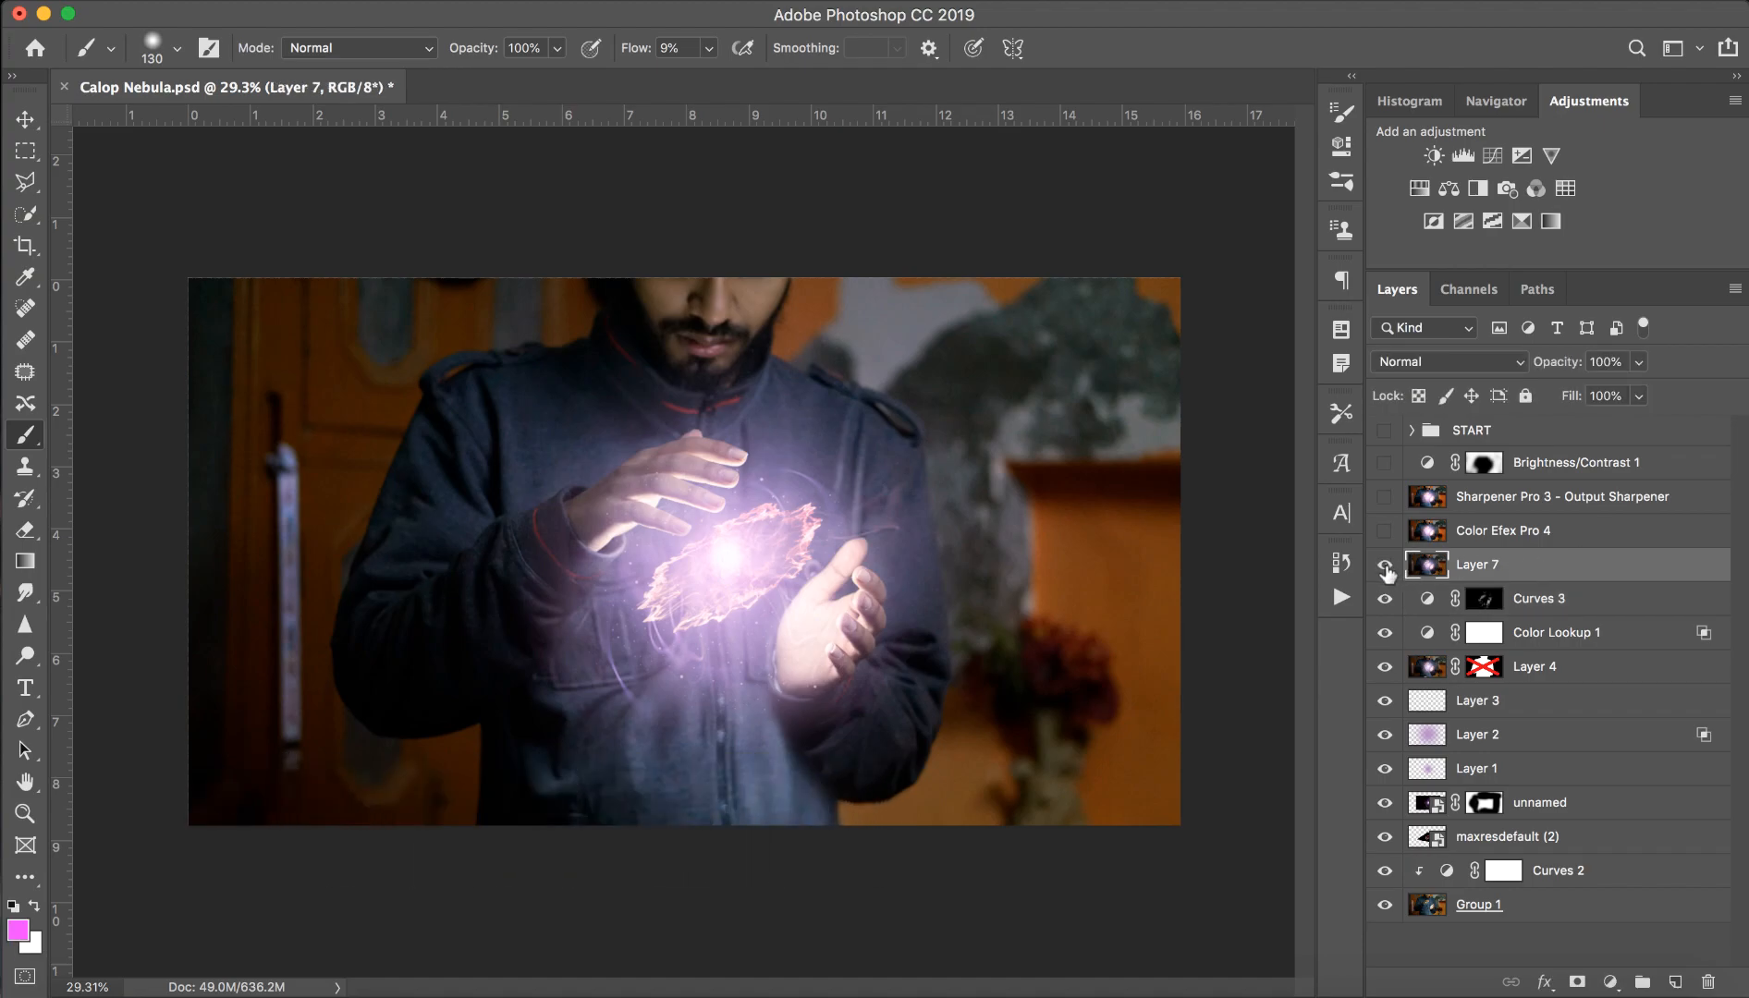
mouse_move(1385, 572)
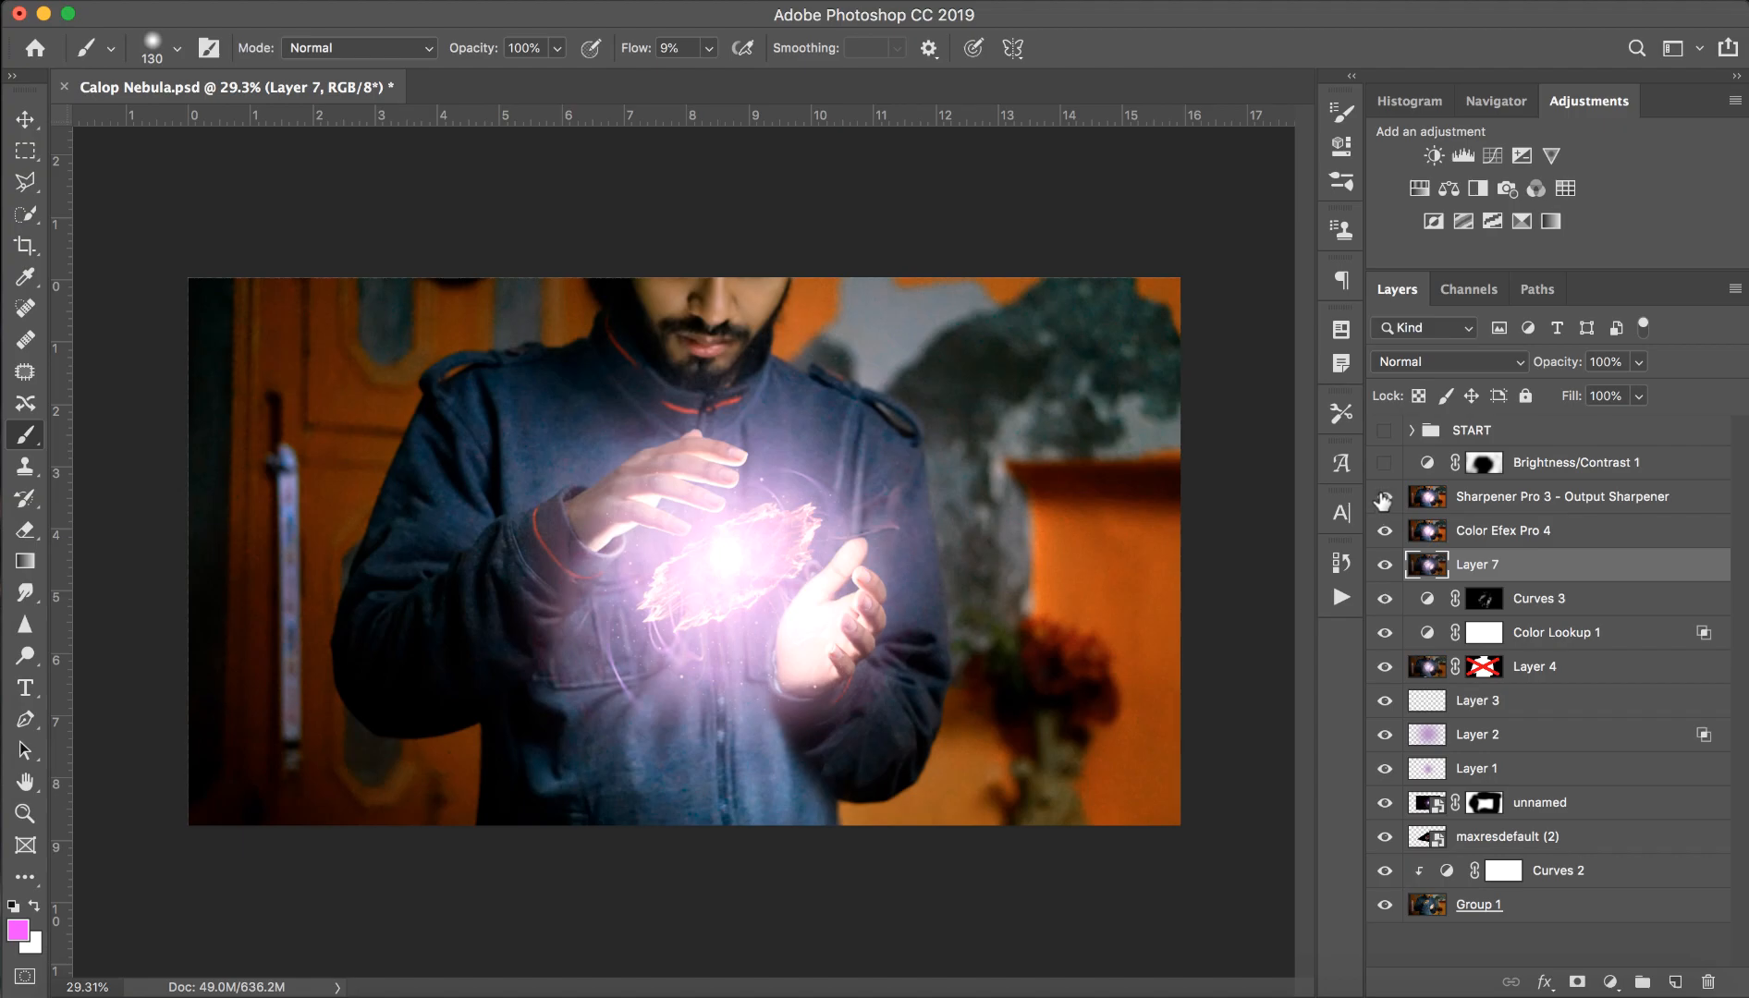
mouse_move(1383, 501)
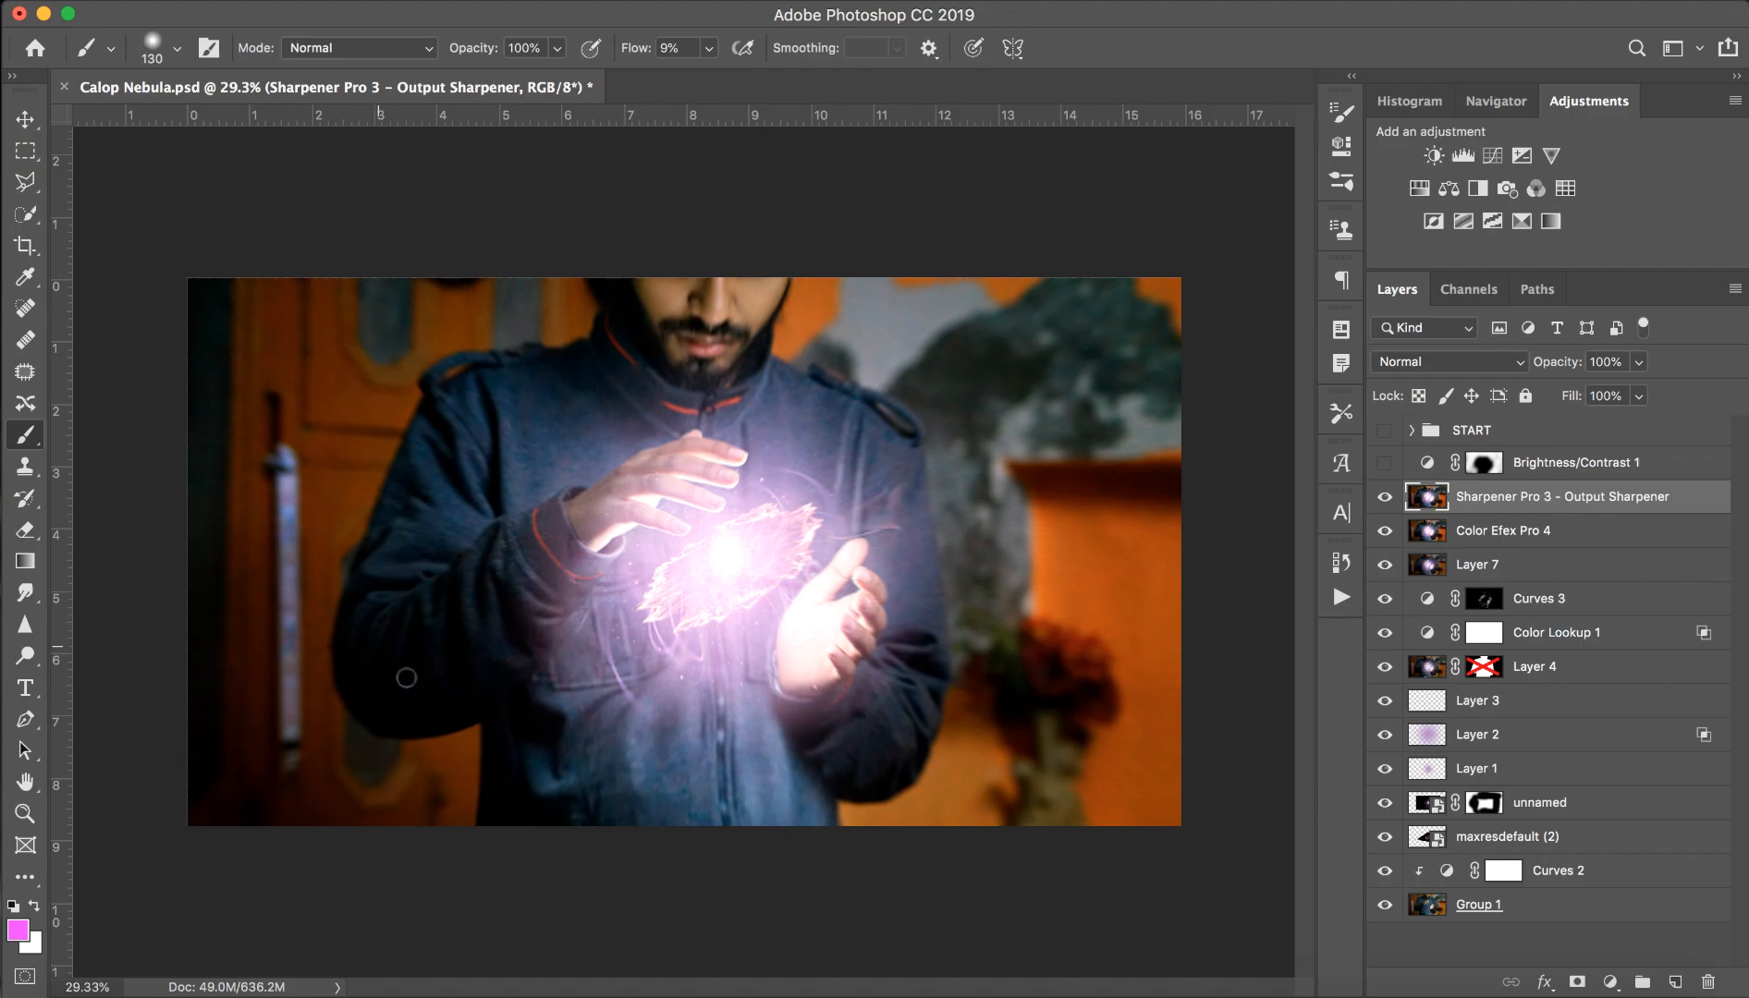
left_click(1573, 463)
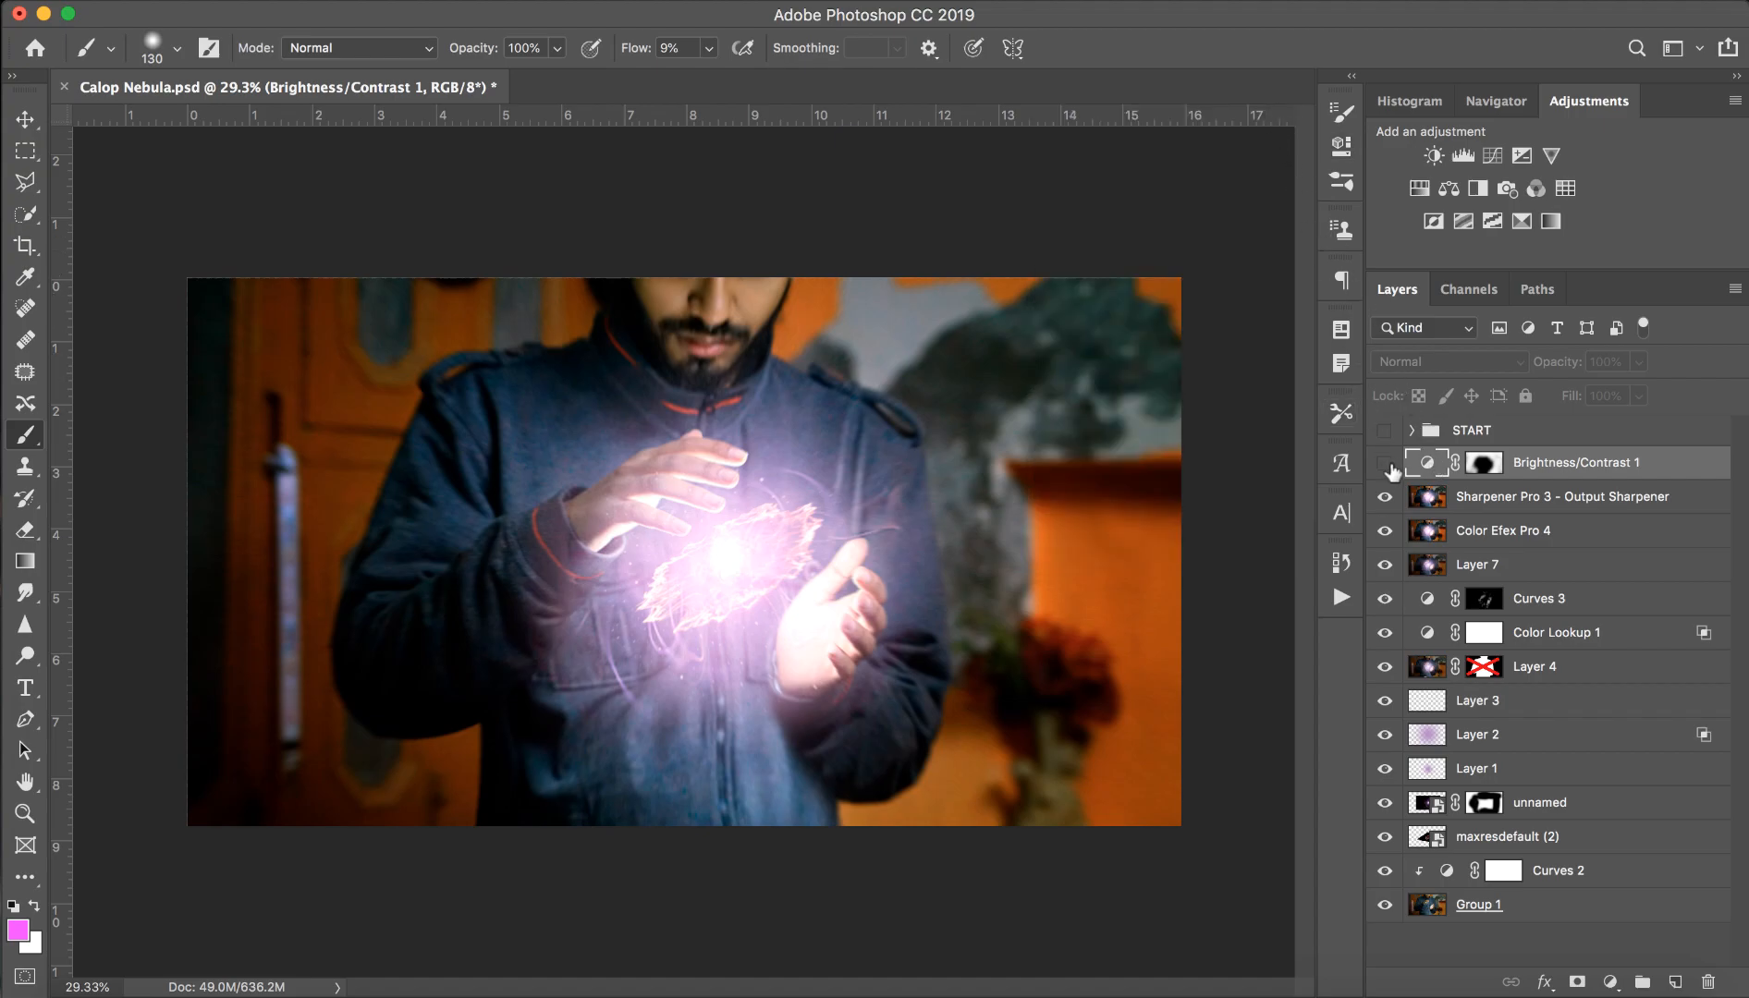
Switch on Brightness/Contrast 1 to darken the background around the glowing hands.
left_click(1384, 462)
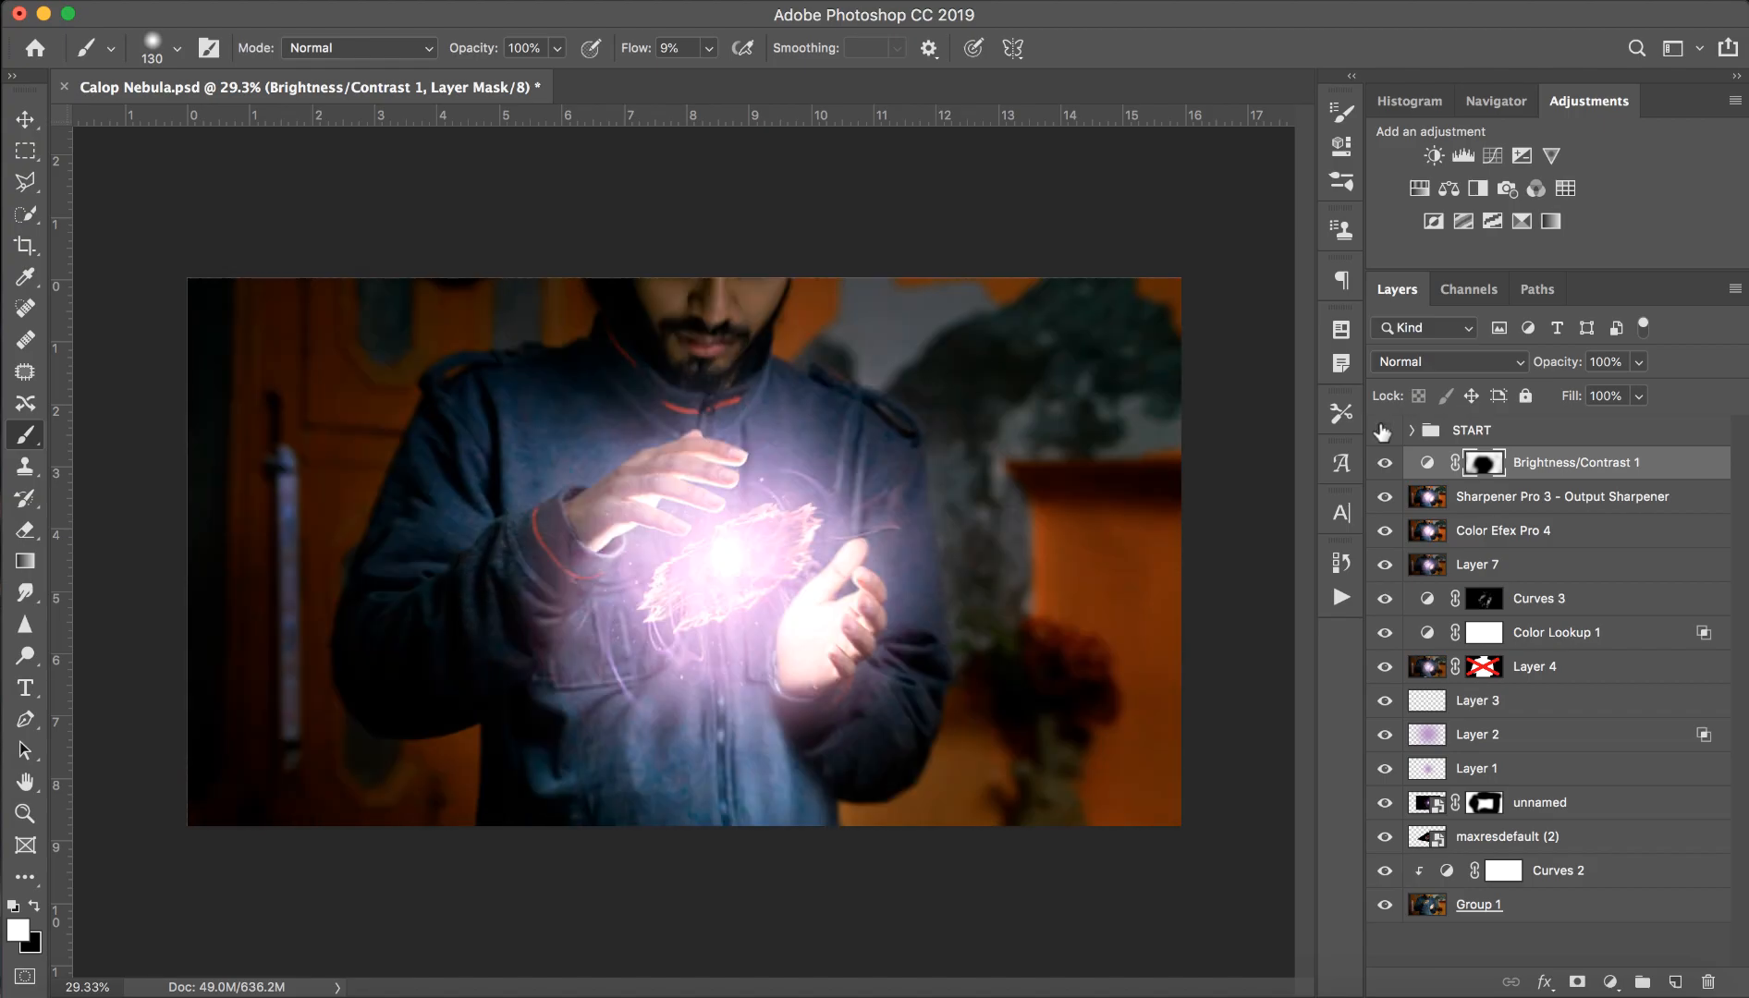
mouse_move(1383, 462)
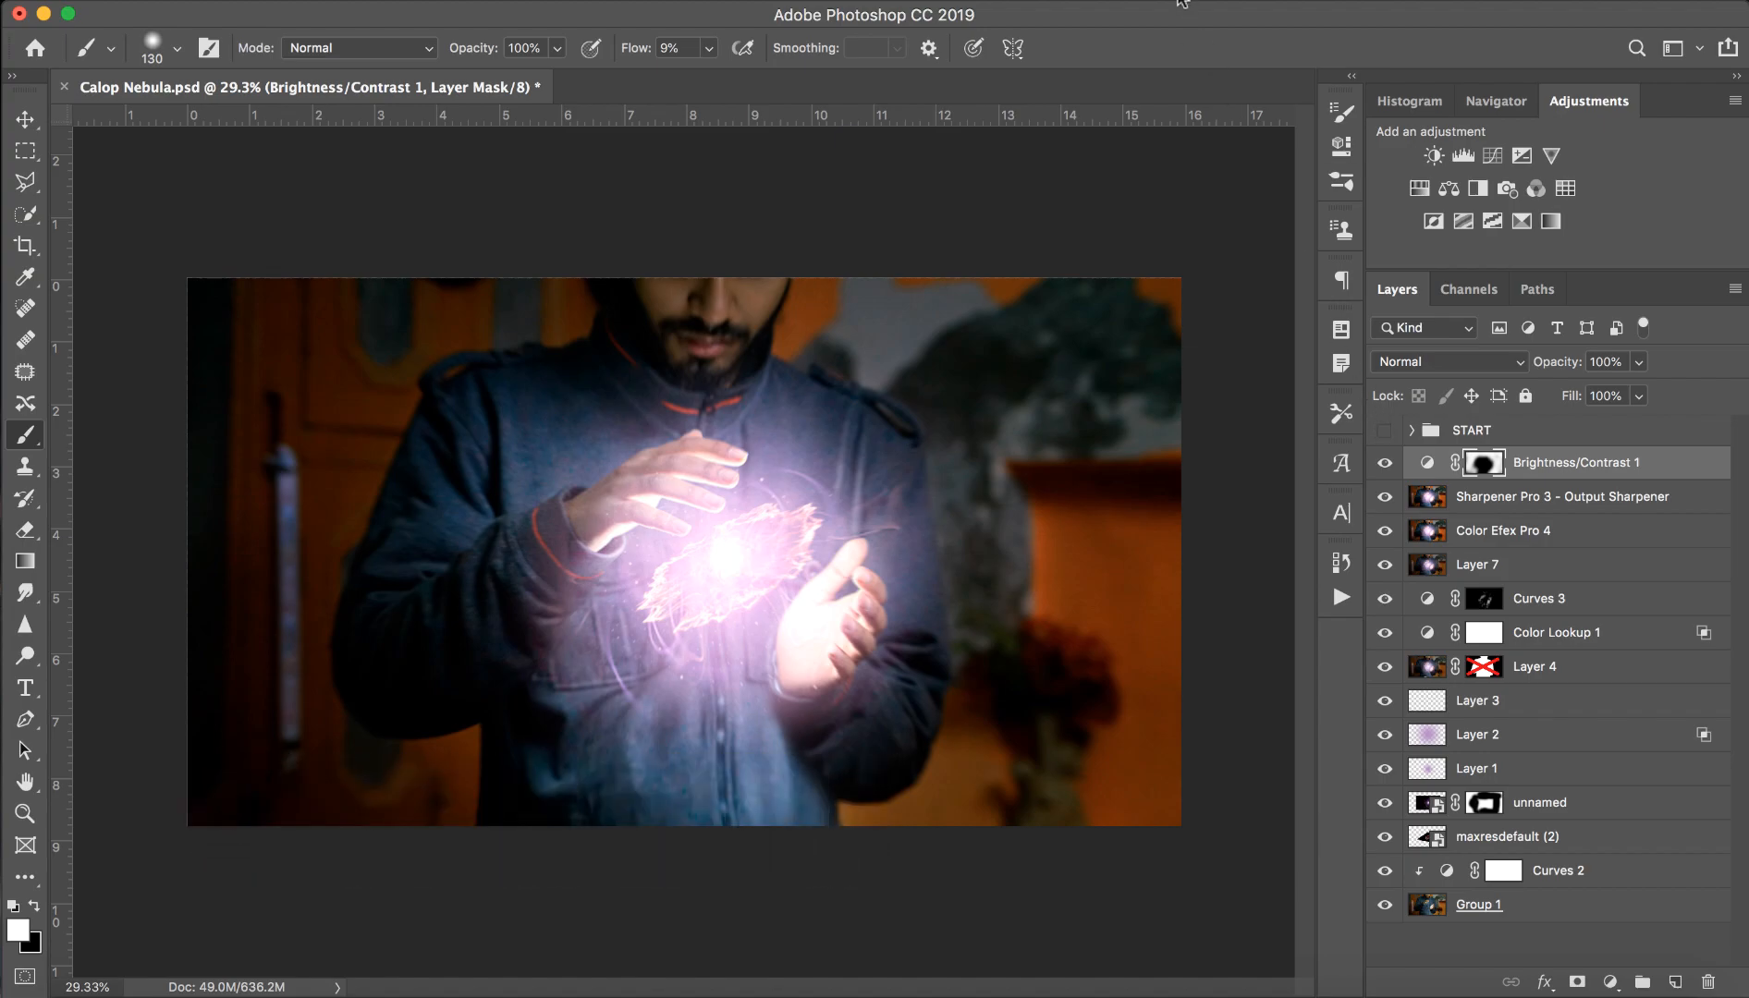
left_click(1171, 11)
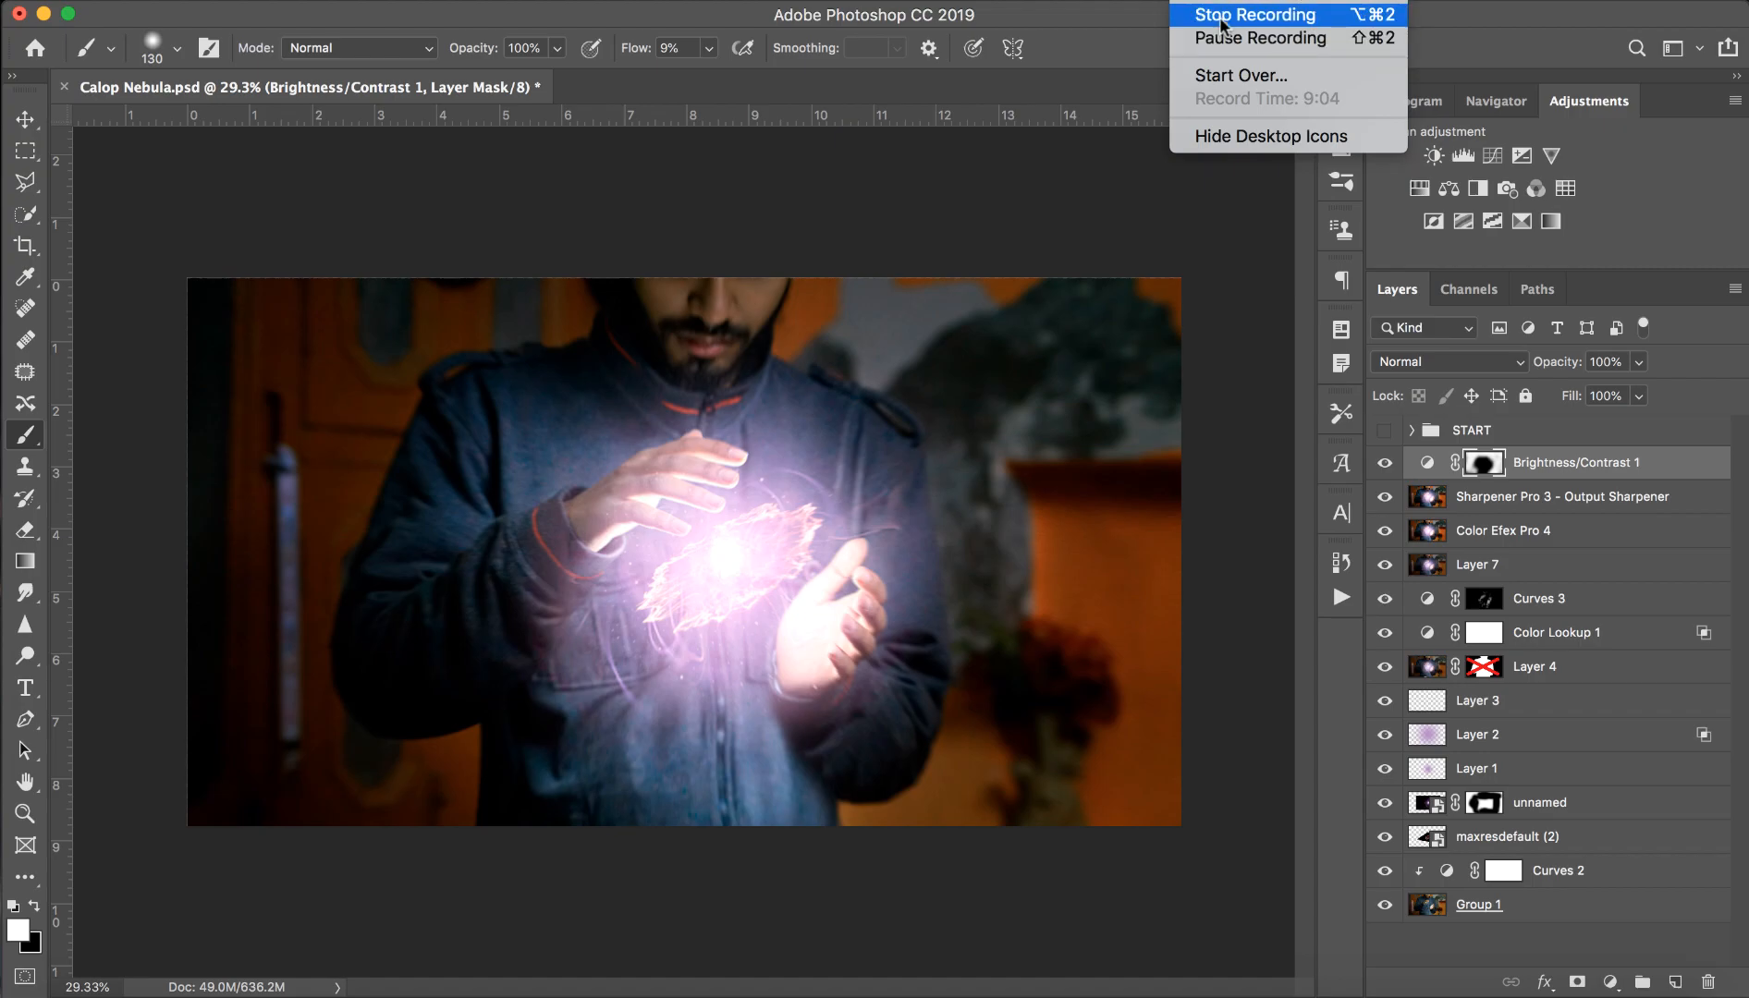